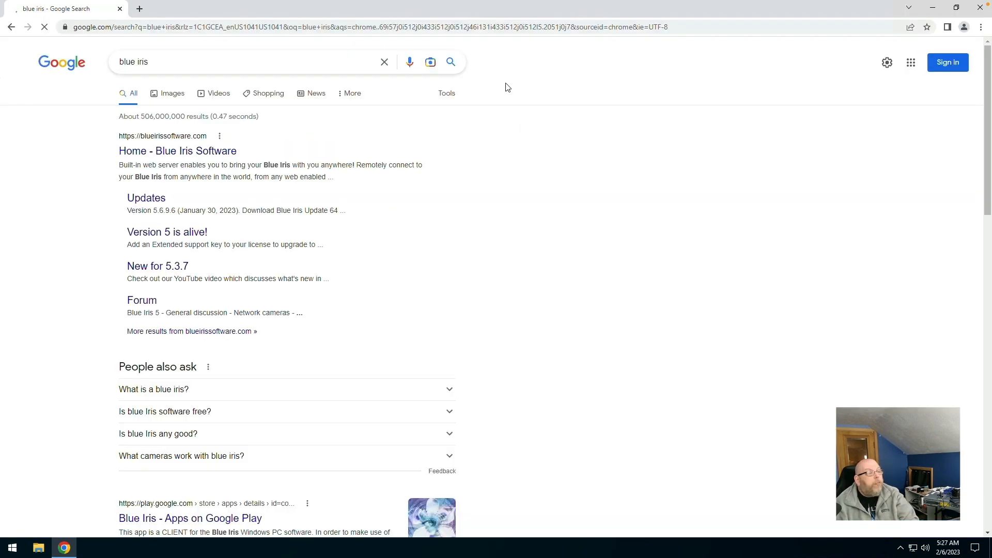
{"action": "mouse_move", "coordinate": [178, 150]}
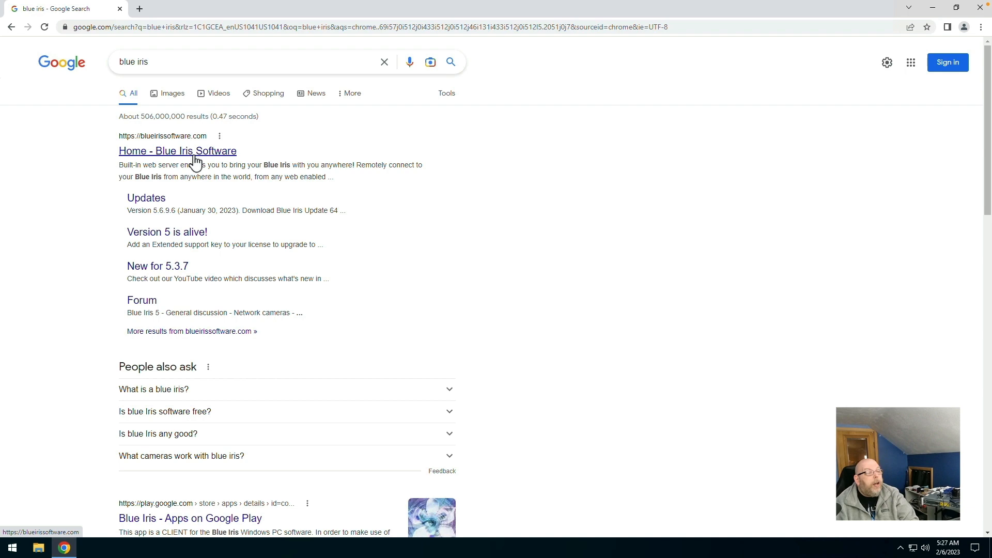
Step: From the Blue Iris Software site's Download & Buy page, download the V5 installer blueiris.exe
{"action": "left_click", "coordinate": [177, 150]}
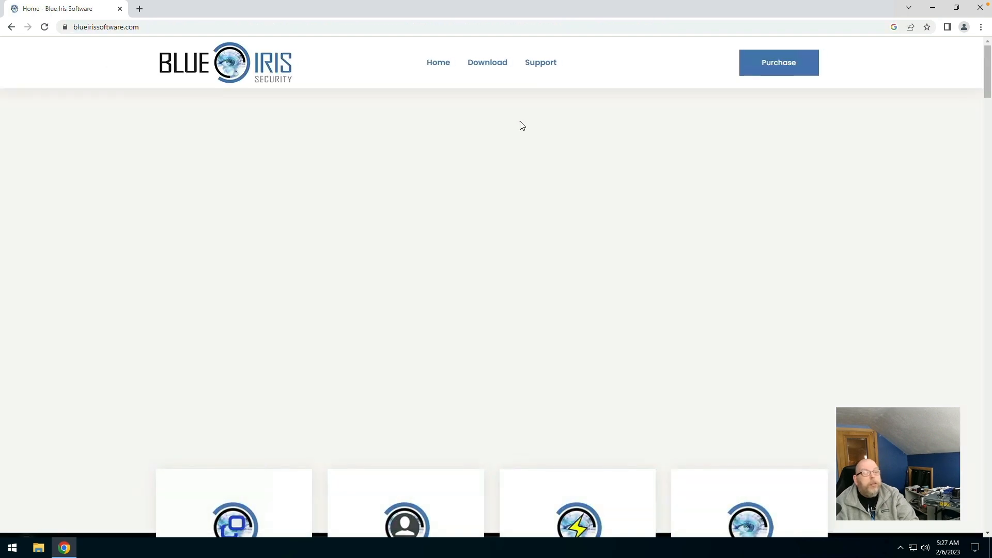
{"action": "left_click", "coordinate": [486, 62]}
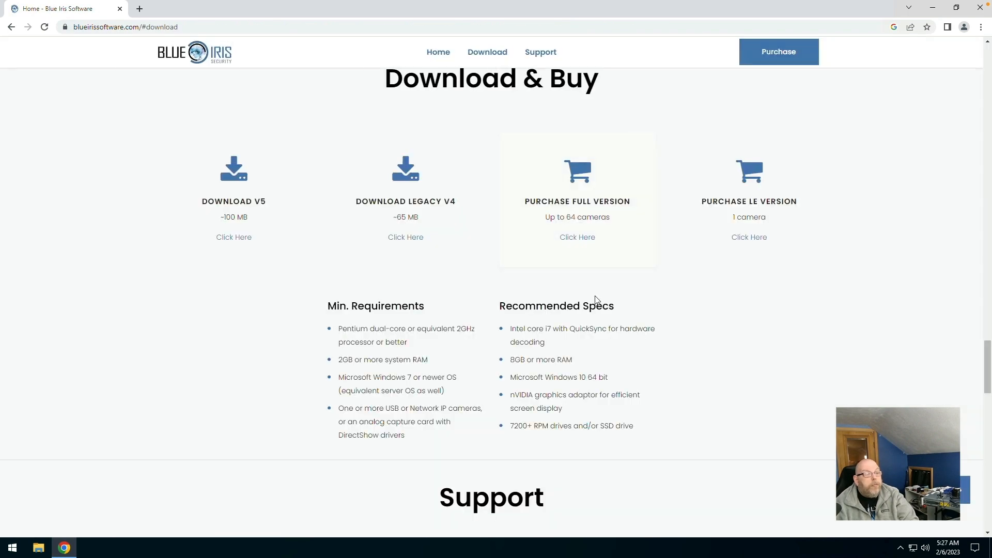
{"action": "mouse_move", "coordinate": [233, 238]}
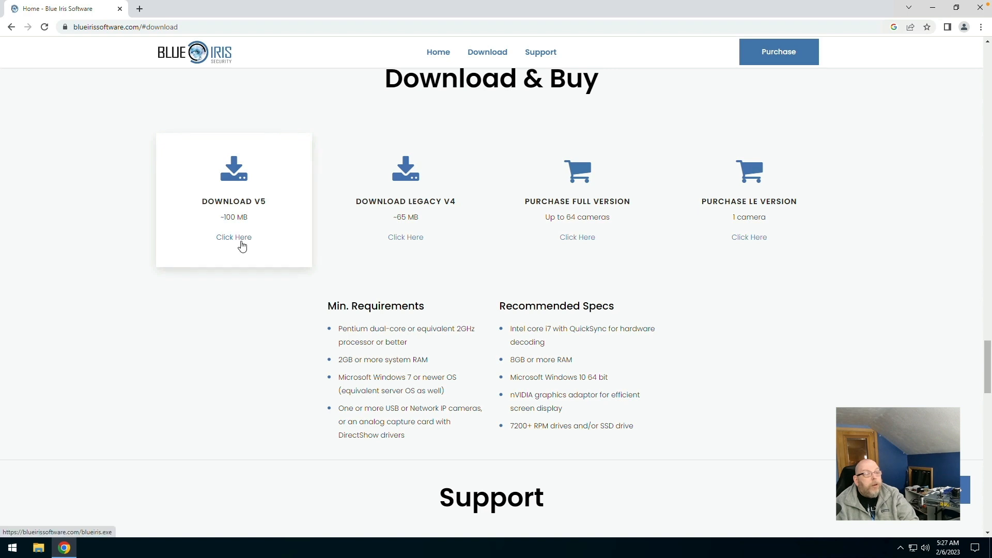
{"action": "left_click", "coordinate": [233, 237]}
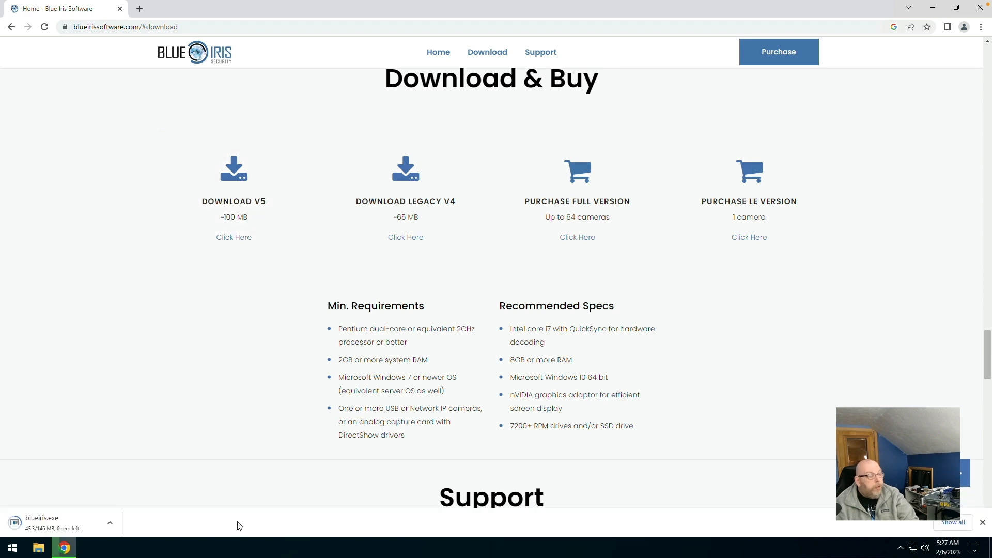
{"action": "mouse_move", "coordinate": [212, 482]}
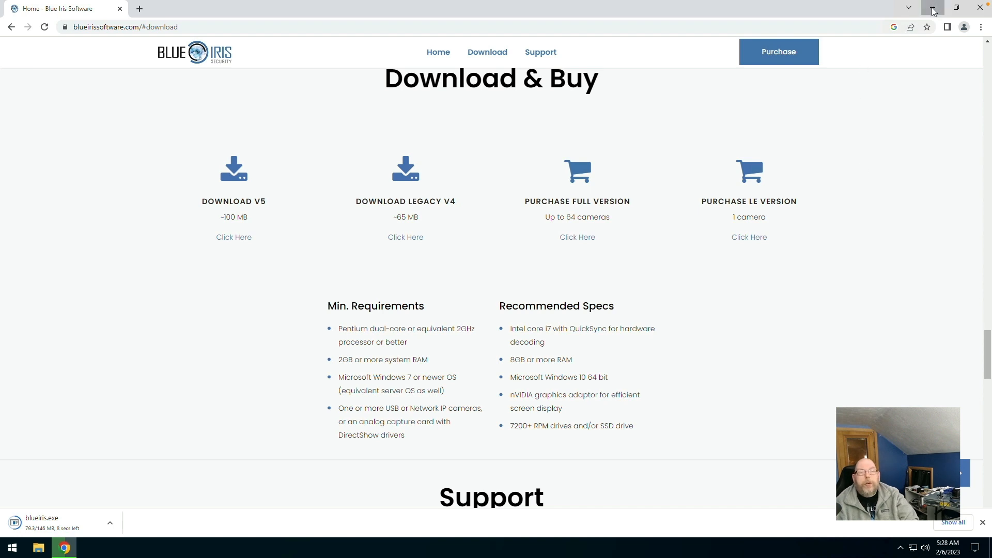
Step: Minimize Chrome and search 'disk' to launch Disk Management
{"action": "left_click", "coordinate": [930, 8]}
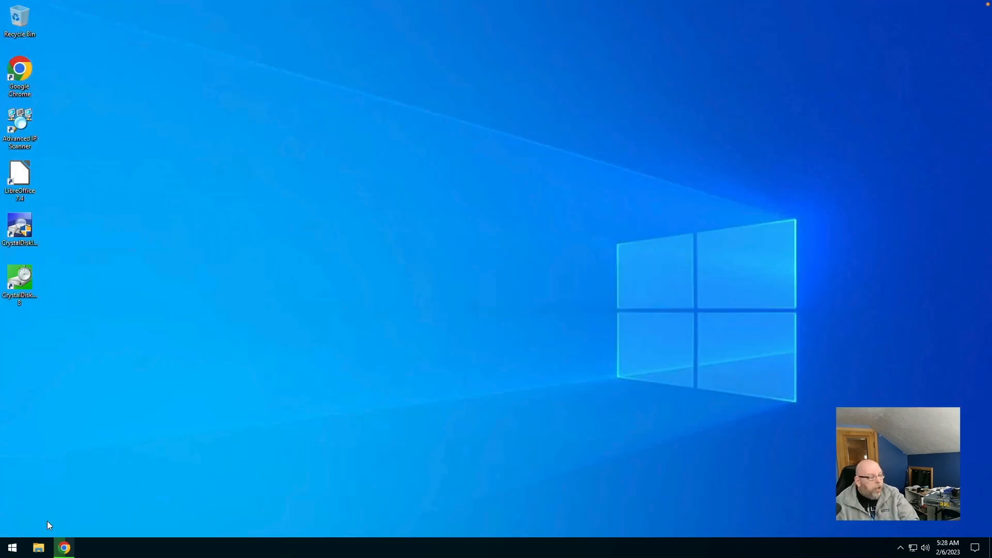
{"action": "mouse_move", "coordinate": [146, 443]}
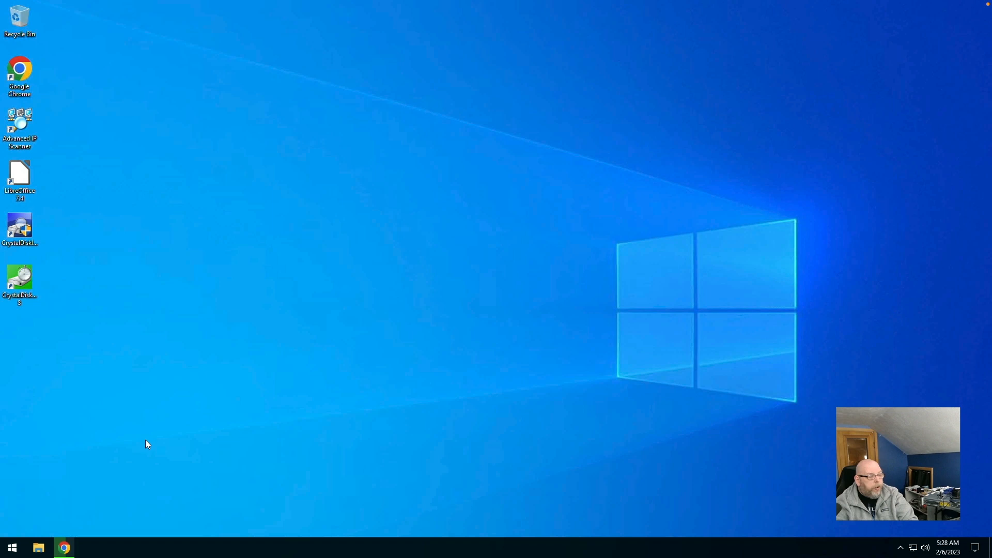
{"action": "left_click", "coordinate": [11, 547]}
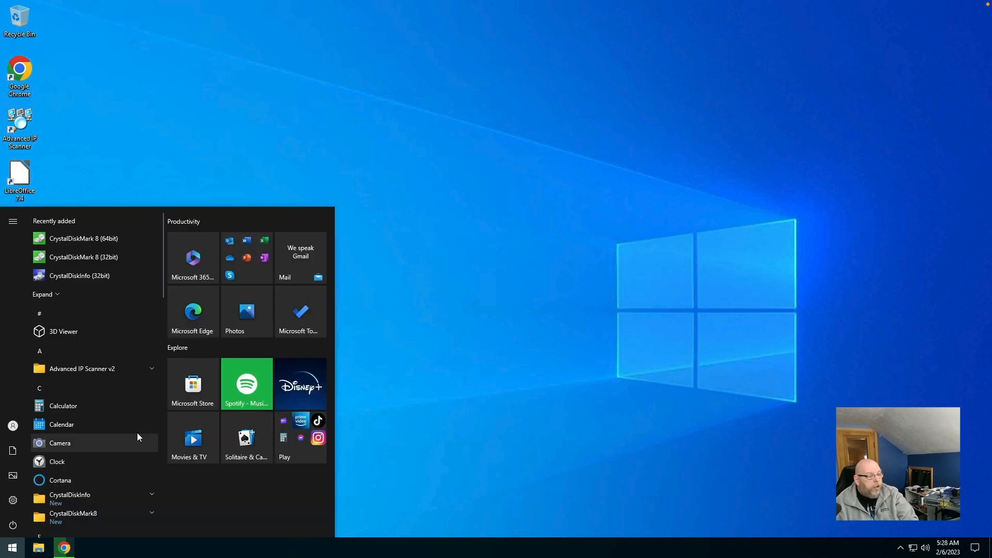
{"action": "type", "text": "disk"}
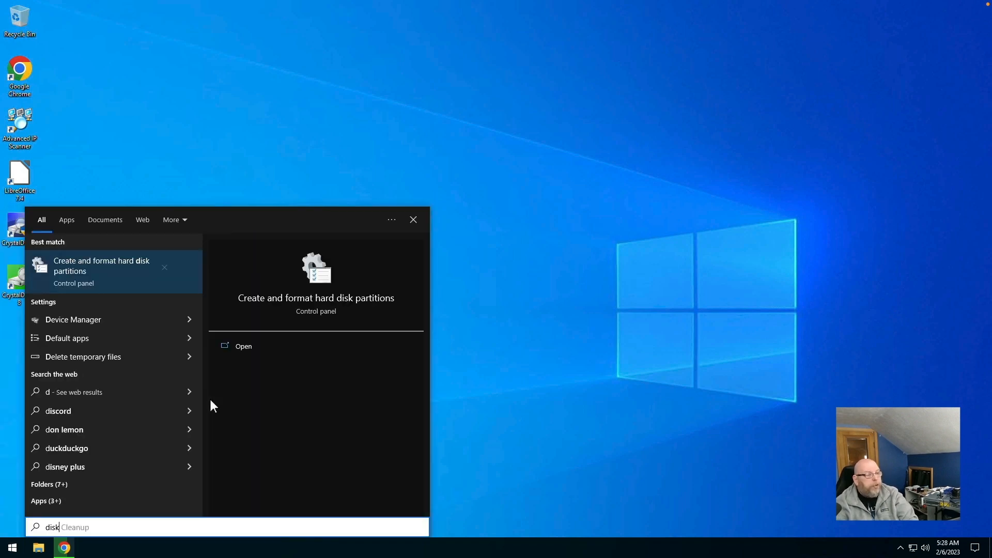
{"action": "left_click", "coordinate": [242, 346]}
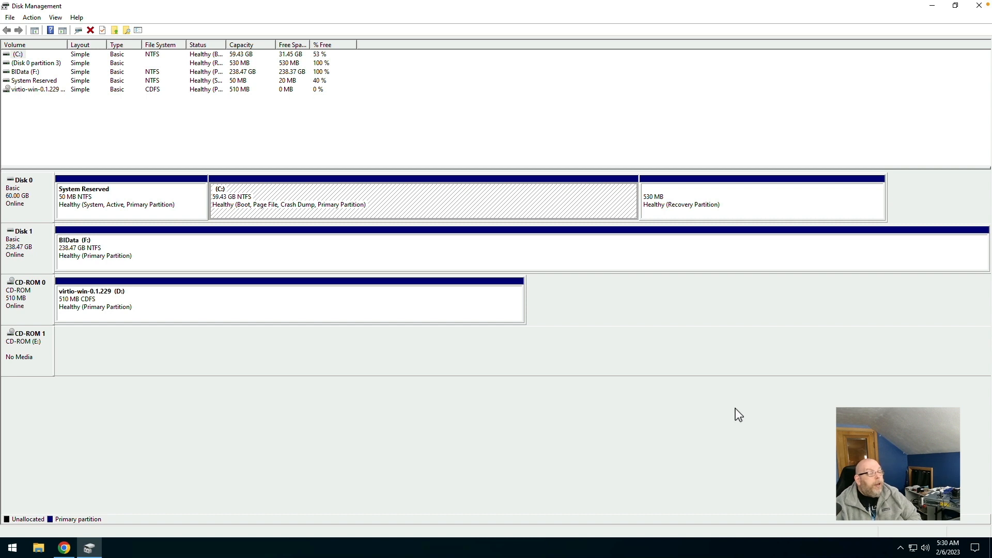
{"action": "mouse_move", "coordinate": [3, 276]}
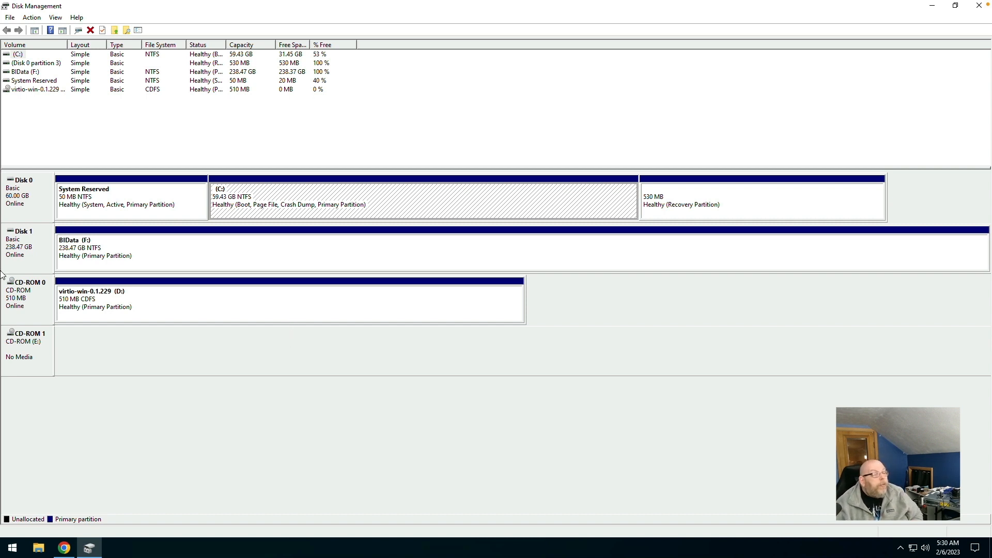
{"action": "mouse_move", "coordinate": [21, 207]}
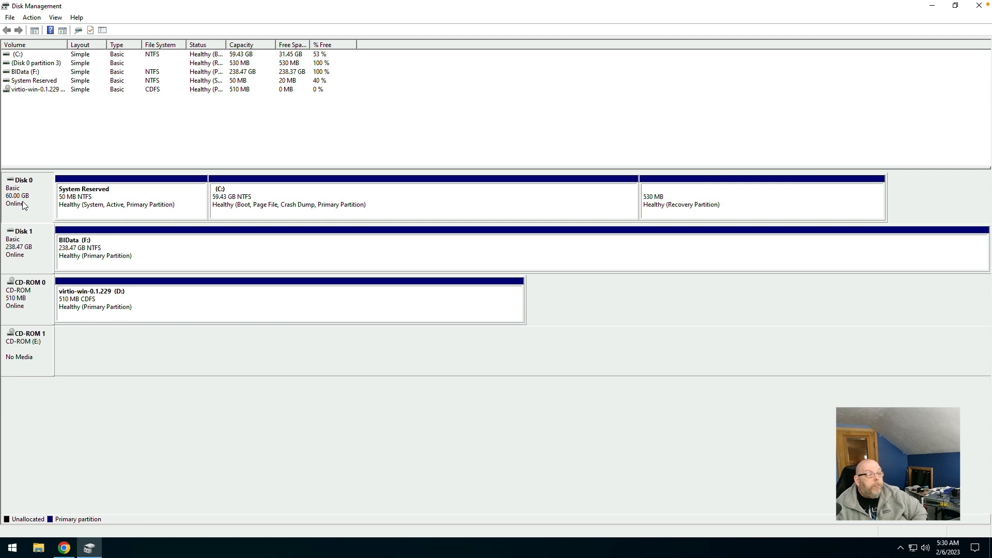
{"action": "mouse_move", "coordinate": [33, 203]}
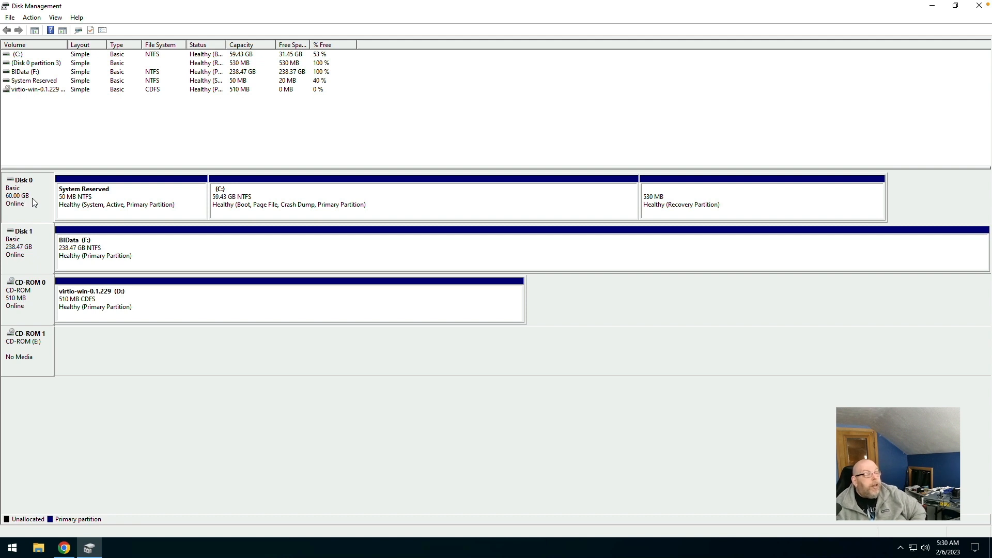
{"action": "mouse_move", "coordinate": [37, 265]}
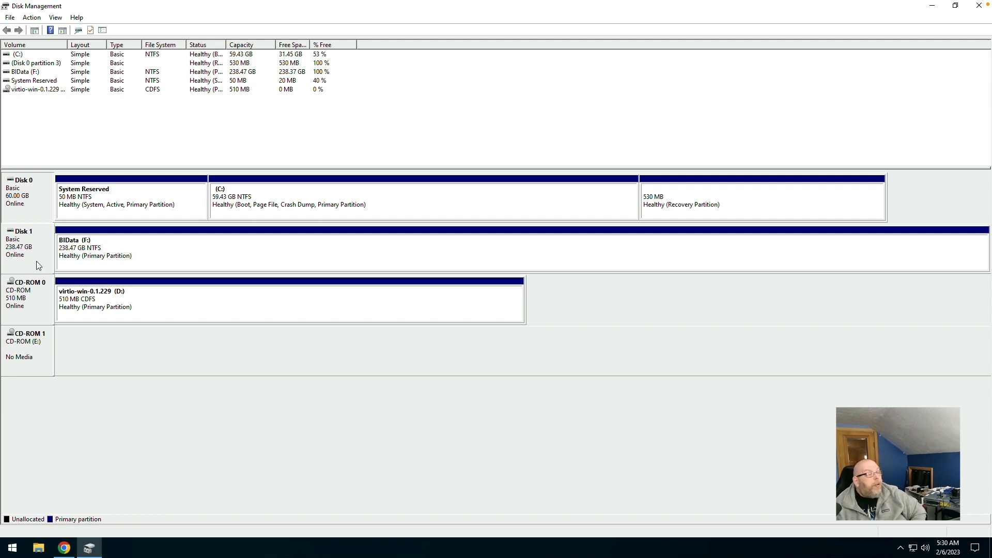
{"action": "mouse_move", "coordinate": [35, 265]}
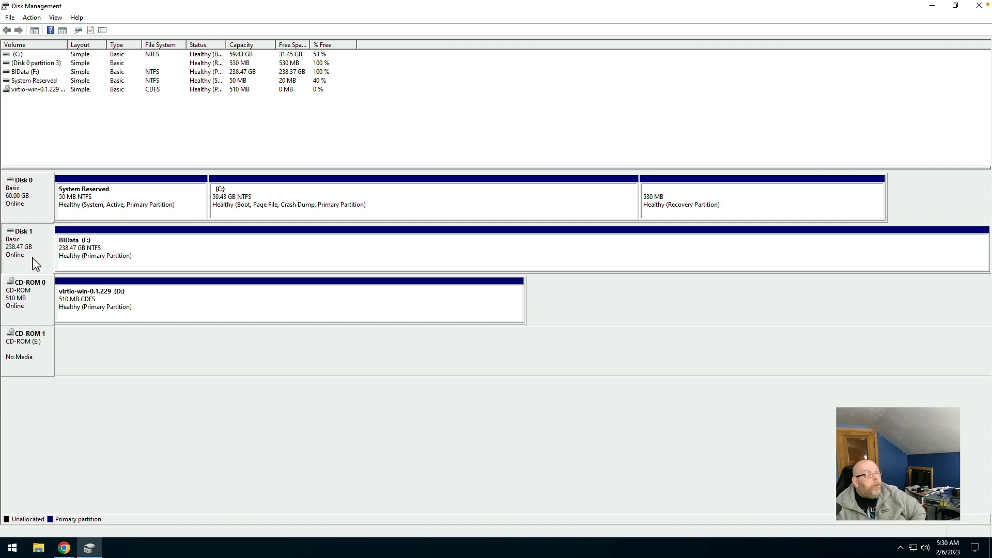
{"action": "mouse_move", "coordinate": [279, 245]}
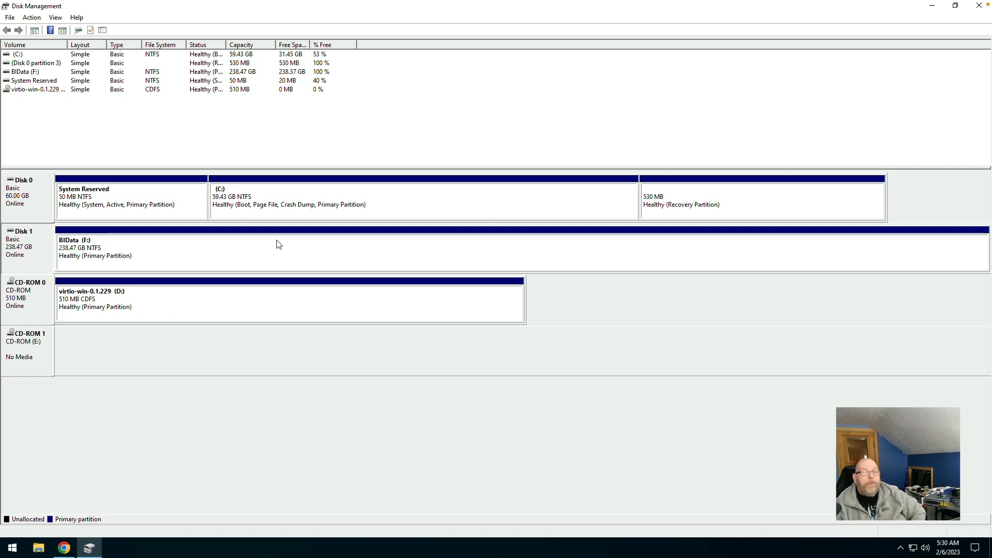
{"action": "mouse_move", "coordinate": [694, 267]}
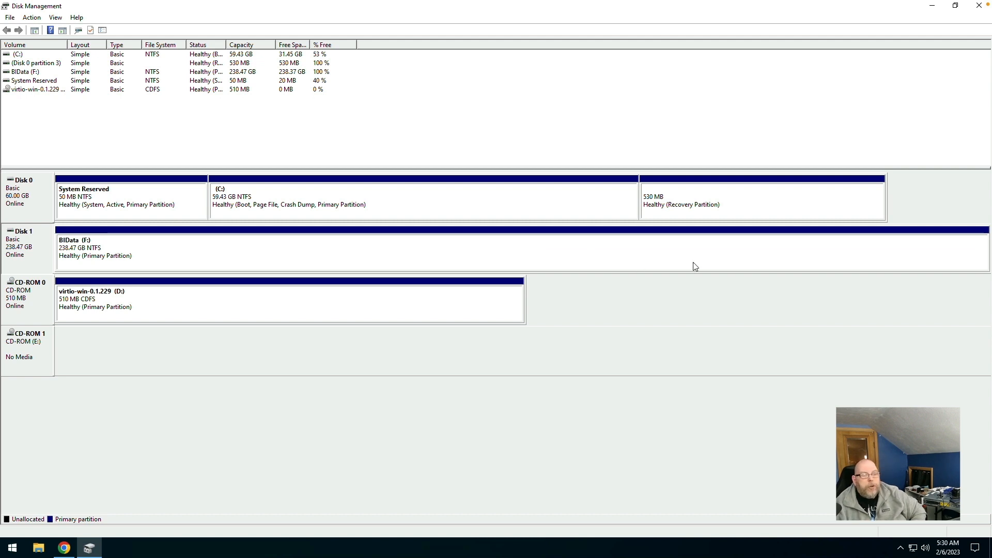
{"action": "mouse_move", "coordinate": [631, 265]}
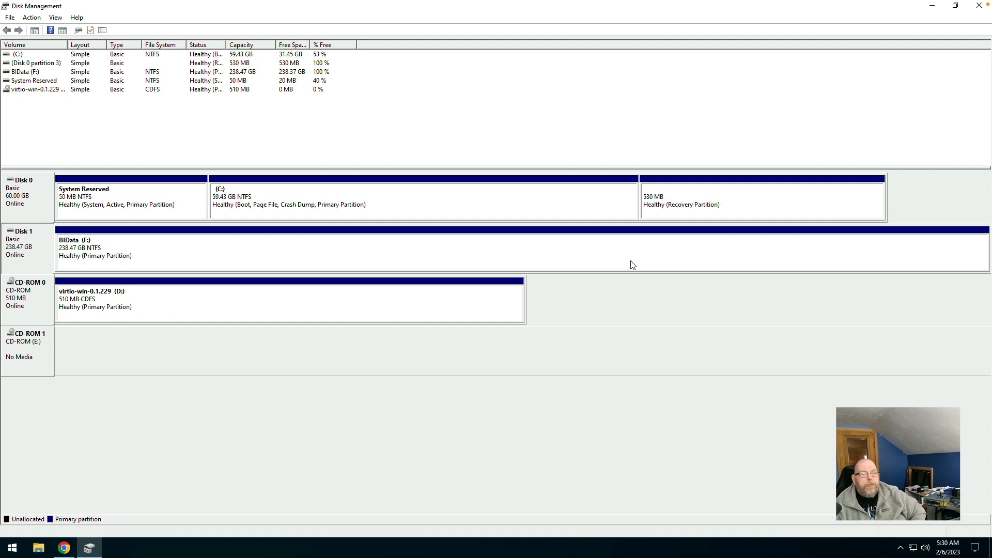
{"action": "mouse_move", "coordinate": [956, 30]}
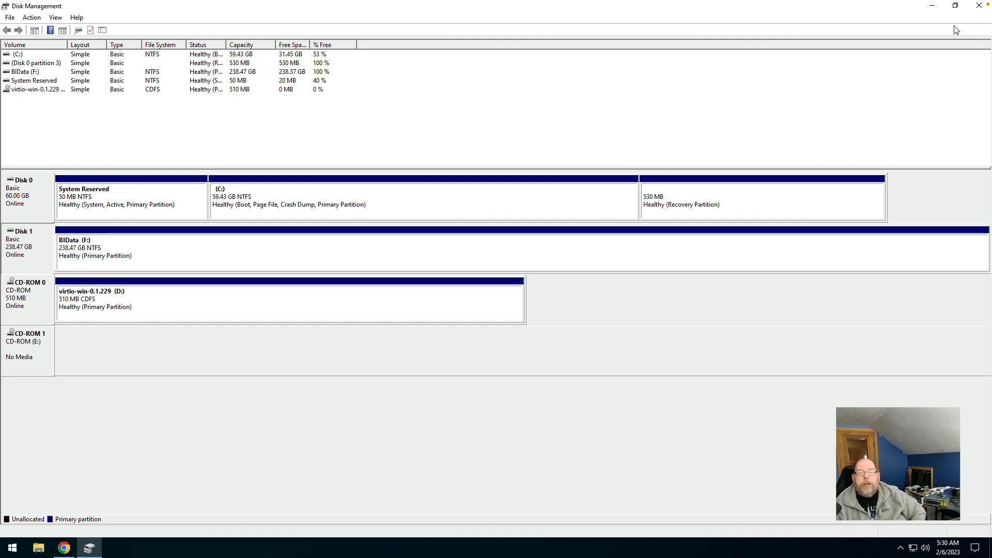
{"action": "mouse_move", "coordinate": [980, 6]}
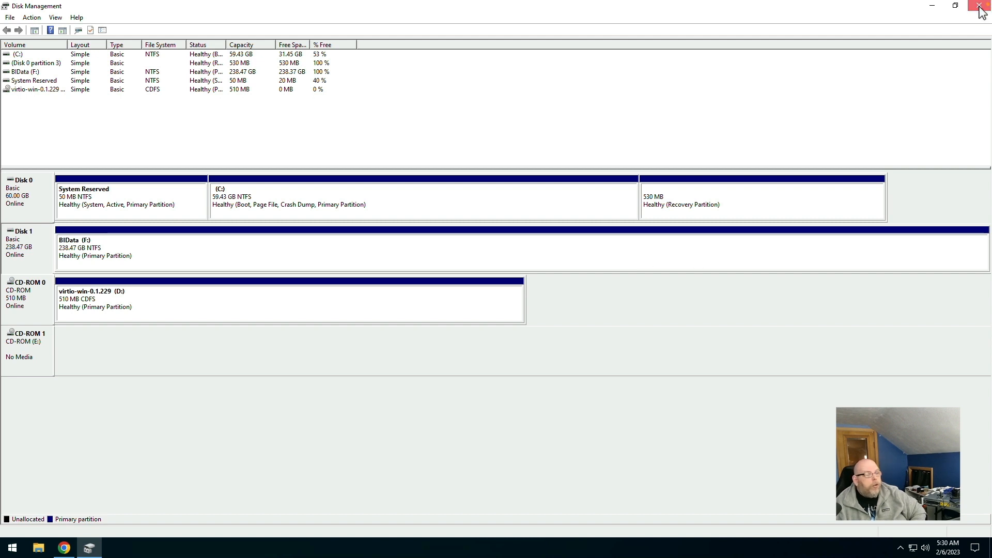
Step: Close Disk Management and run blueiris.exe from Chrome's download bar
{"action": "left_click", "coordinate": [980, 6]}
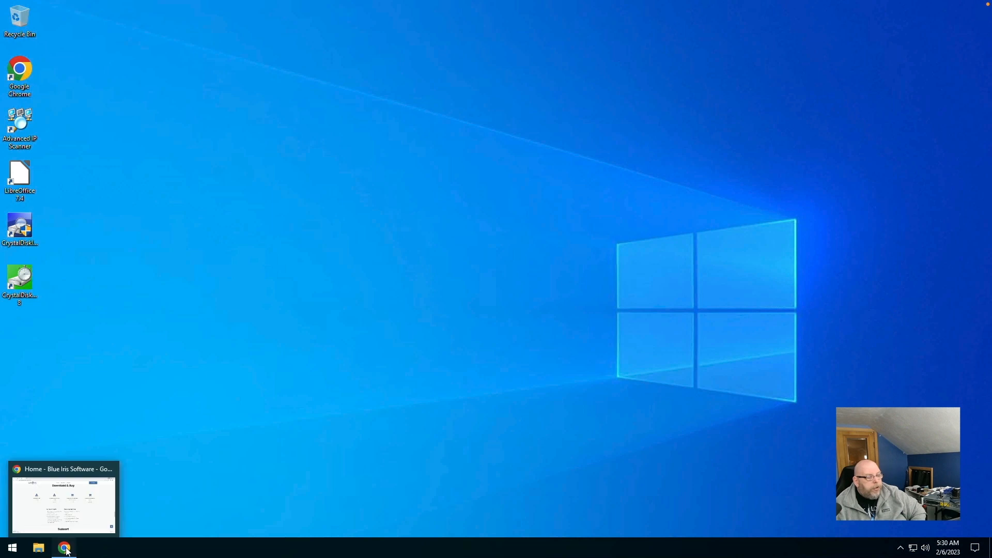
{"action": "left_click", "coordinate": [63, 500]}
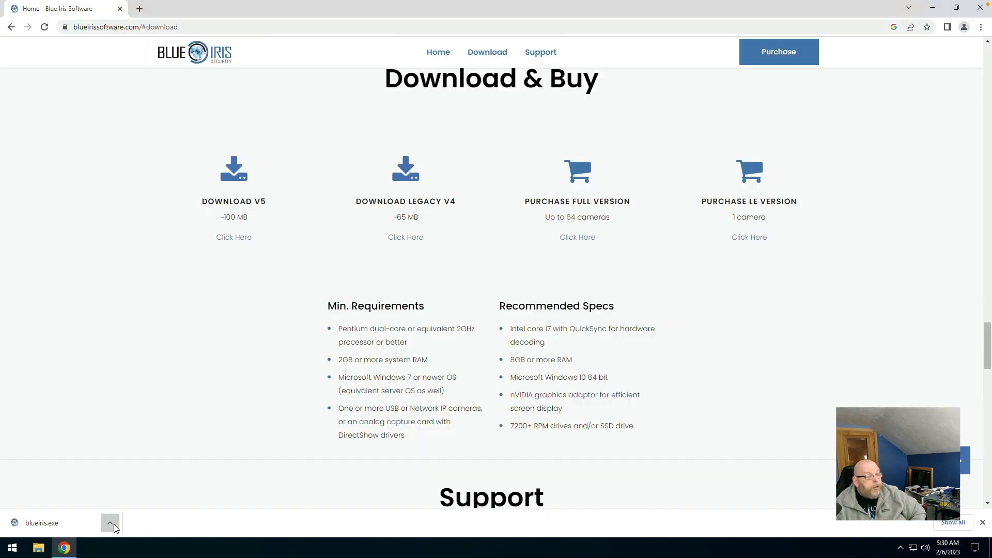
{"action": "left_click", "coordinate": [110, 523]}
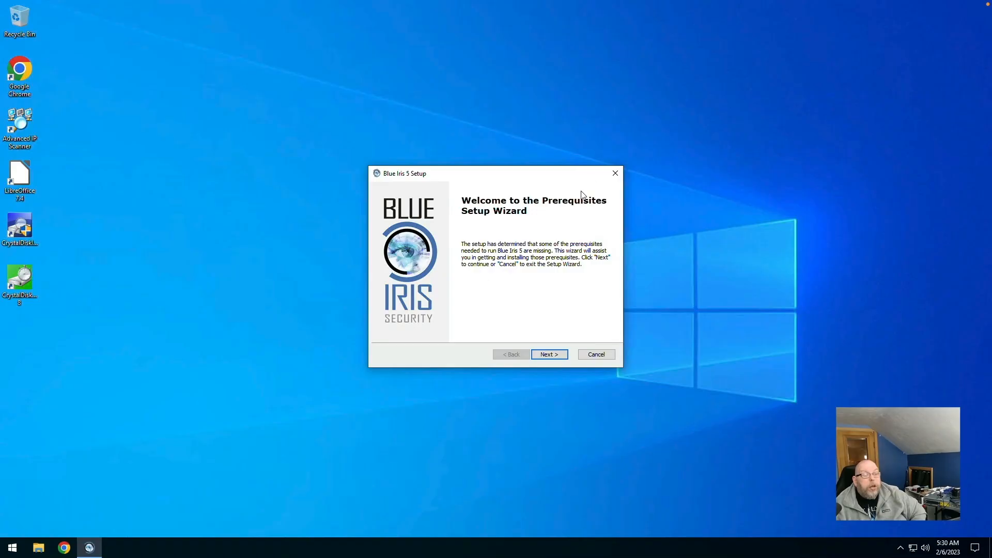
{"action": "mouse_move", "coordinate": [568, 314]}
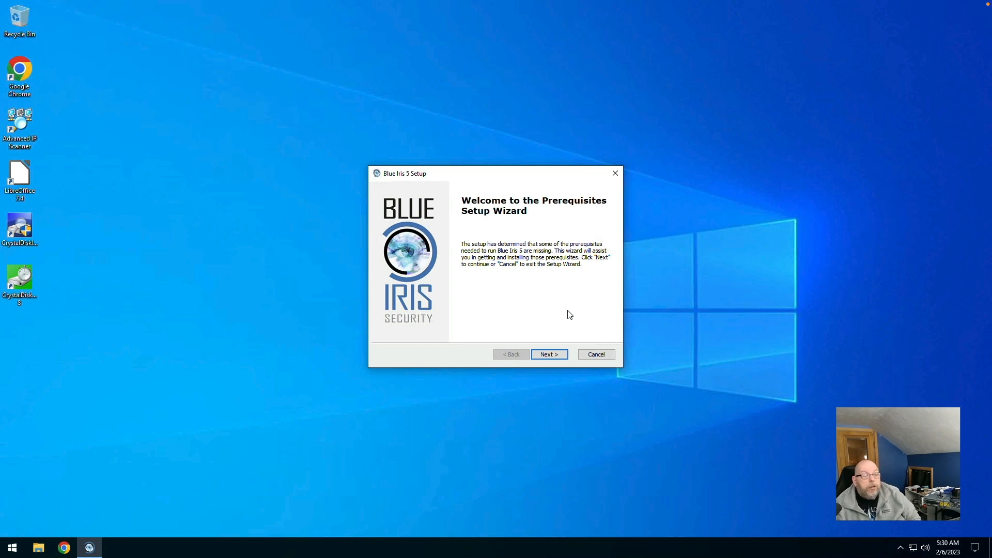
Step: Install the x64 and x86 Visual C++ 2015-2019 redistributables through the prerequisites wizard
{"action": "left_click", "coordinate": [548, 354]}
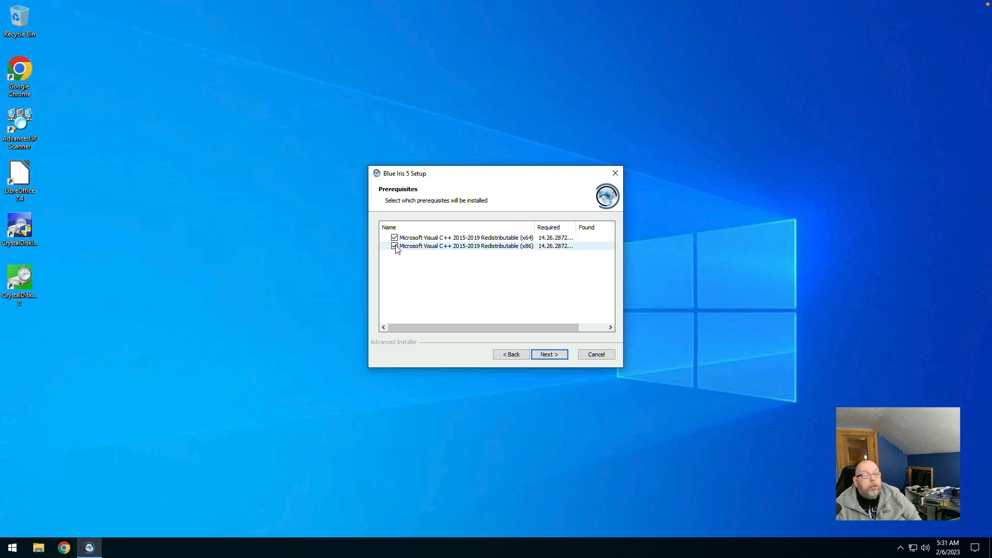
{"action": "left_click", "coordinate": [547, 353]}
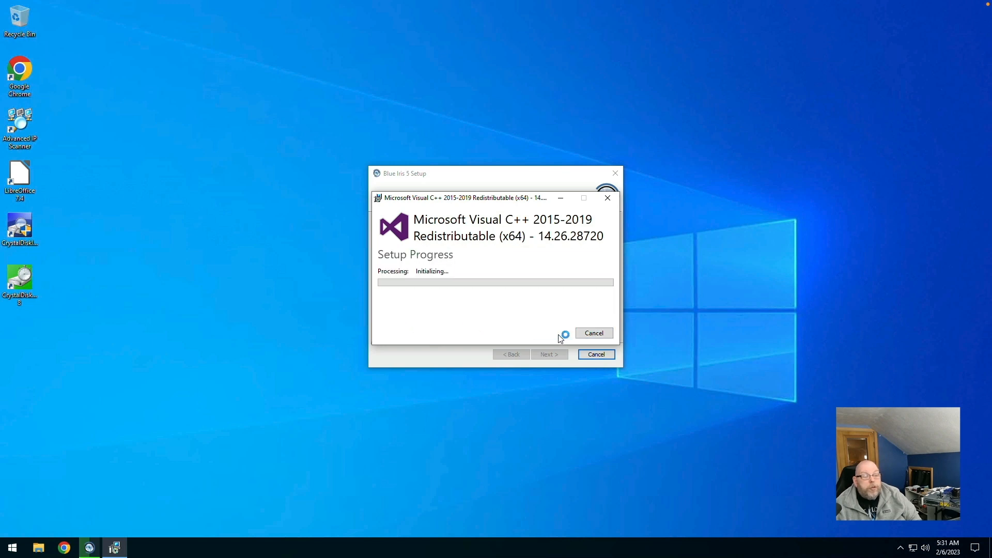
{"action": "mouse_move", "coordinate": [462, 329]}
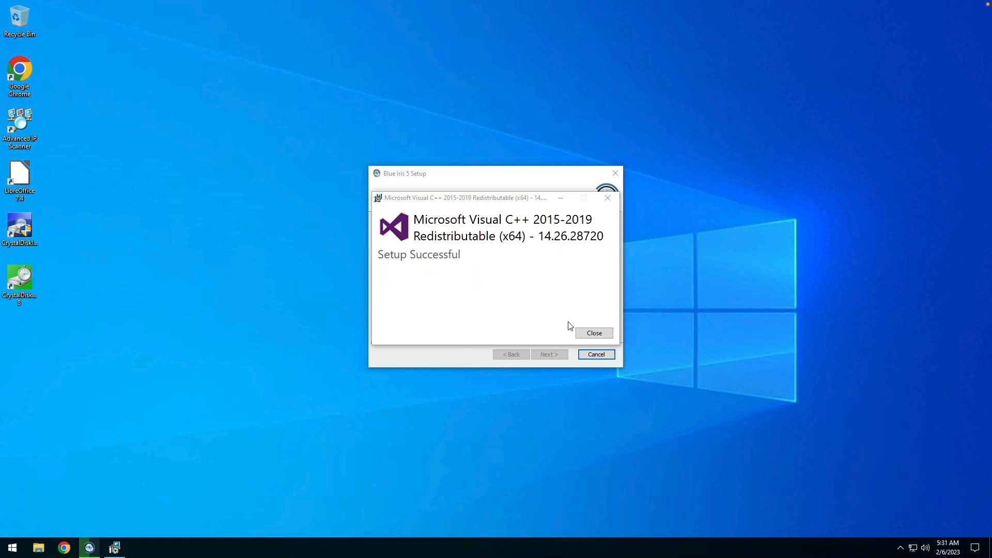
{"action": "left_click", "coordinate": [592, 332]}
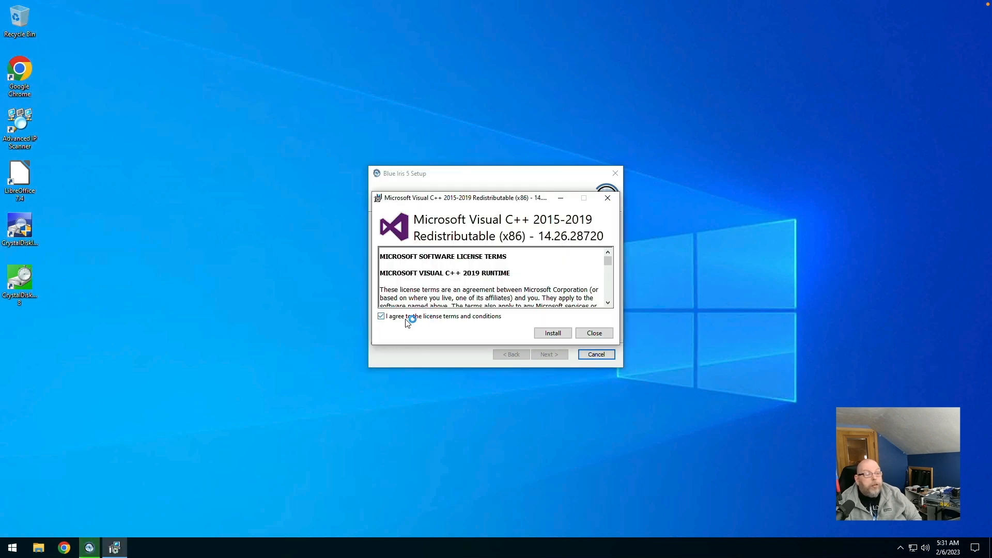
{"action": "left_click", "coordinate": [552, 332]}
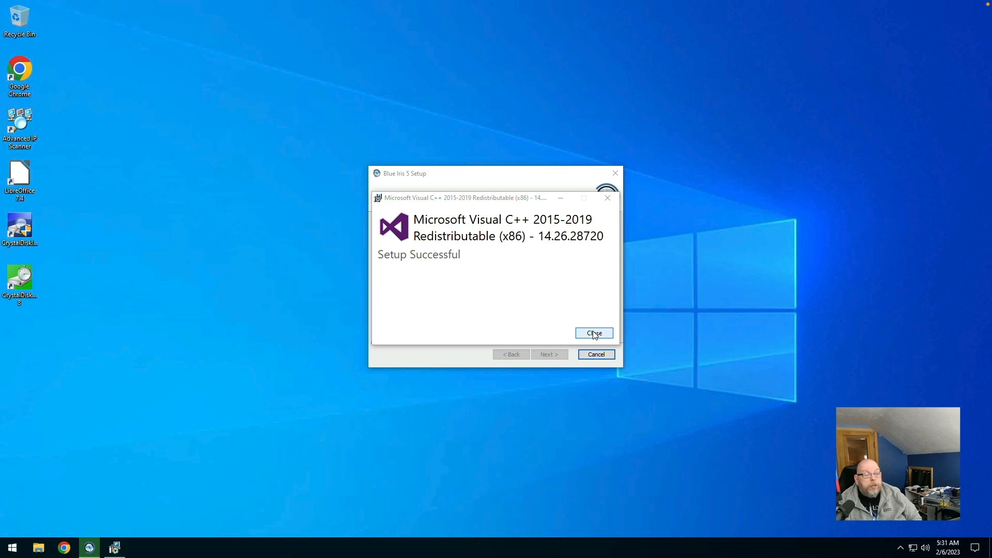
{"action": "left_click", "coordinate": [593, 333]}
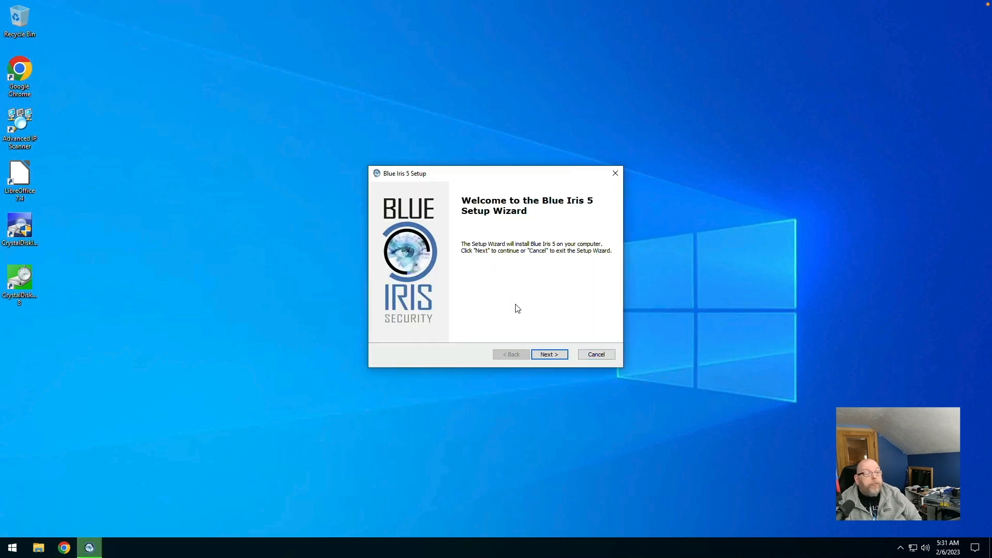
{"action": "mouse_move", "coordinate": [478, 278]}
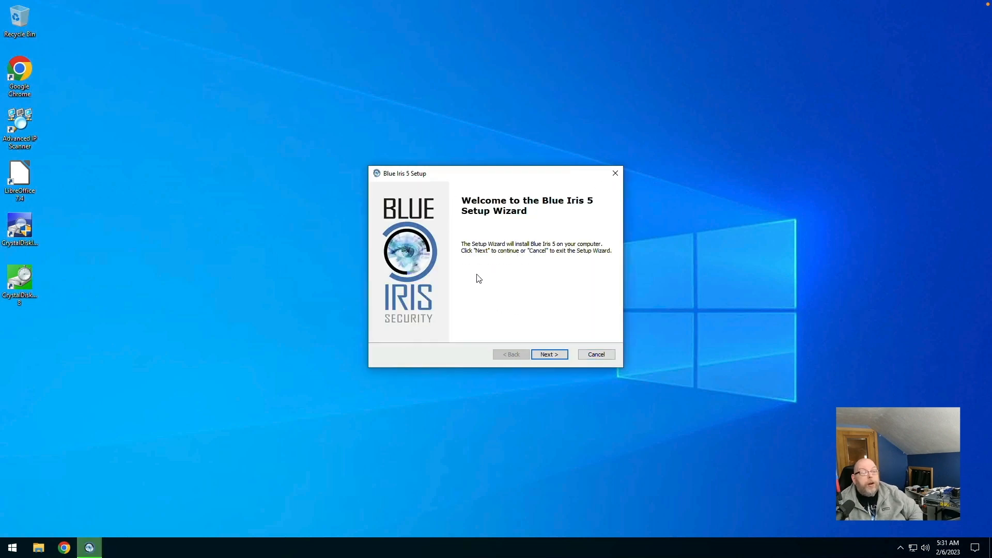
Step: Accept the license terms and keep the default C:\Program Files\Blue Iris 5\ folder
{"action": "left_click", "coordinate": [548, 353]}
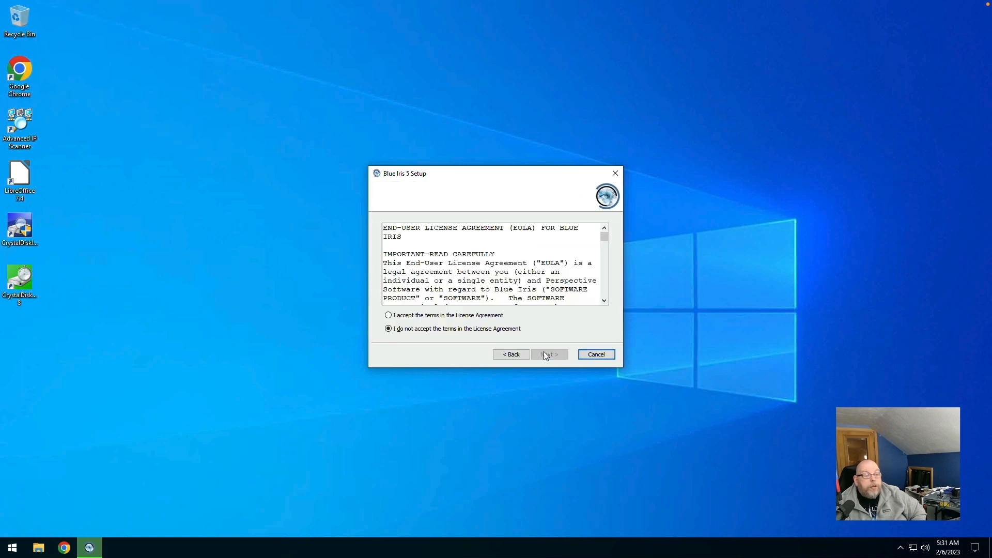
{"action": "left_click", "coordinate": [387, 315]}
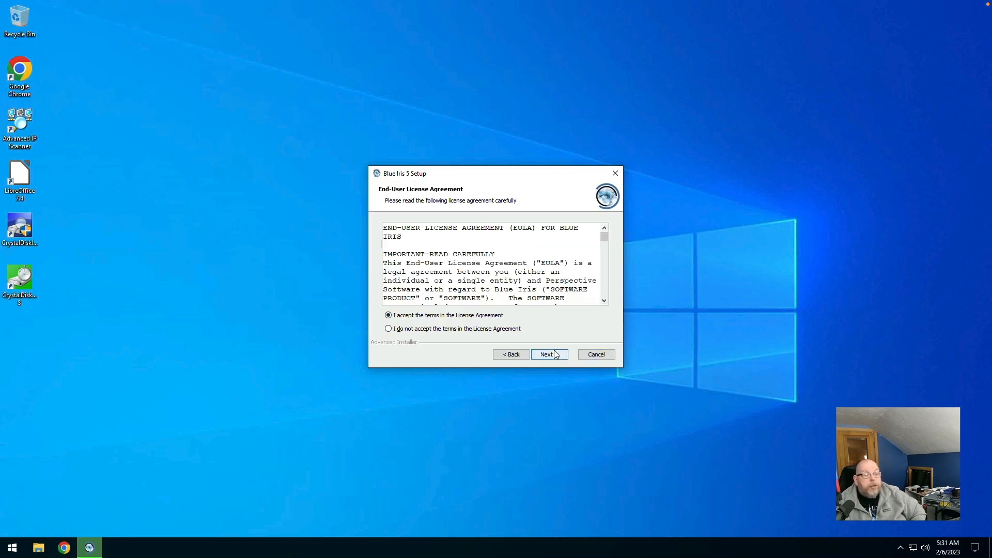
{"action": "left_click", "coordinate": [547, 354]}
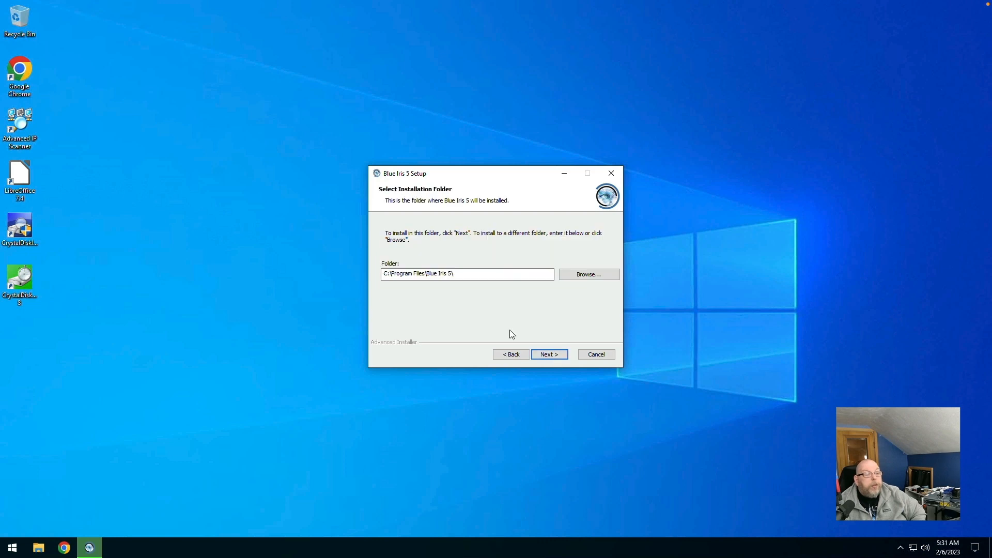
{"action": "mouse_move", "coordinate": [422, 284]}
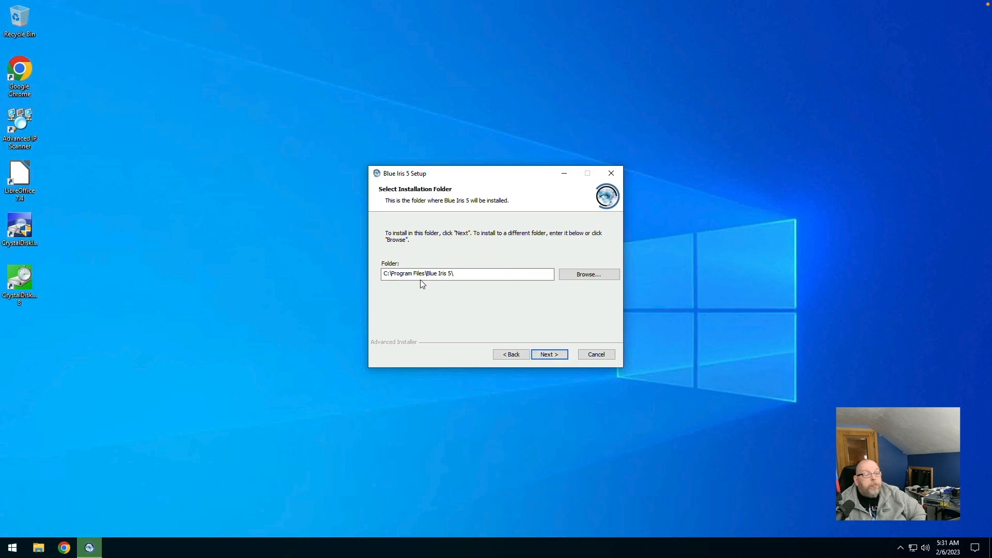
{"action": "mouse_move", "coordinate": [549, 355]}
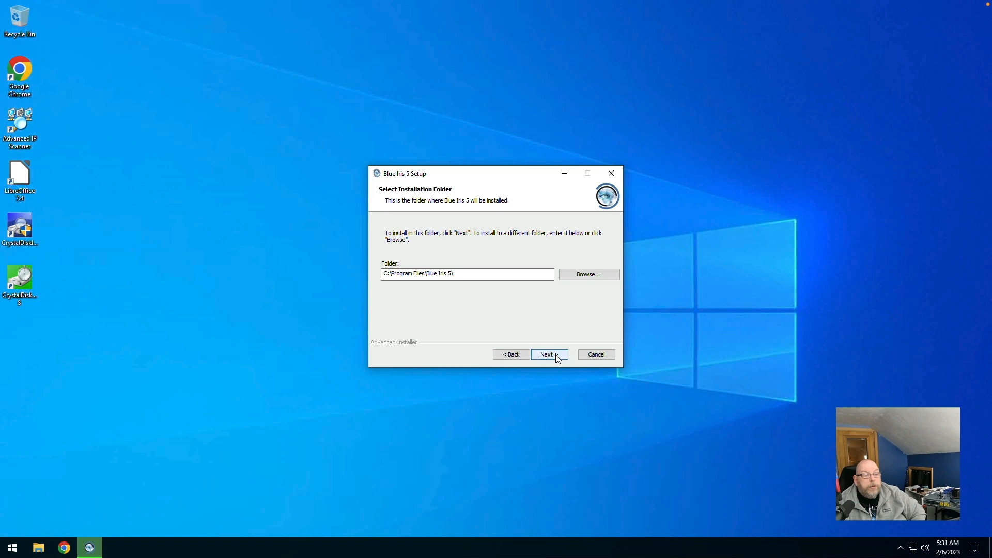
{"action": "left_click", "coordinate": [546, 354]}
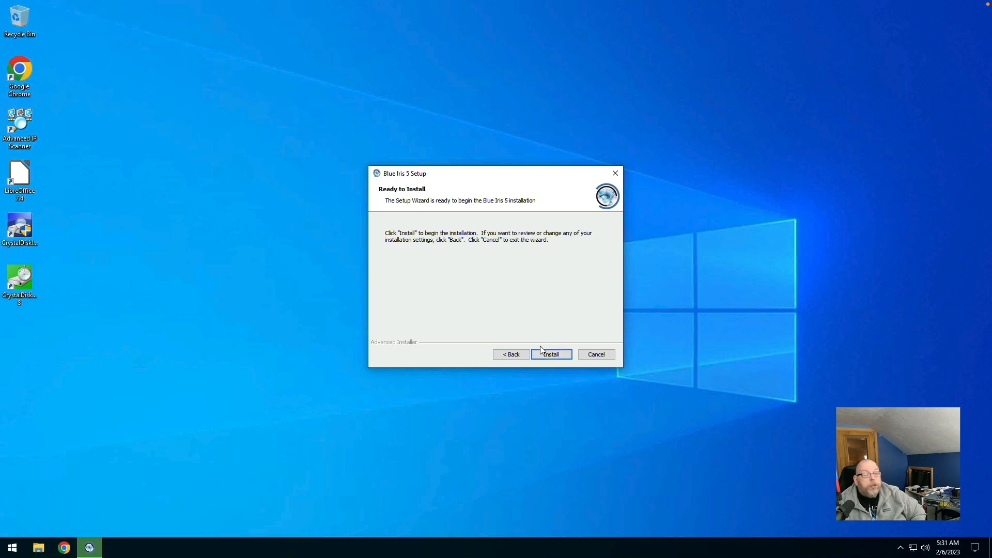
Step: Install Blue Iris 5, finish the wizard, and allow it on the UAC prompt
{"action": "left_click", "coordinate": [549, 353]}
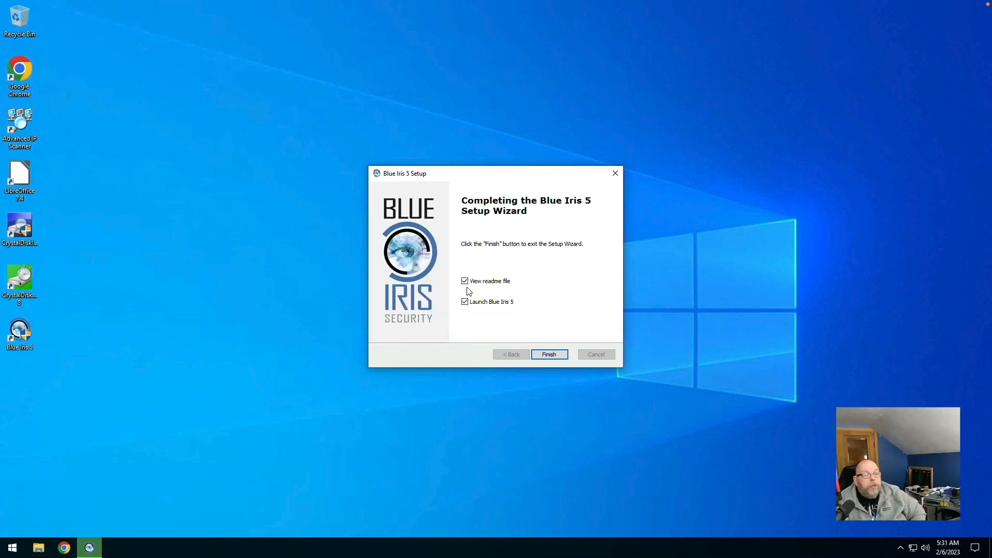
{"action": "mouse_move", "coordinate": [548, 354]}
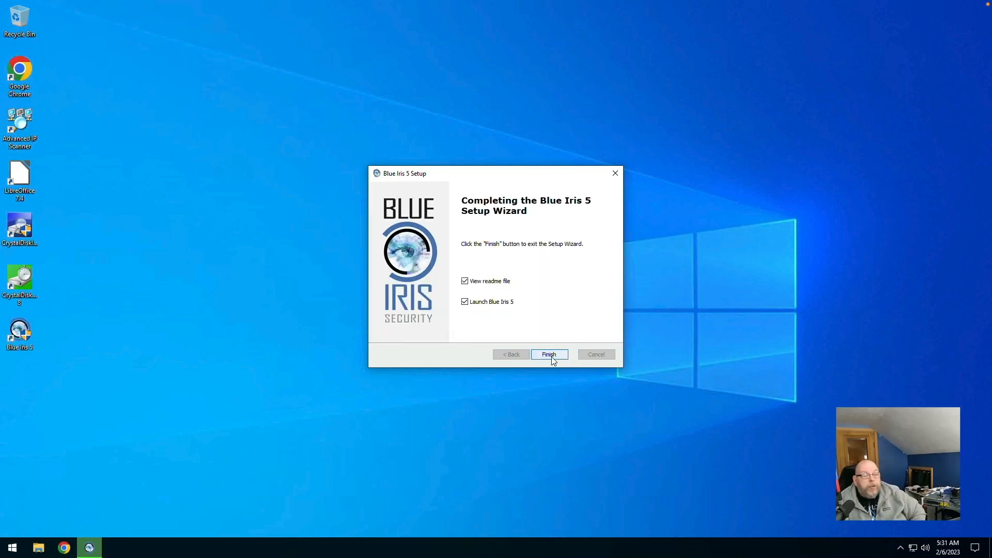
{"action": "left_click", "coordinate": [548, 354]}
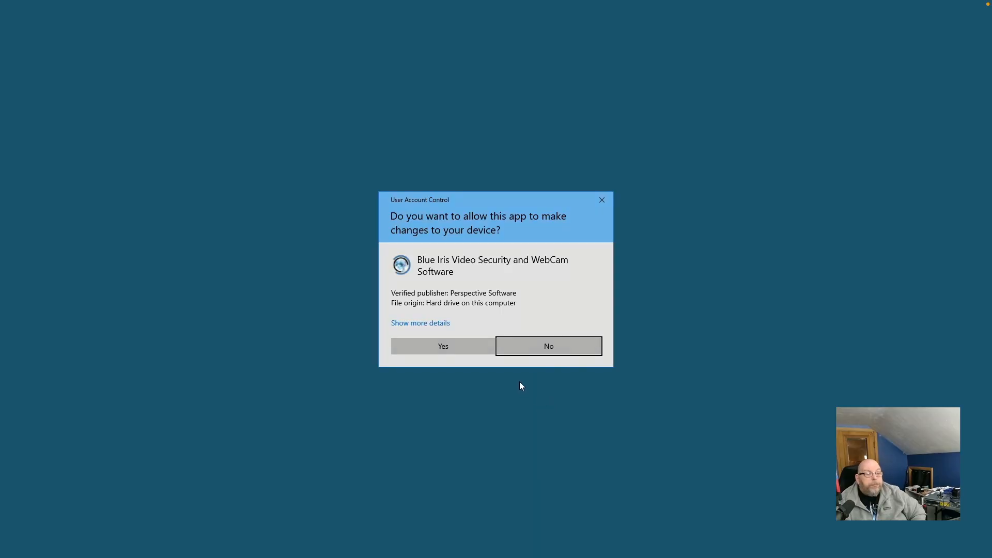
{"action": "left_click", "coordinate": [442, 346]}
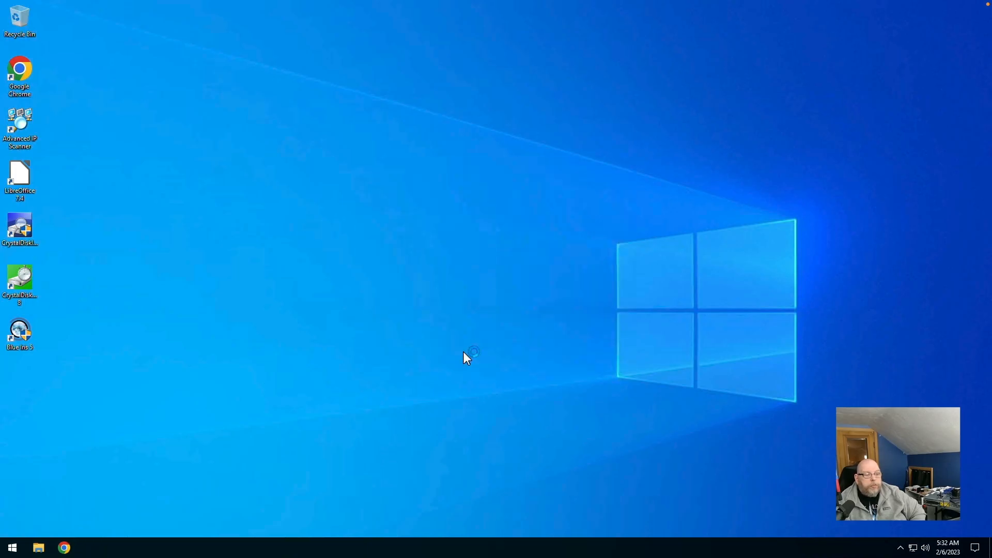
Step: Launch Blue Iris and skip the 15-day evaluation notice to the license key page
{"action": "double_click", "coordinate": [19, 334]}
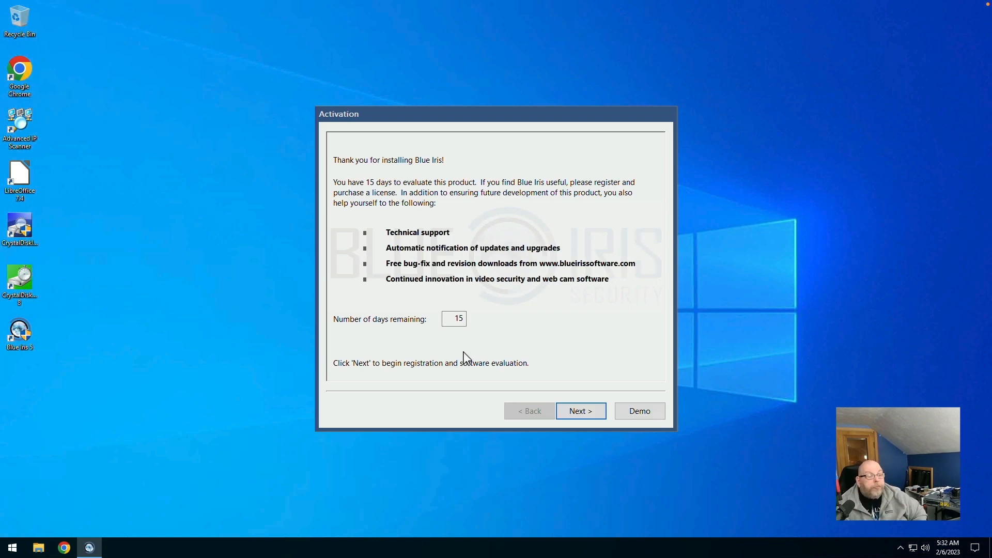
{"action": "mouse_move", "coordinate": [608, 340]}
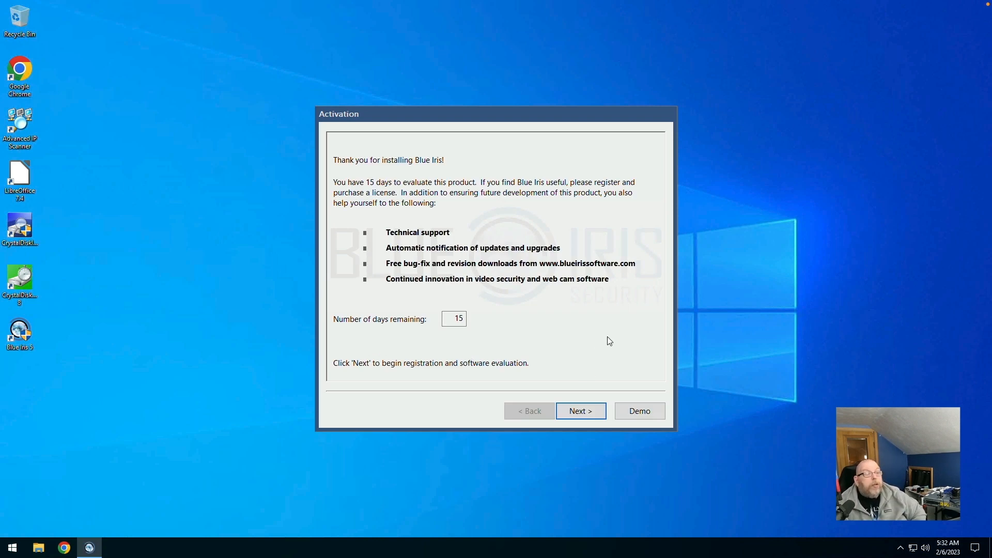
{"action": "mouse_move", "coordinate": [298, 328]}
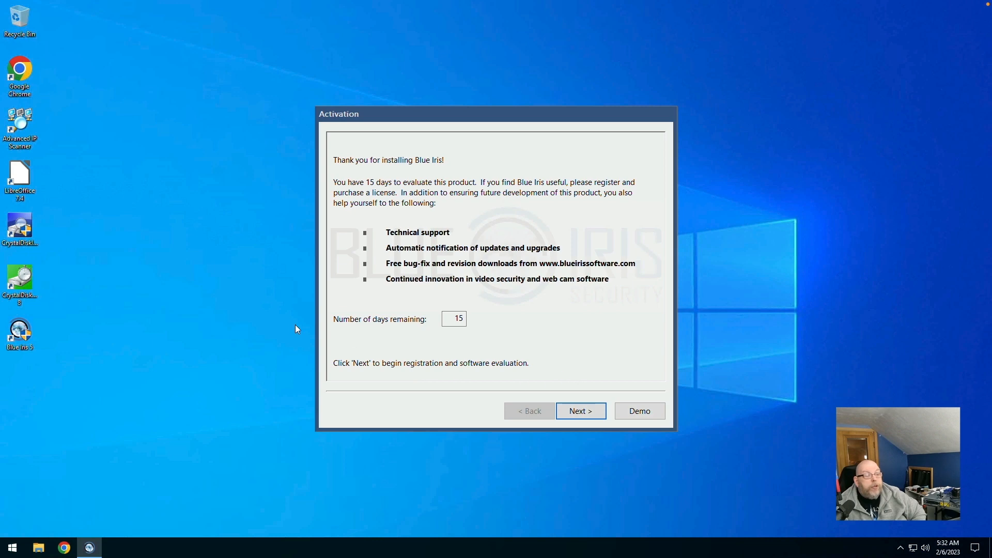
{"action": "mouse_move", "coordinate": [358, 379]}
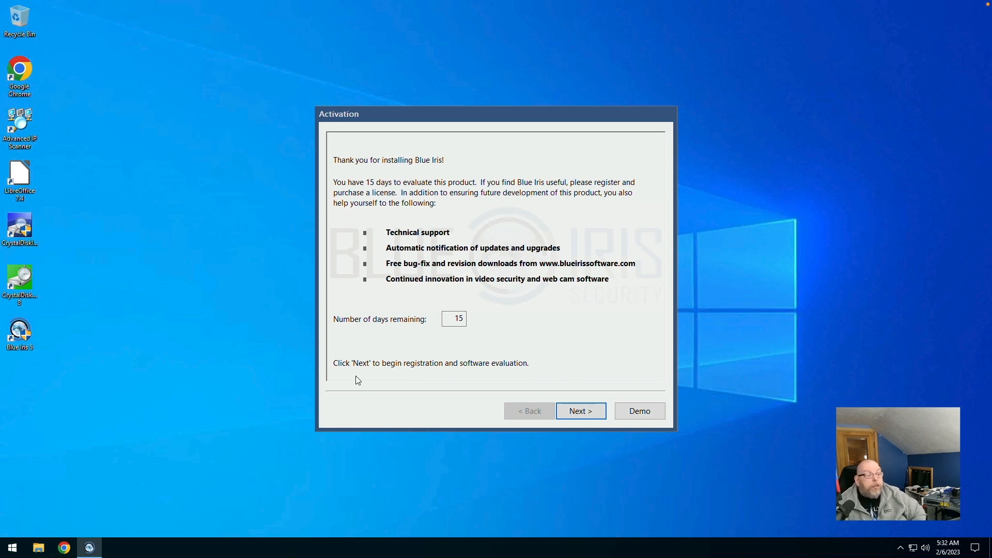
{"action": "mouse_move", "coordinate": [341, 340]}
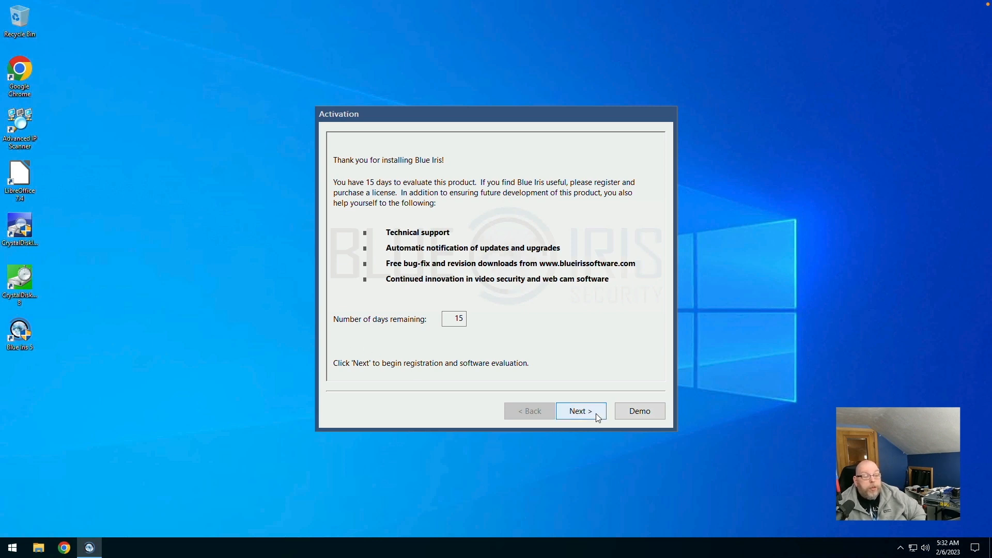
{"action": "left_click", "coordinate": [579, 410]}
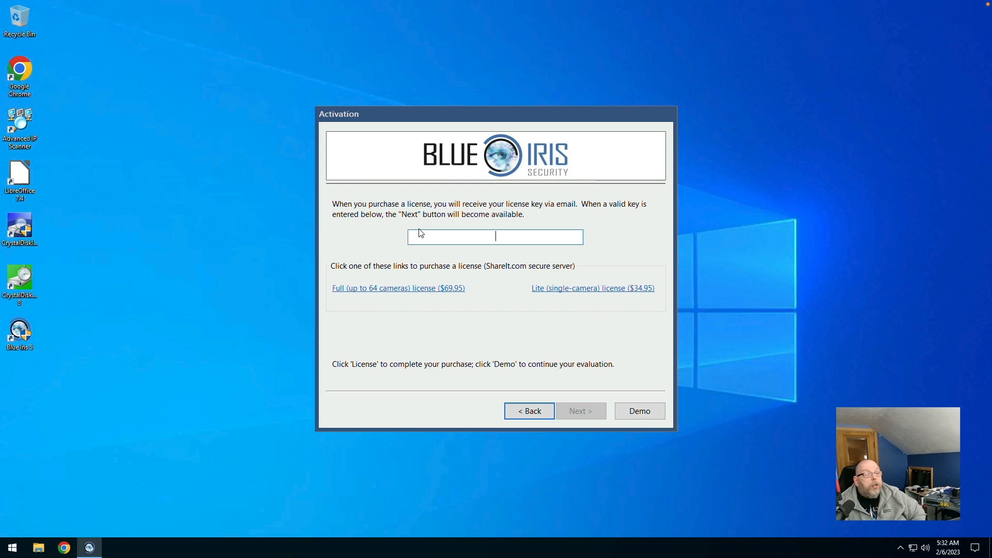
{"action": "mouse_move", "coordinate": [394, 215]}
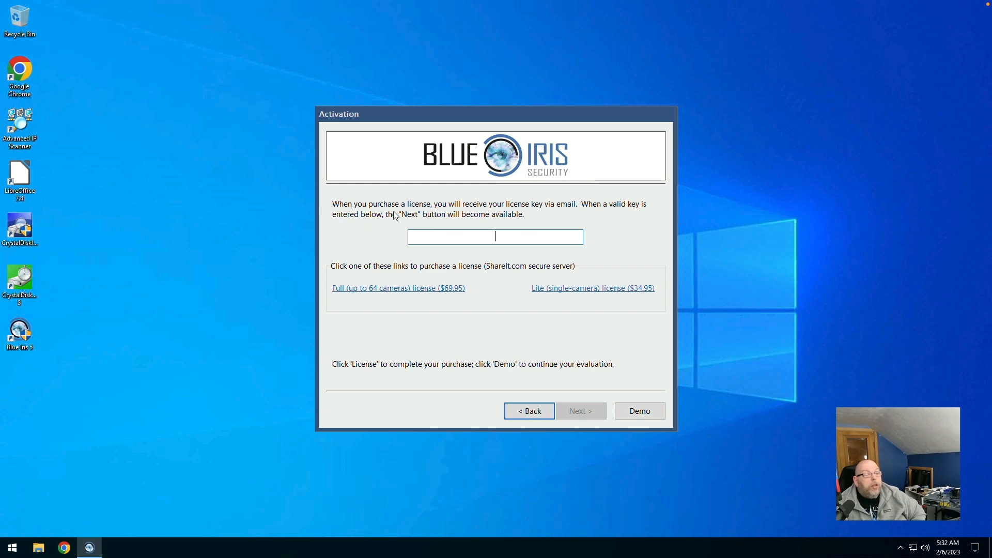
{"action": "mouse_move", "coordinate": [351, 272]}
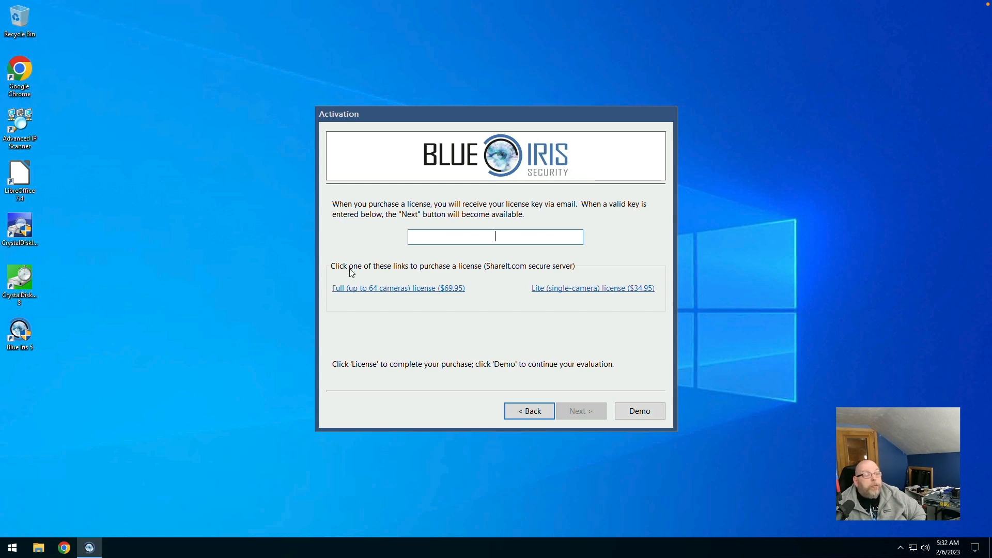
{"action": "mouse_move", "coordinate": [382, 273]}
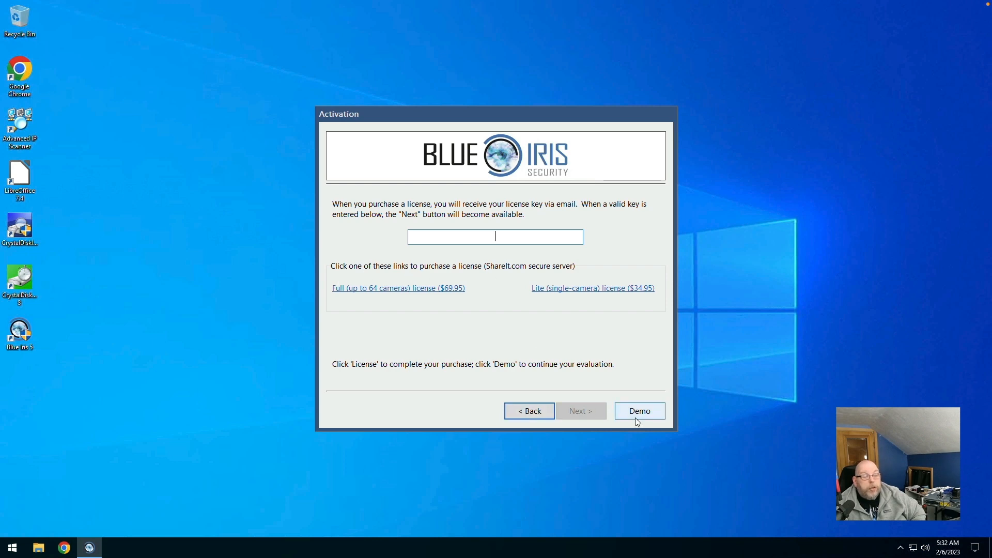
Step: Choose Demo to open the empty Blue Iris console in evaluation mode
{"action": "left_click", "coordinate": [638, 411]}
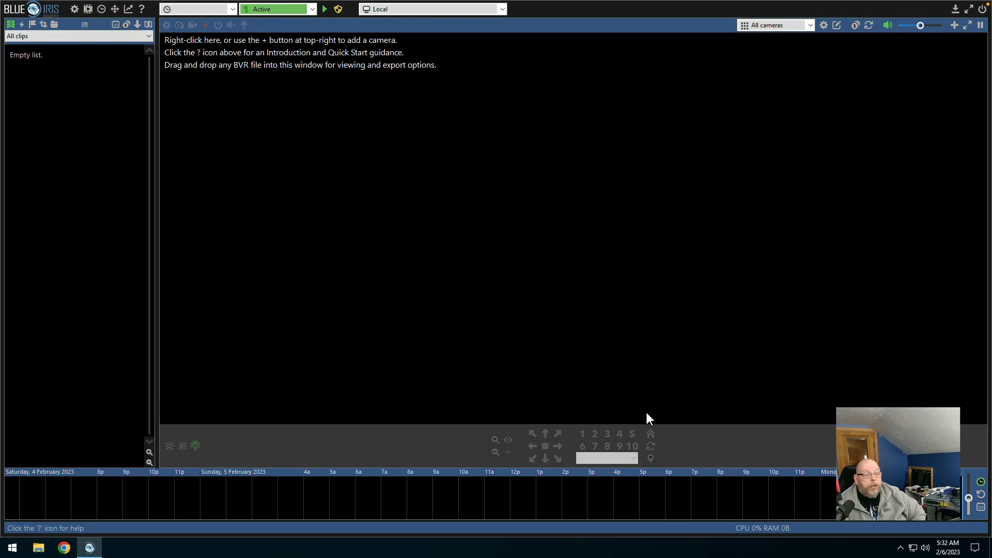
{"action": "left_click", "coordinate": [196, 9]}
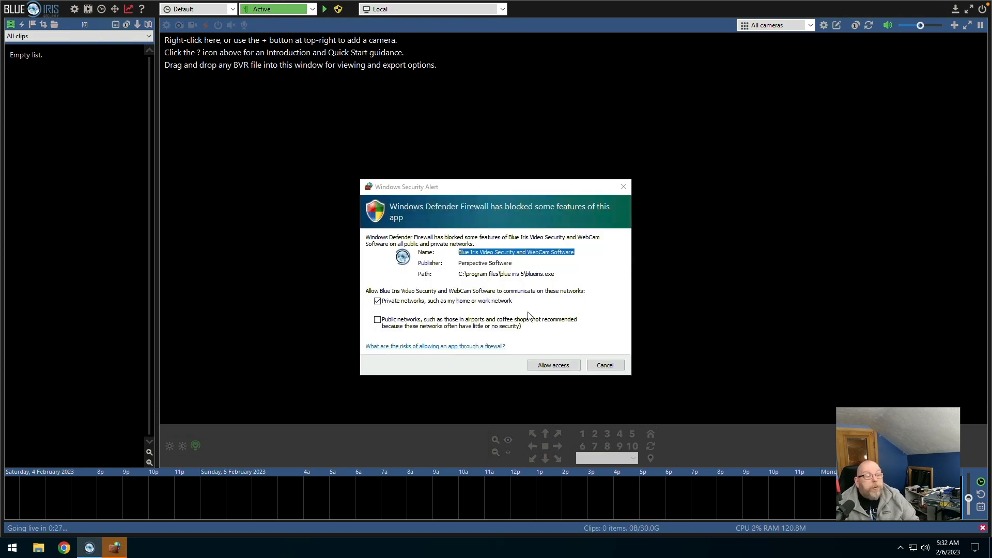
{"action": "mouse_move", "coordinate": [540, 220]}
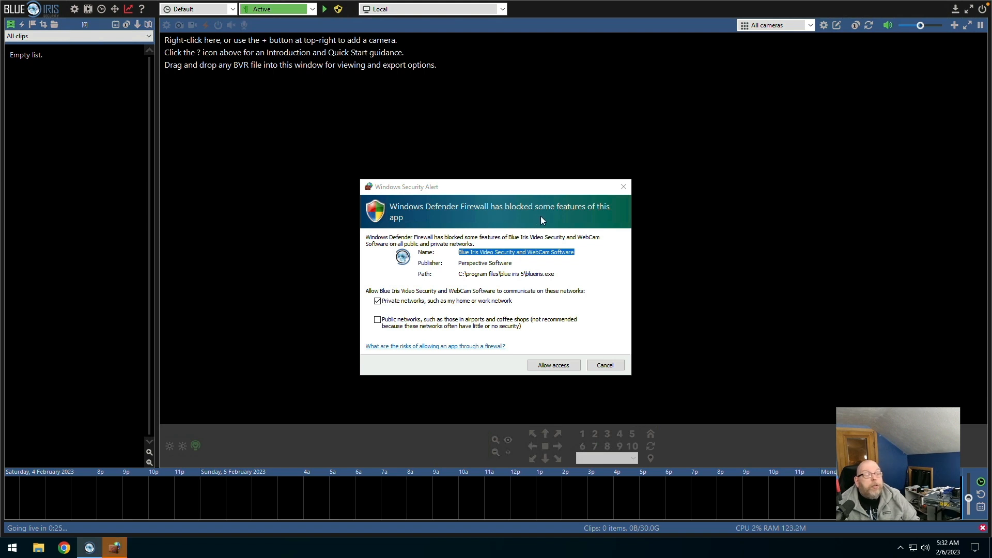
{"action": "mouse_move", "coordinate": [524, 218]}
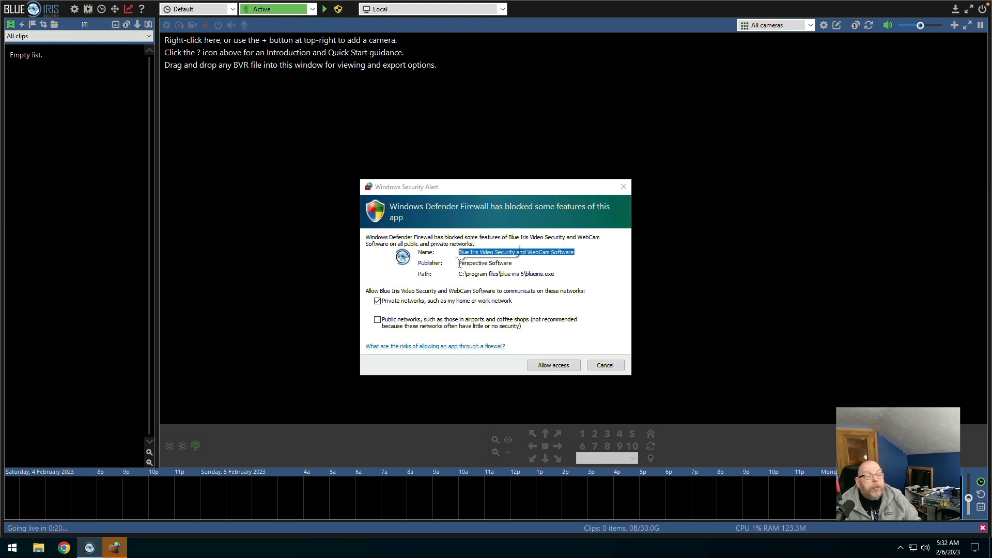
{"action": "mouse_move", "coordinate": [507, 294]}
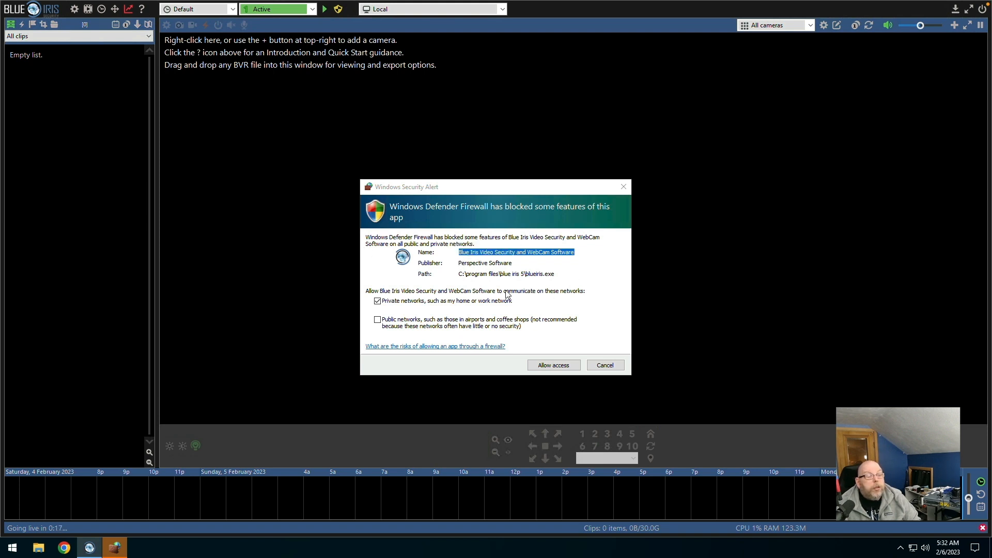
{"action": "mouse_move", "coordinate": [446, 296]}
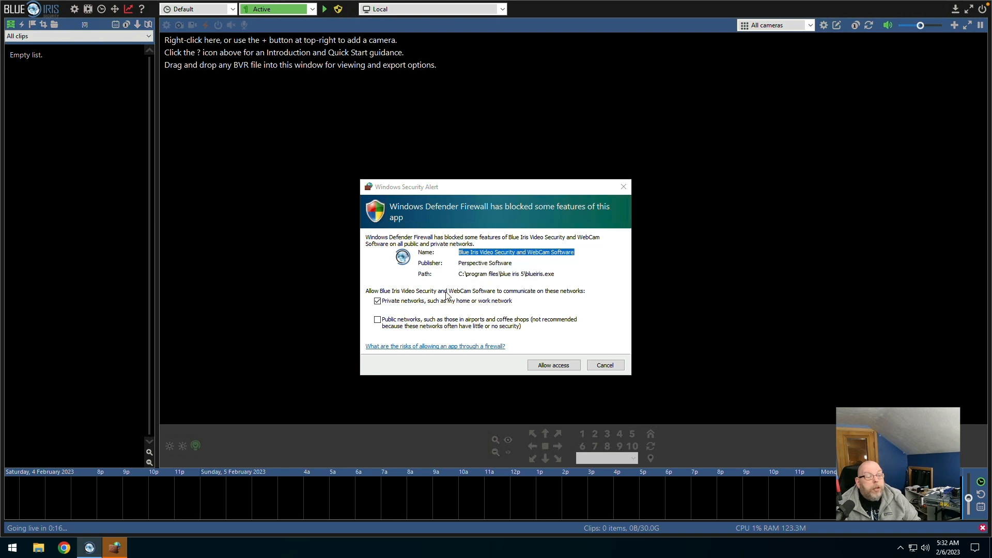
{"action": "mouse_move", "coordinate": [371, 347]}
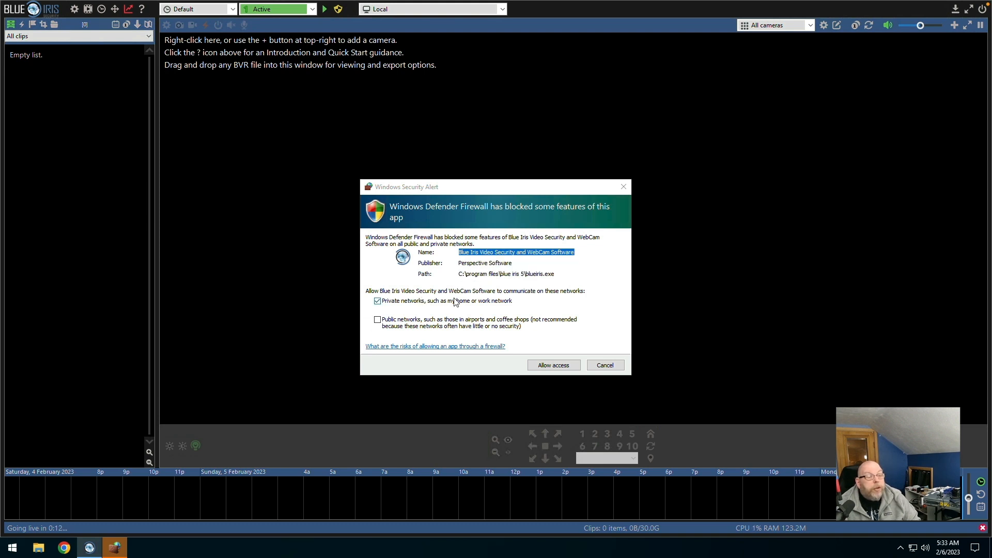
{"action": "mouse_move", "coordinate": [491, 301]}
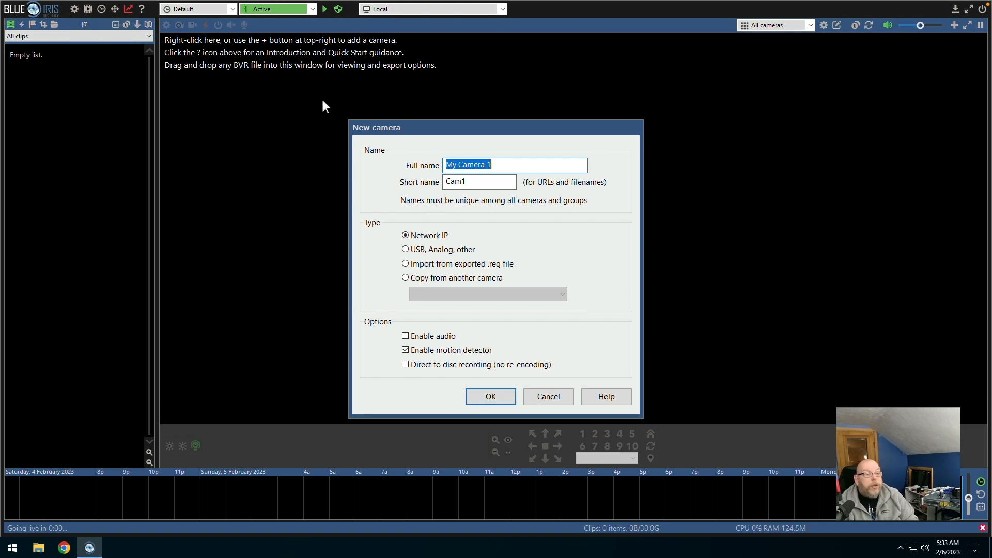
Step: Enter 'Amcrest' as the new camera's full name
{"action": "type", "text": "Amcrest"}
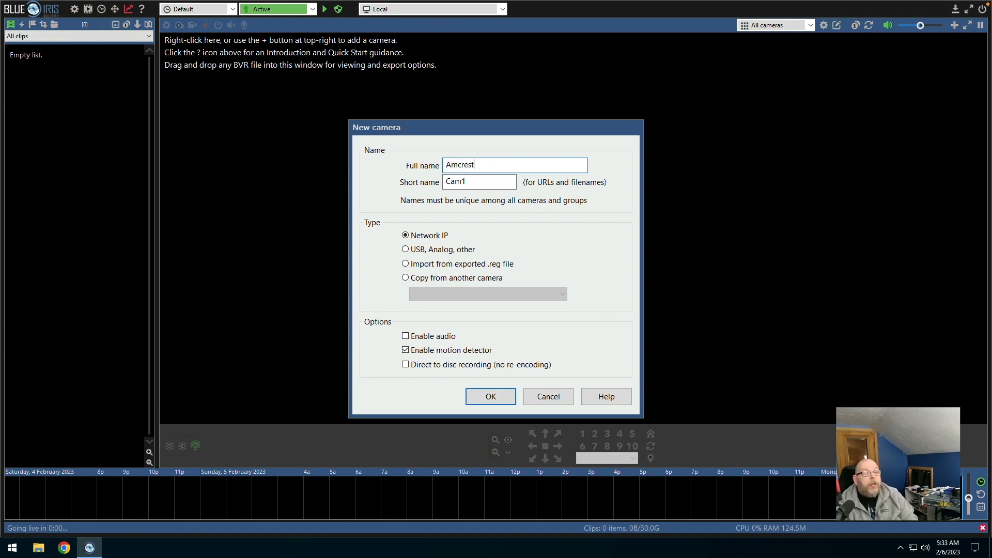
{"action": "mouse_move", "coordinate": [398, 139]}
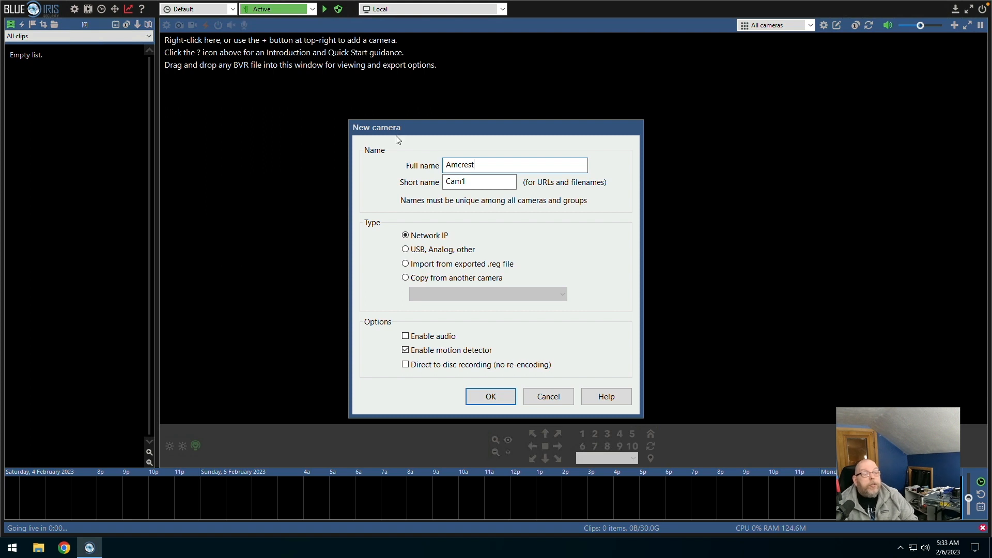
{"action": "mouse_move", "coordinate": [493, 183]}
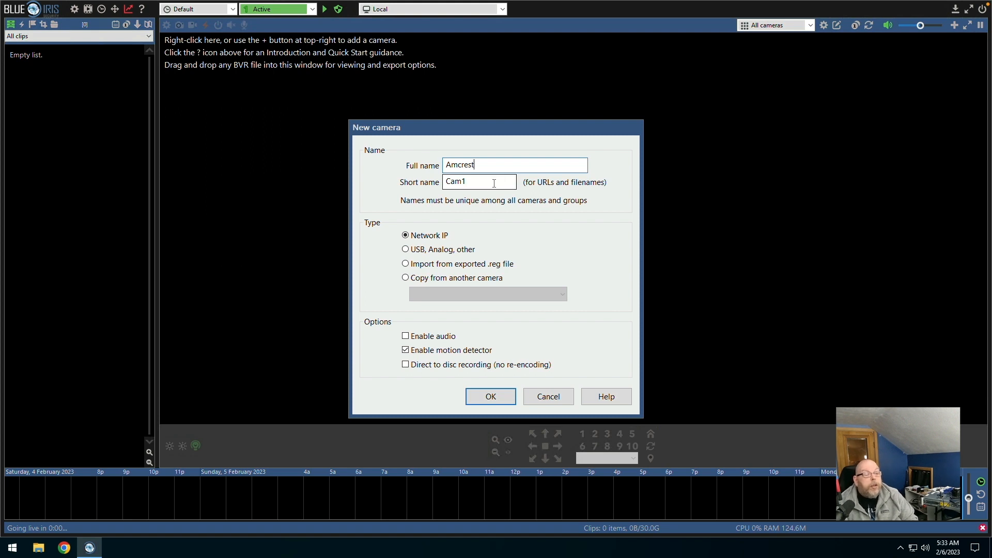
{"action": "mouse_move", "coordinate": [370, 236]}
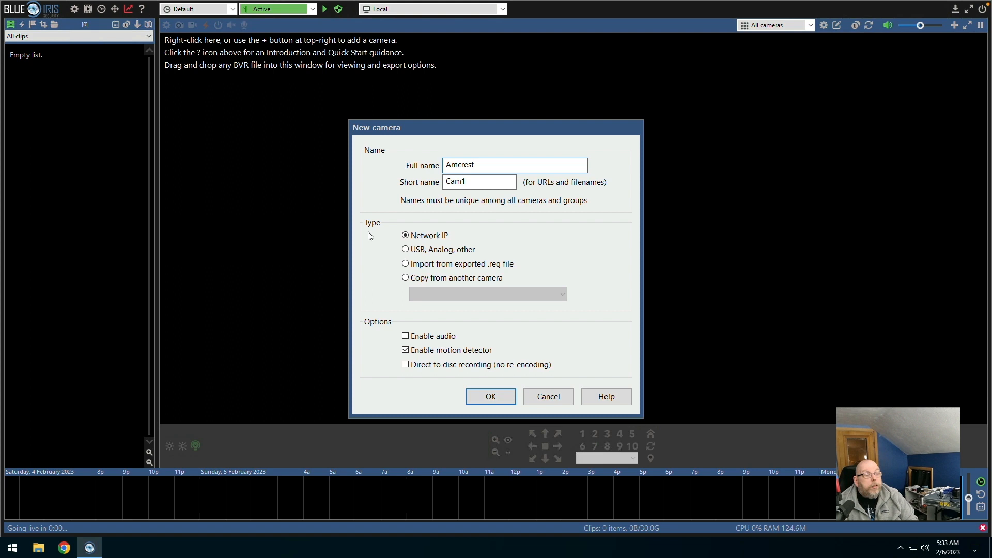
{"action": "mouse_move", "coordinate": [368, 233]}
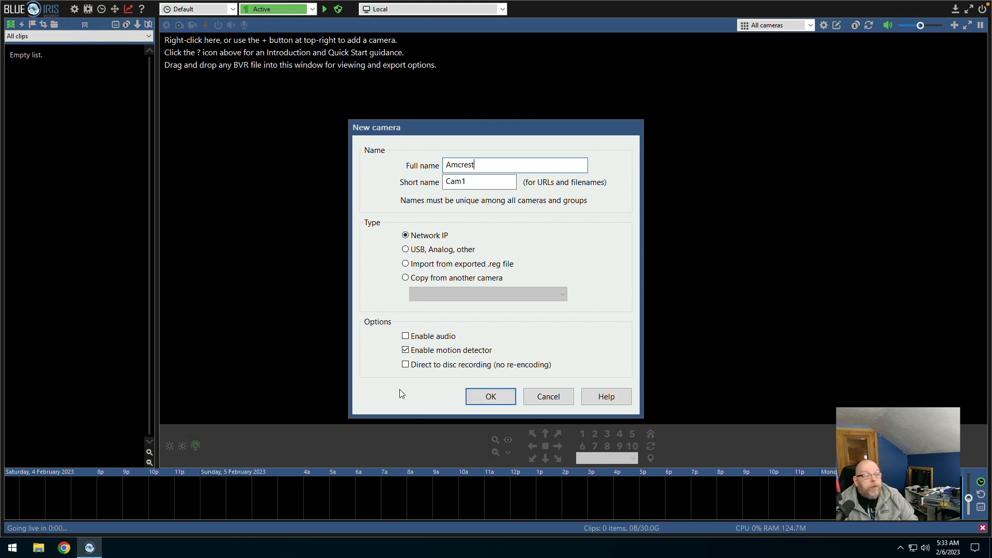
{"action": "mouse_move", "coordinate": [380, 343]}
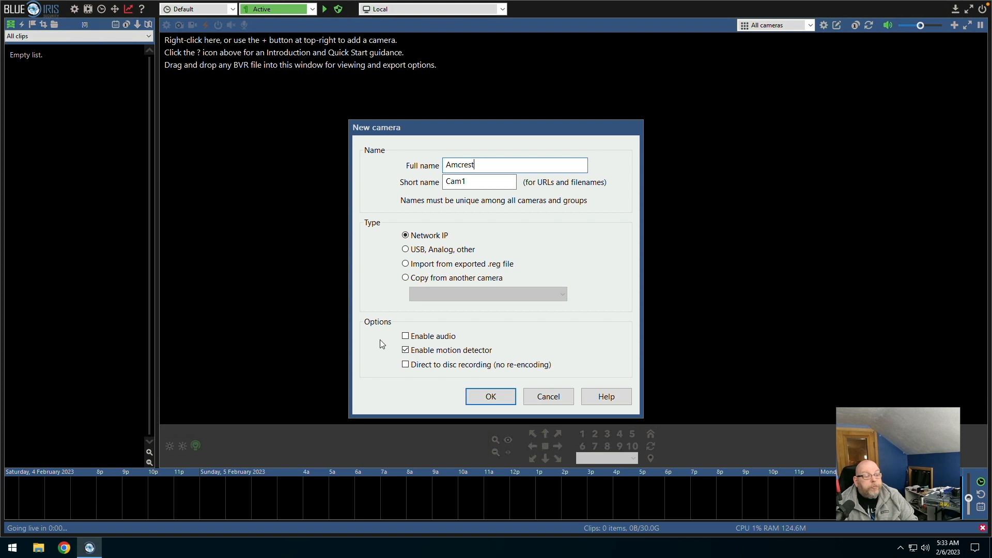
{"action": "mouse_move", "coordinate": [430, 391]}
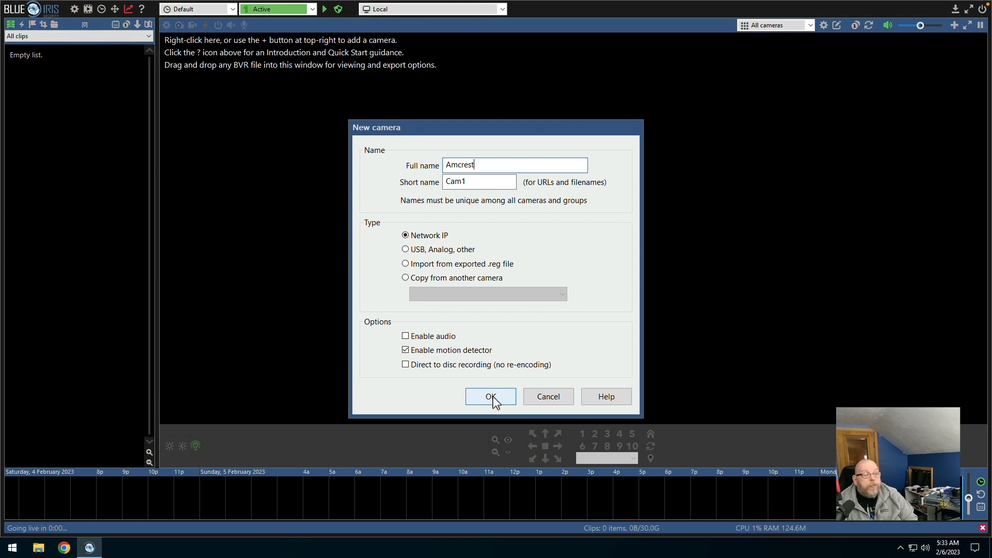
Step: Confirm the Amcrest camera and open its Network IP configuration from the Video tab
{"action": "left_click", "coordinate": [490, 397]}
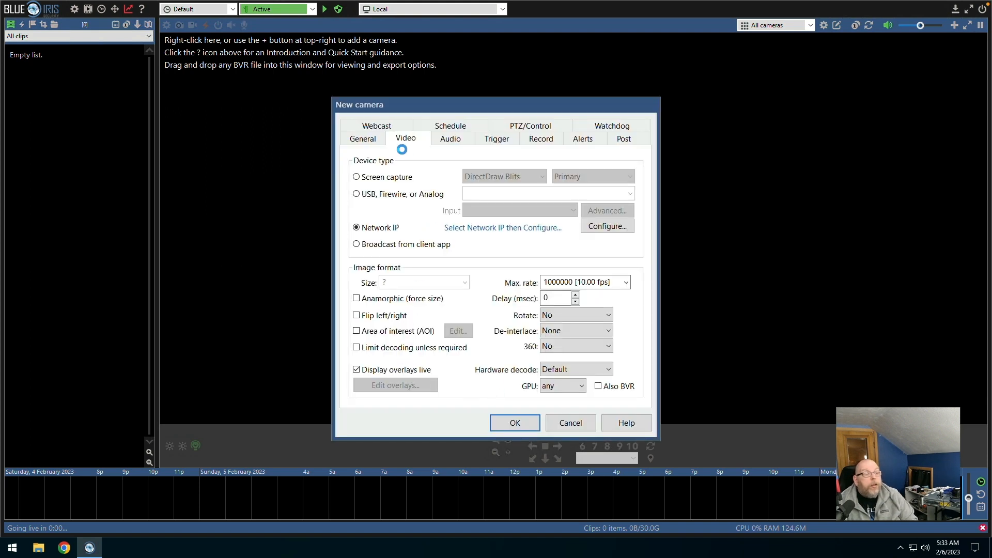
{"action": "left_click", "coordinate": [605, 226]}
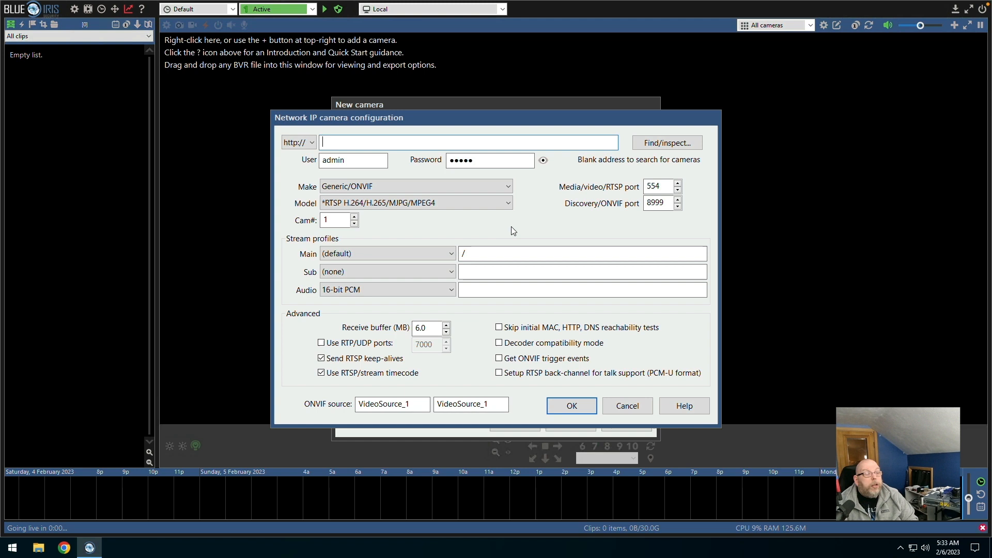
{"action": "mouse_move", "coordinate": [545, 222]}
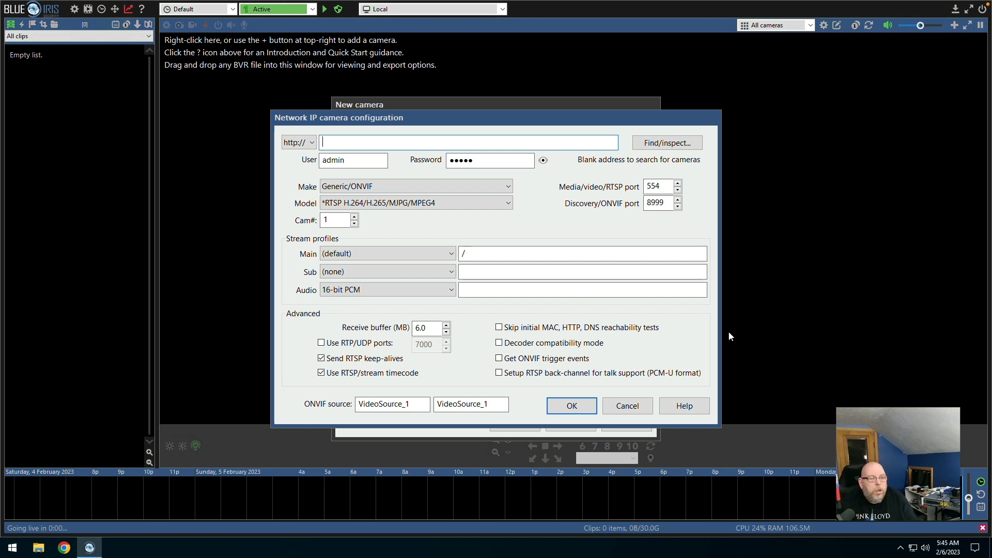
{"action": "mouse_move", "coordinate": [957, 57]}
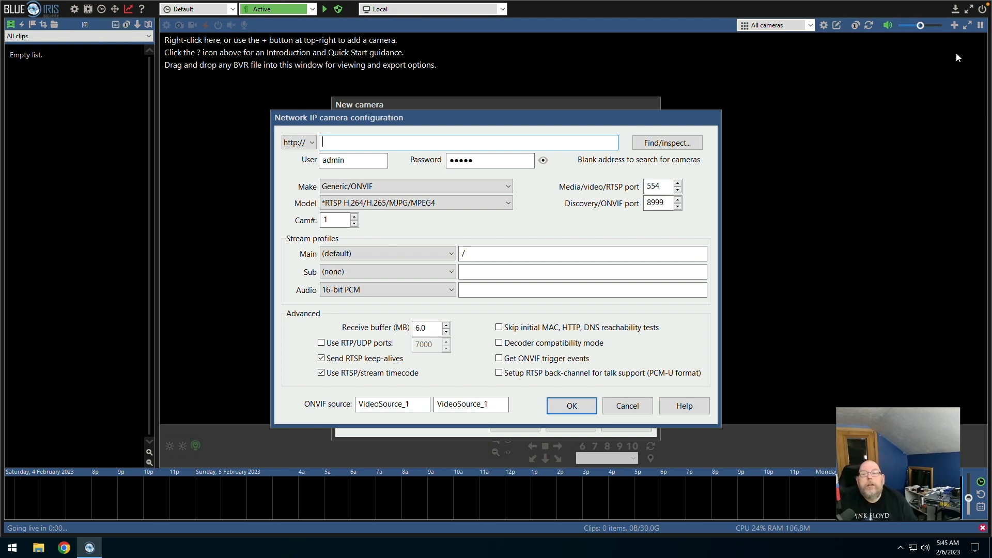
{"action": "mouse_move", "coordinate": [776, 32]}
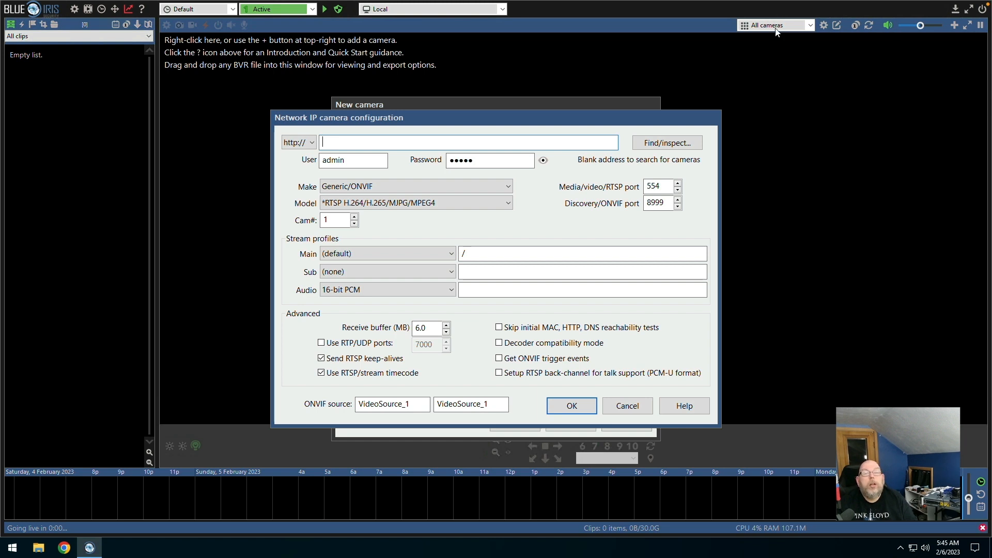
{"action": "mouse_move", "coordinate": [718, 321]}
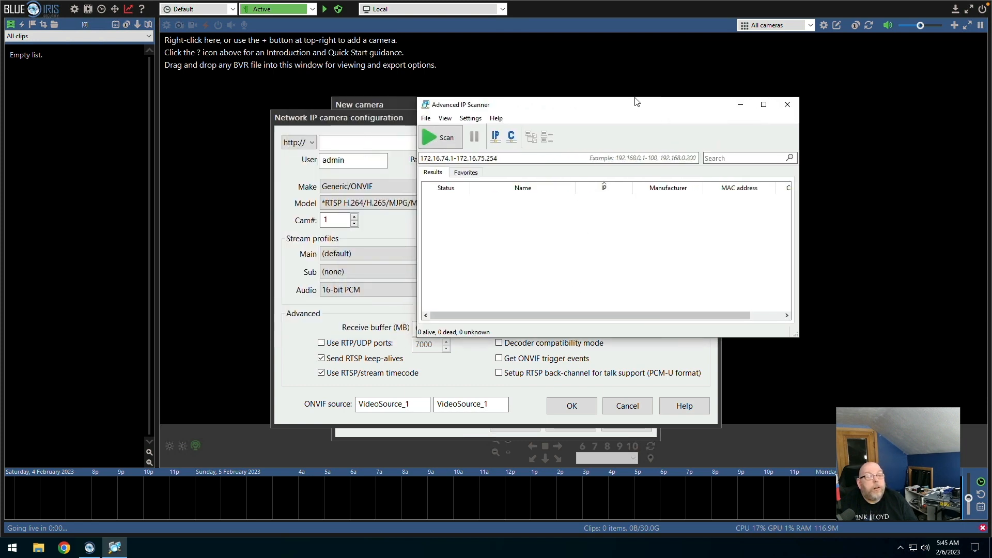
Step: Run an Advanced IP Scanner scan and stop once the Amcrest camera appears at 172.16.74.38
{"action": "left_click", "coordinate": [762, 104]}
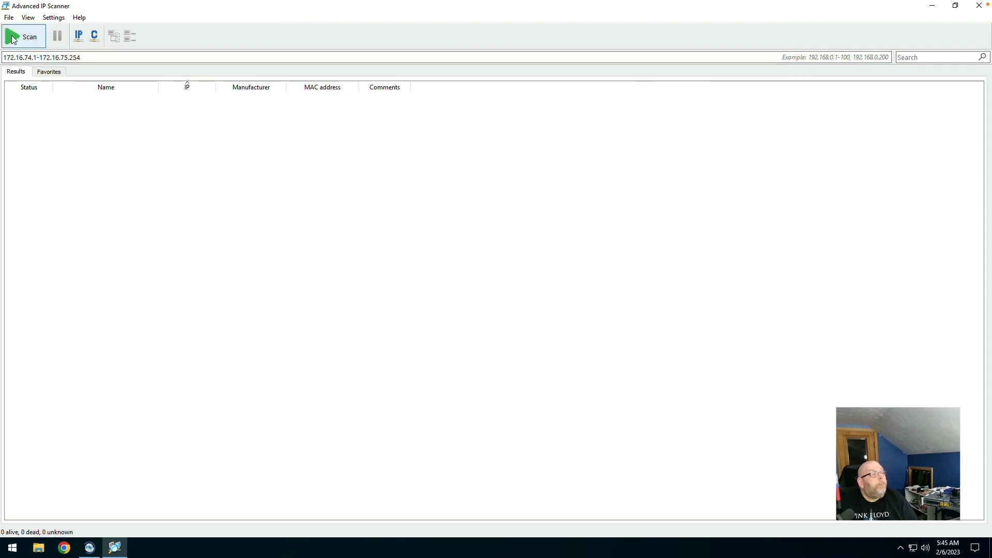
{"action": "left_click", "coordinate": [23, 36]}
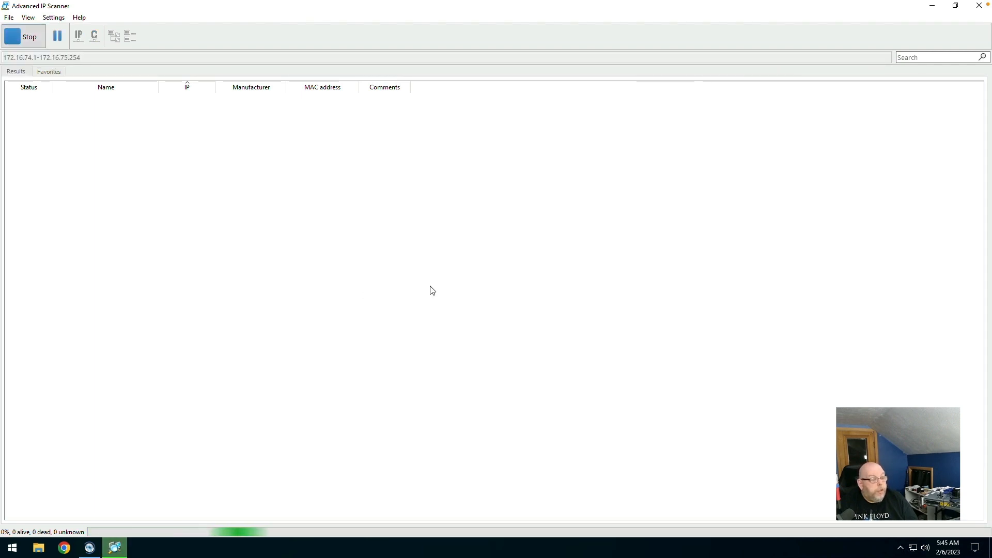
{"action": "mouse_move", "coordinate": [473, 285]}
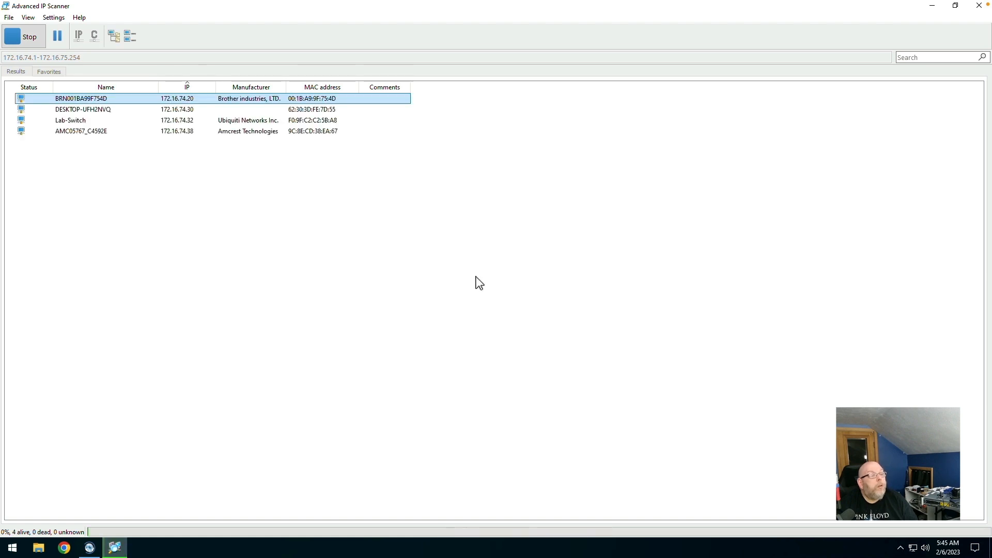
{"action": "mouse_move", "coordinate": [517, 245]}
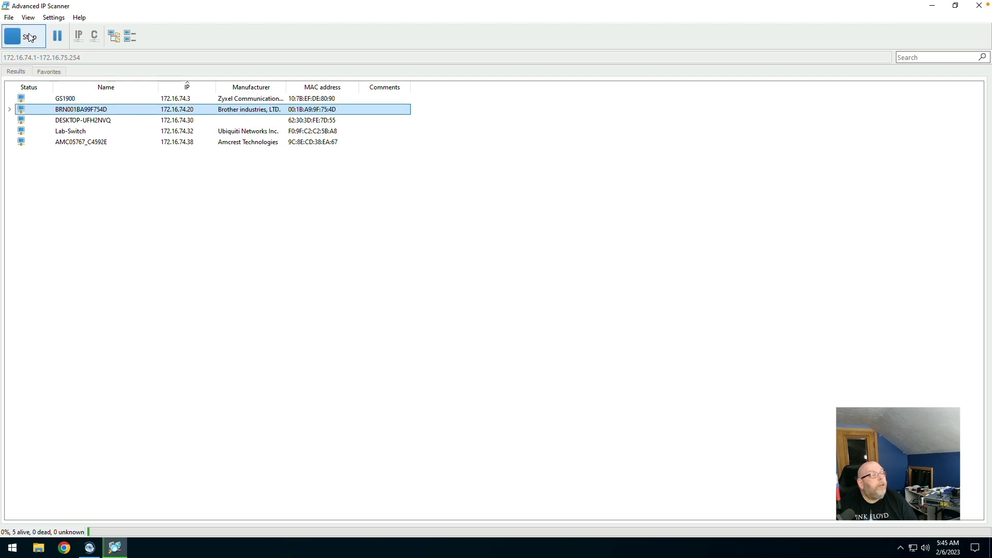
{"action": "left_click", "coordinate": [23, 36]}
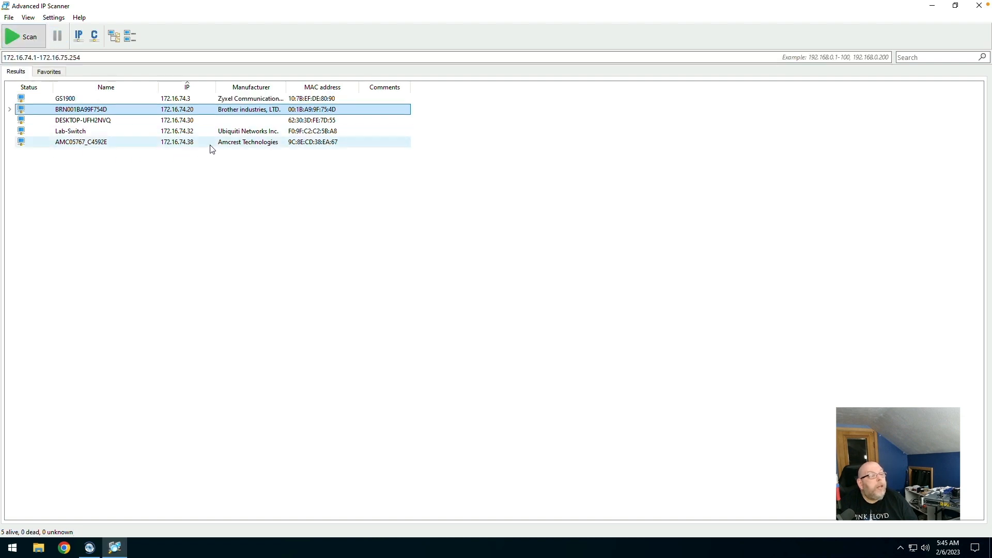
{"action": "mouse_move", "coordinate": [171, 149]}
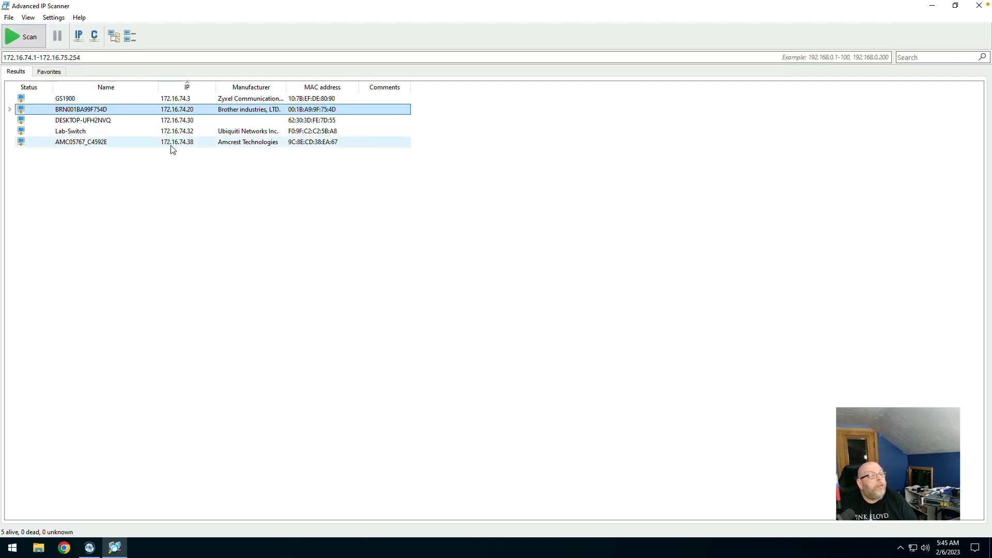
{"action": "mouse_move", "coordinate": [251, 208]}
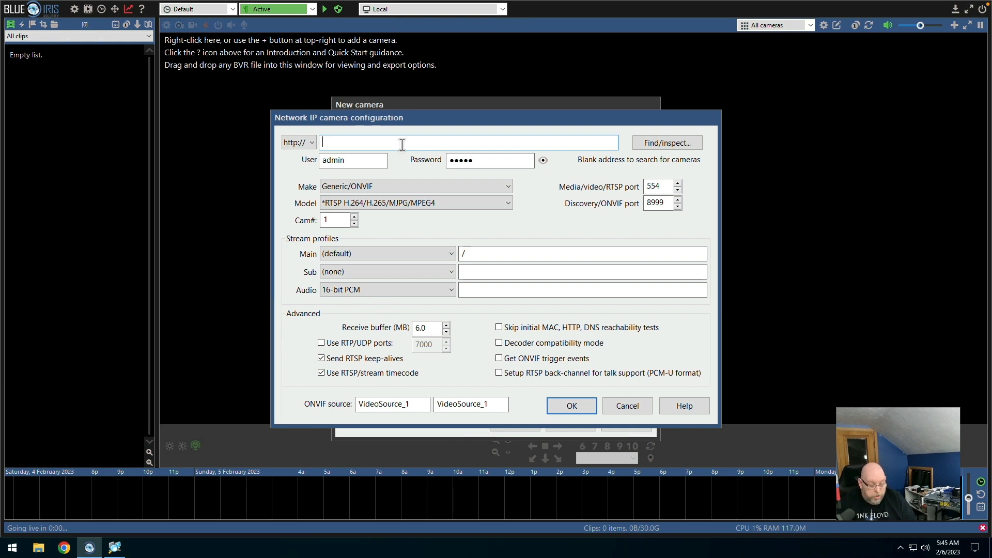
Step: Enter 172.16.74.38 as the camera address and briefly reveal the saved admin password
{"action": "type", "text": "172.16.7"}
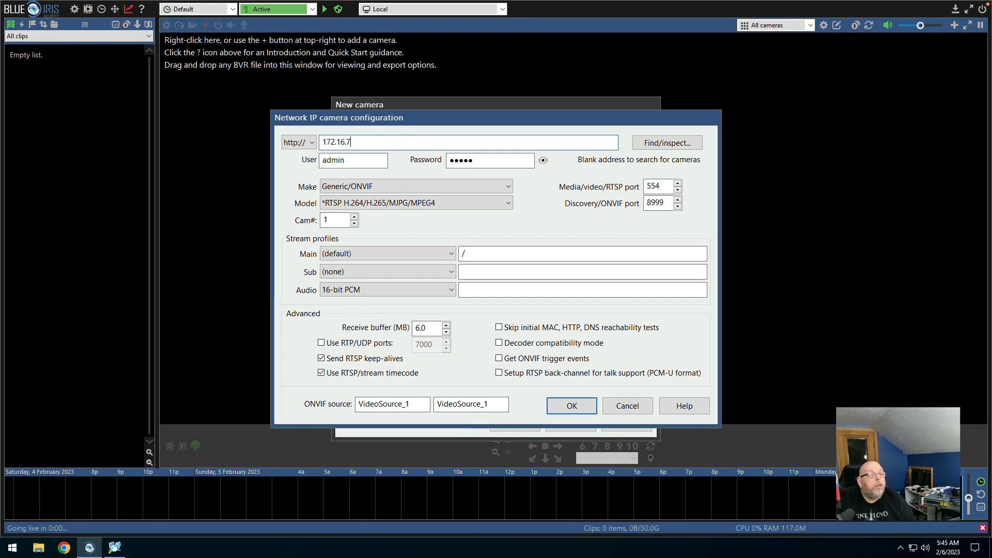
{"action": "type", "text": "4.38"}
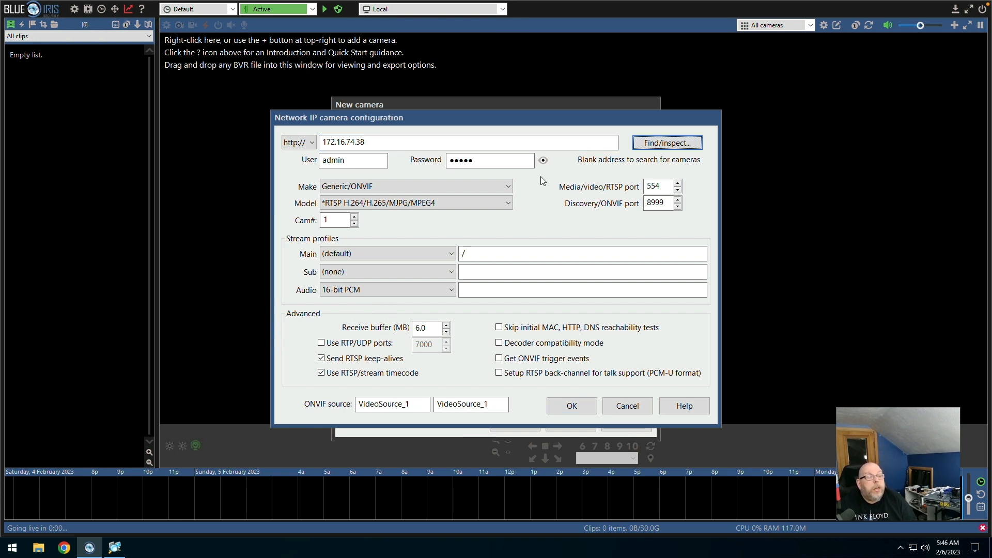
{"action": "left_click", "coordinate": [542, 160]}
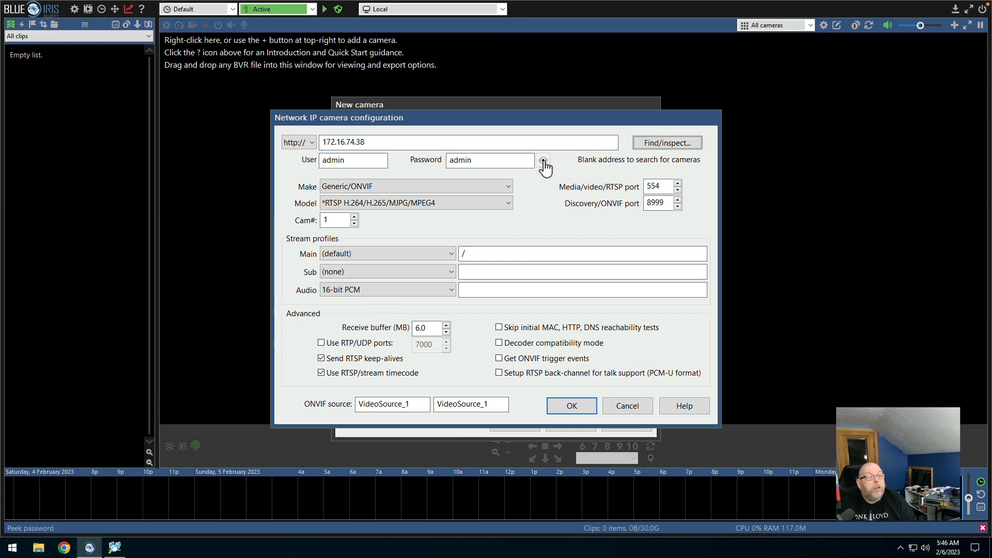
{"action": "left_click", "coordinate": [543, 160]}
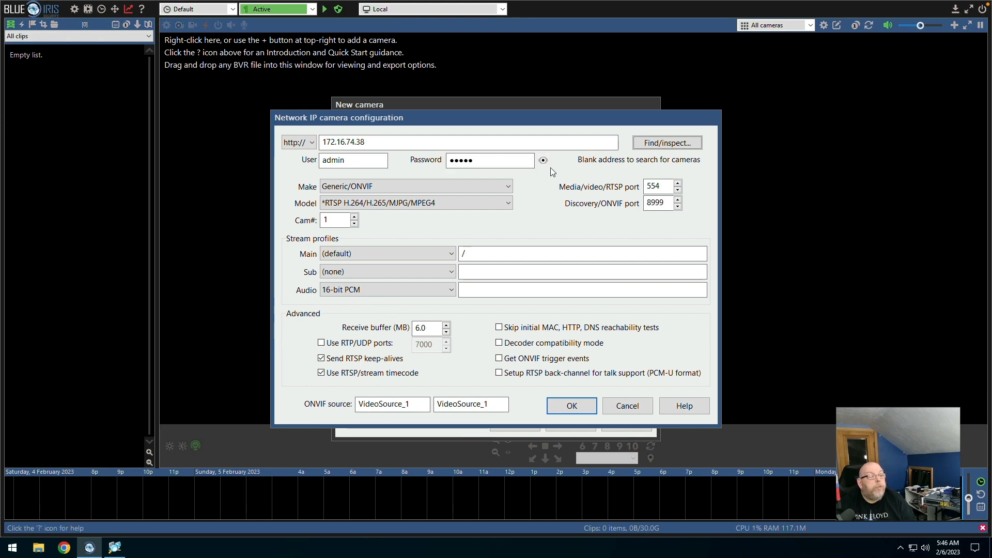
{"action": "left_click", "coordinate": [504, 186]}
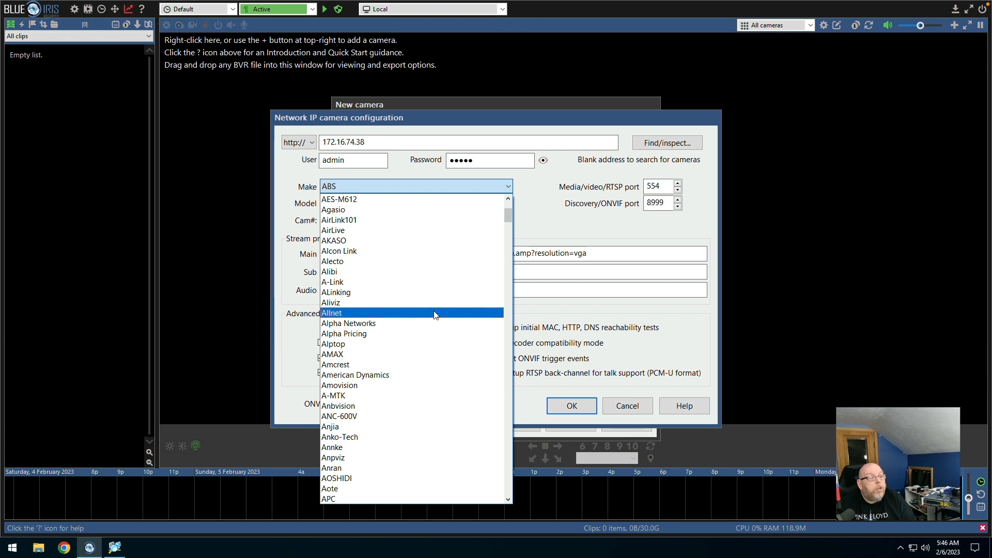
{"action": "mouse_move", "coordinate": [418, 353]}
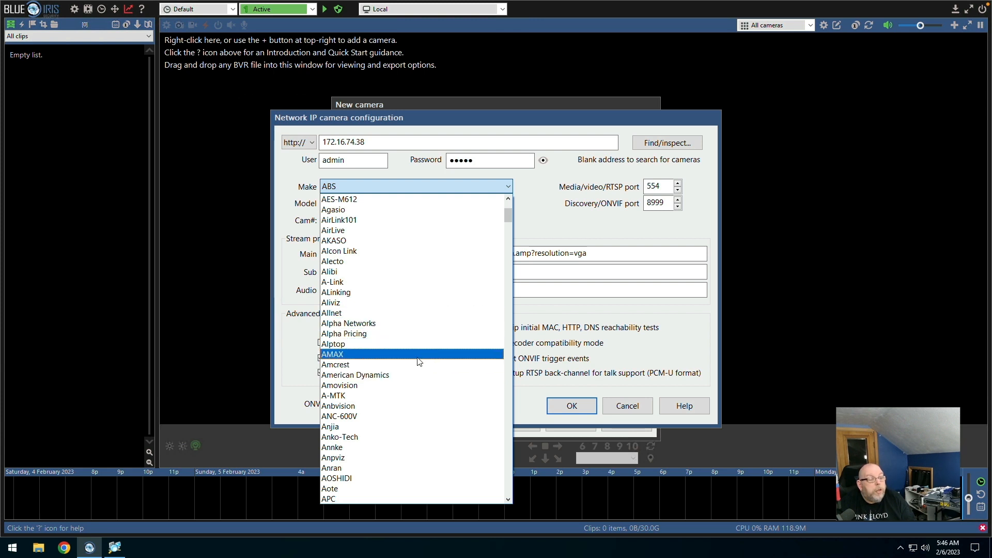
Step: Choose Amcrest make with the ProHD/IP2/3/4K/4M/8M Main Stream RTSP model and save
{"action": "left_click", "coordinate": [335, 364]}
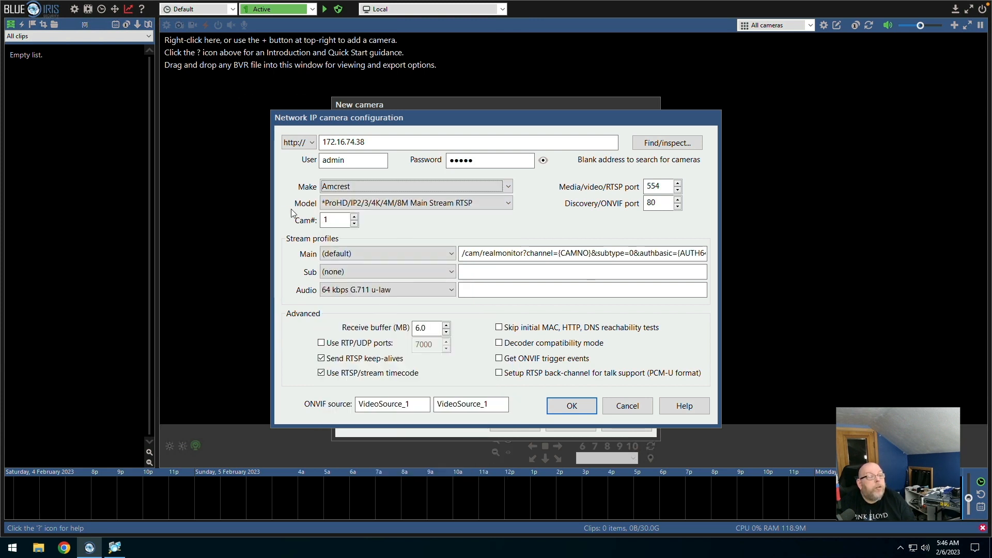
{"action": "mouse_move", "coordinate": [399, 220]}
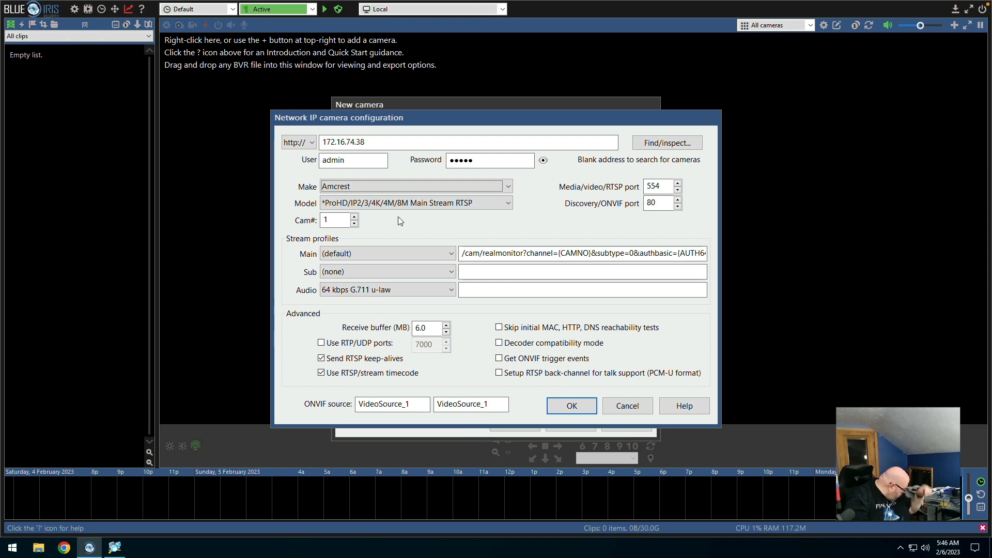
{"action": "mouse_move", "coordinate": [400, 223]}
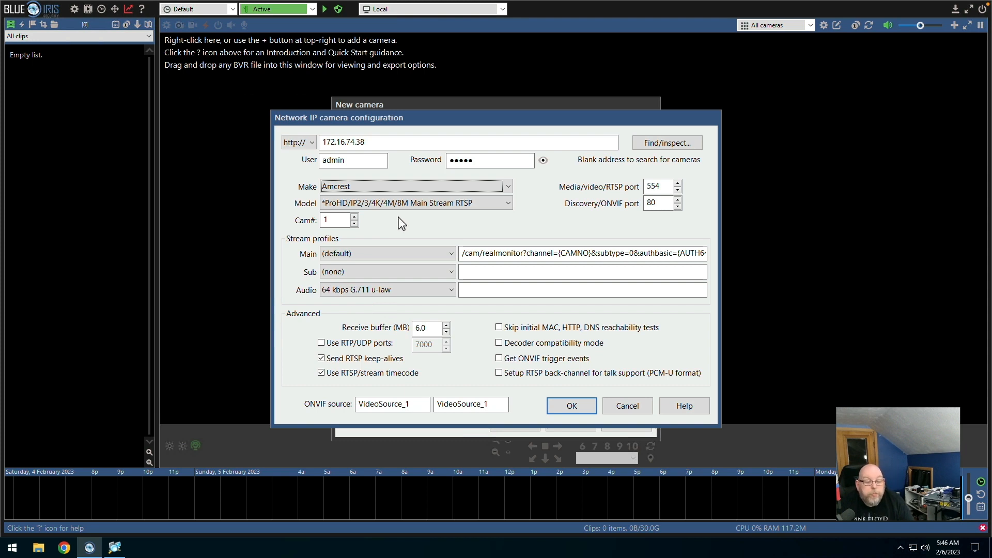
{"action": "mouse_move", "coordinate": [400, 223]}
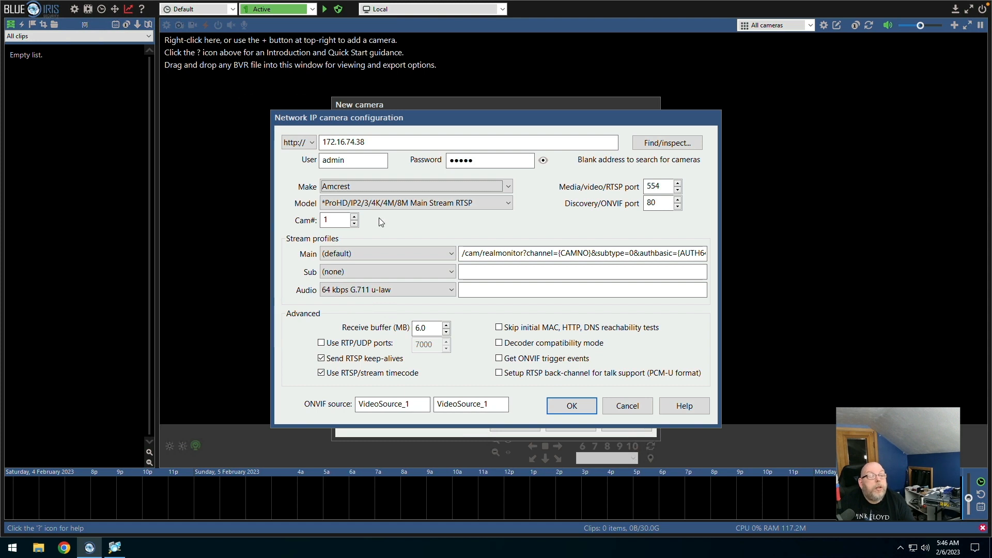
{"action": "left_click", "coordinate": [508, 203]}
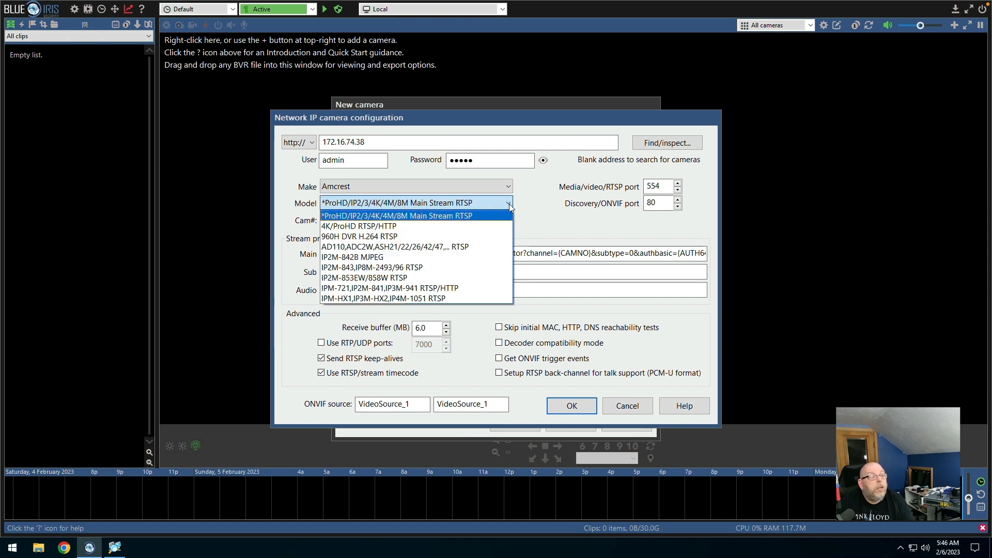
{"action": "left_click", "coordinate": [396, 216]}
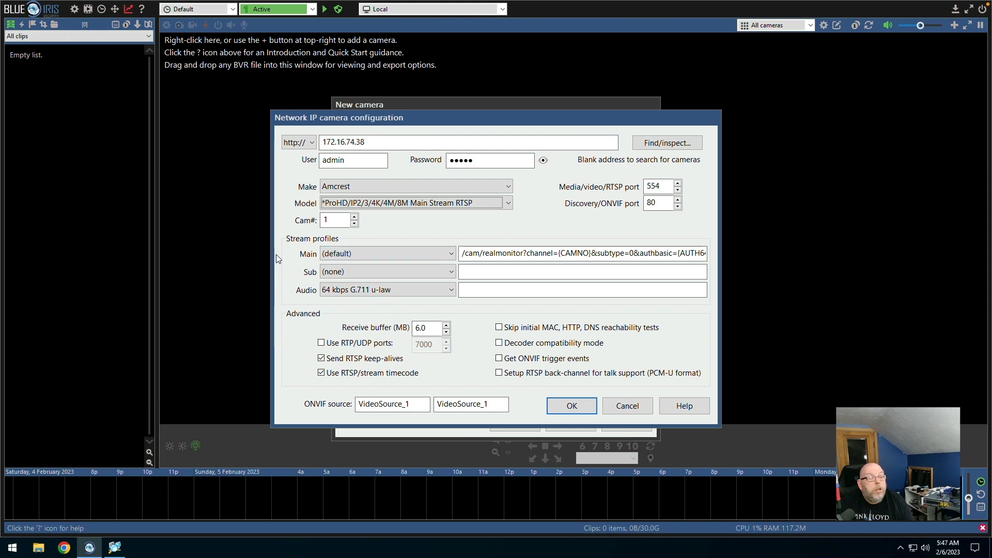
{"action": "mouse_move", "coordinate": [309, 246]}
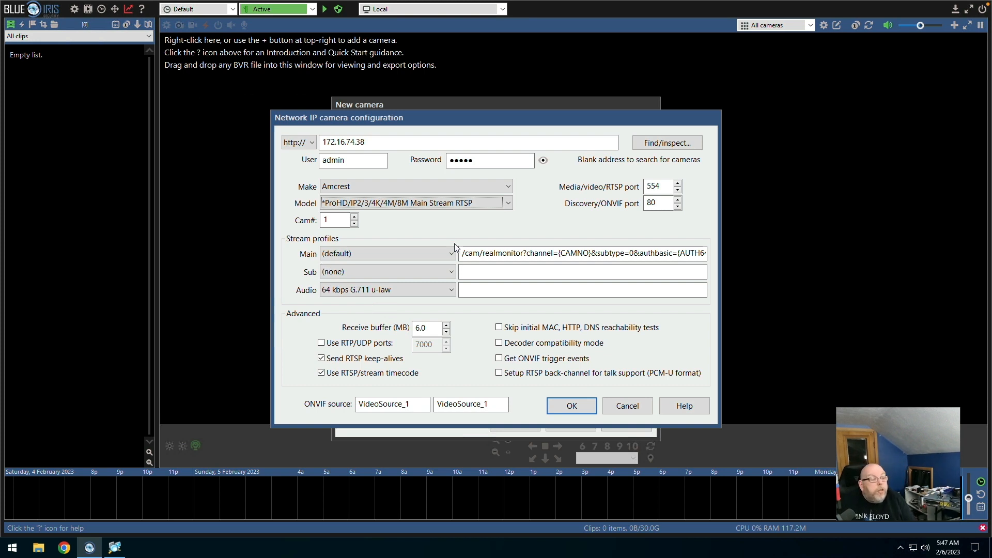
{"action": "mouse_move", "coordinate": [433, 374]}
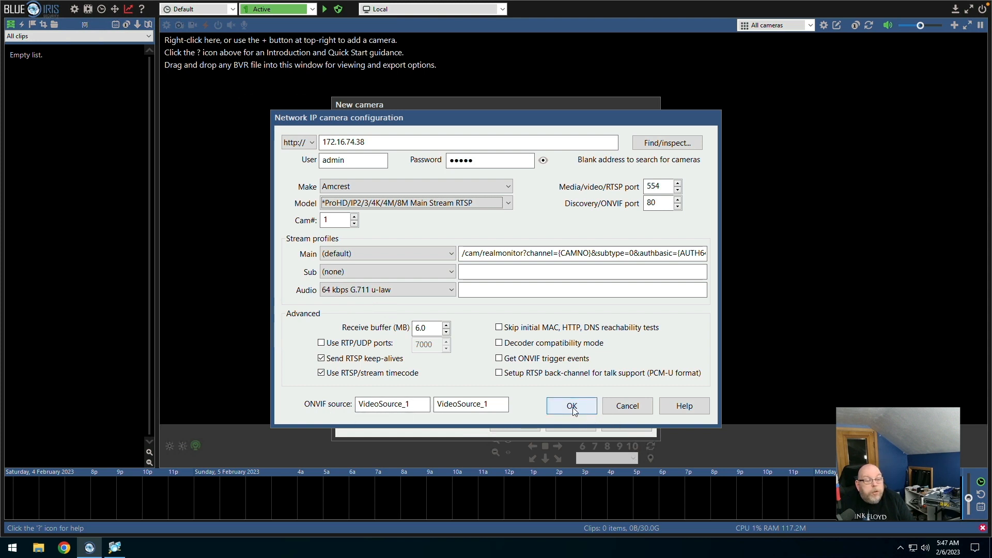
{"action": "left_click", "coordinate": [570, 405]}
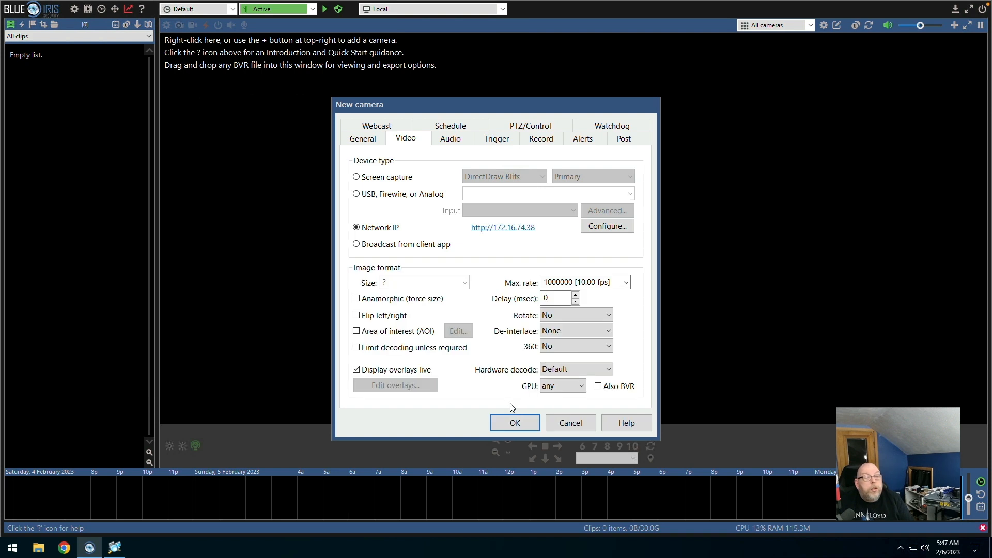
{"action": "mouse_move", "coordinate": [417, 241]}
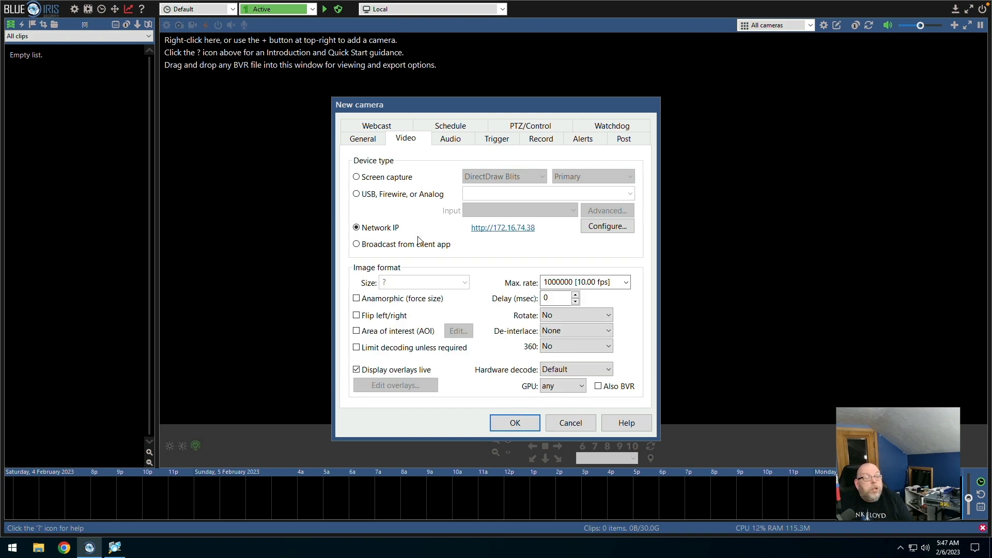
Step: Look through the new camera's Audio, Trigger and Record tabs
{"action": "left_click", "coordinate": [362, 139]}
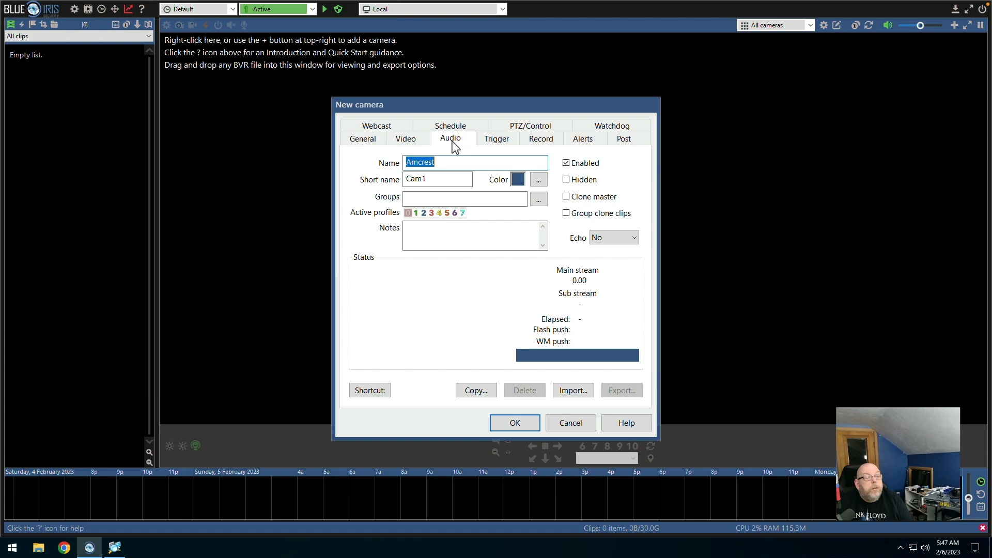
{"action": "left_click", "coordinate": [495, 138]}
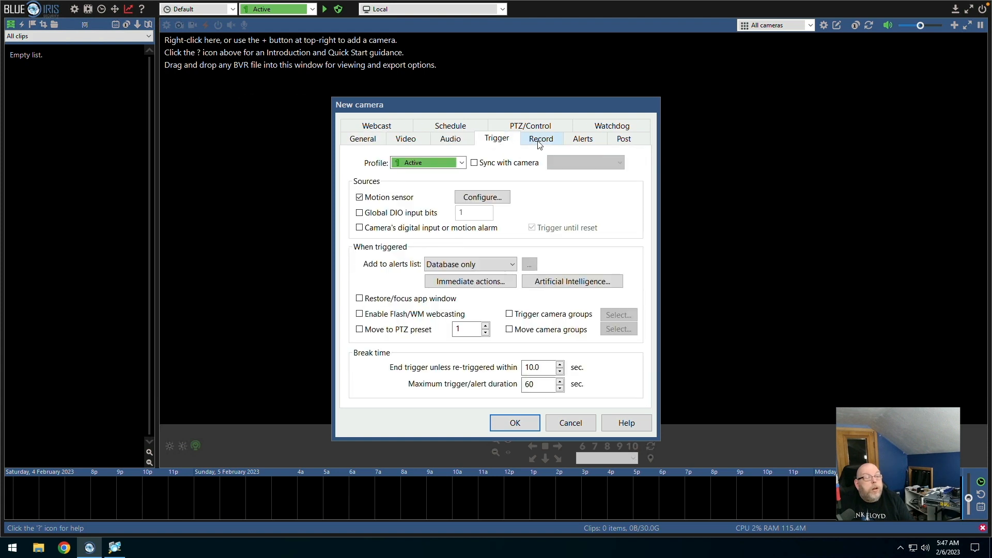
{"action": "left_click", "coordinate": [541, 138]}
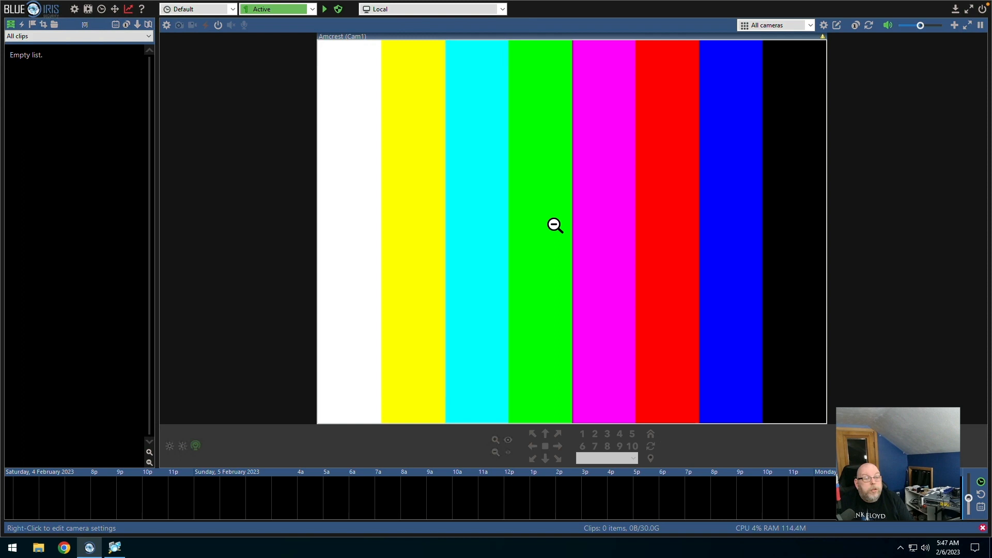
{"action": "mouse_move", "coordinate": [703, 205]}
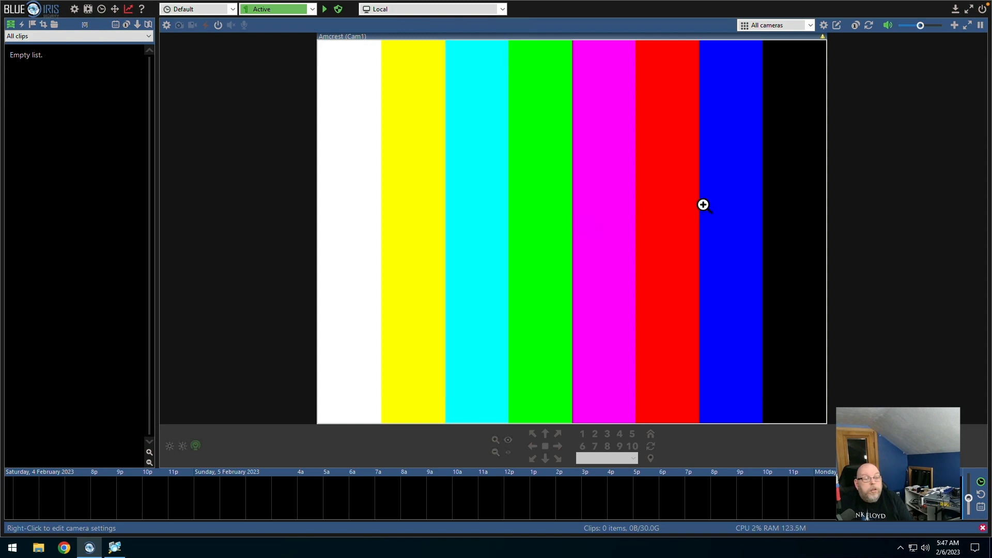
Step: Select the Amcrest Cam1 tile once its stream connects
{"action": "left_click", "coordinate": [544, 434]}
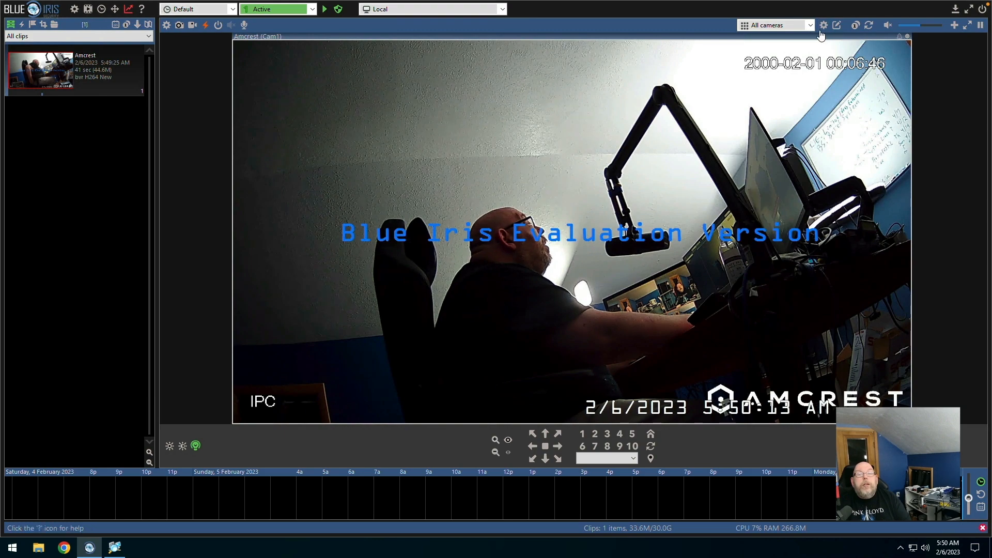
Step: Glance at All cameras settings, then adjust camera contrast levels and toggle IR lights
{"action": "left_click", "coordinate": [823, 25]}
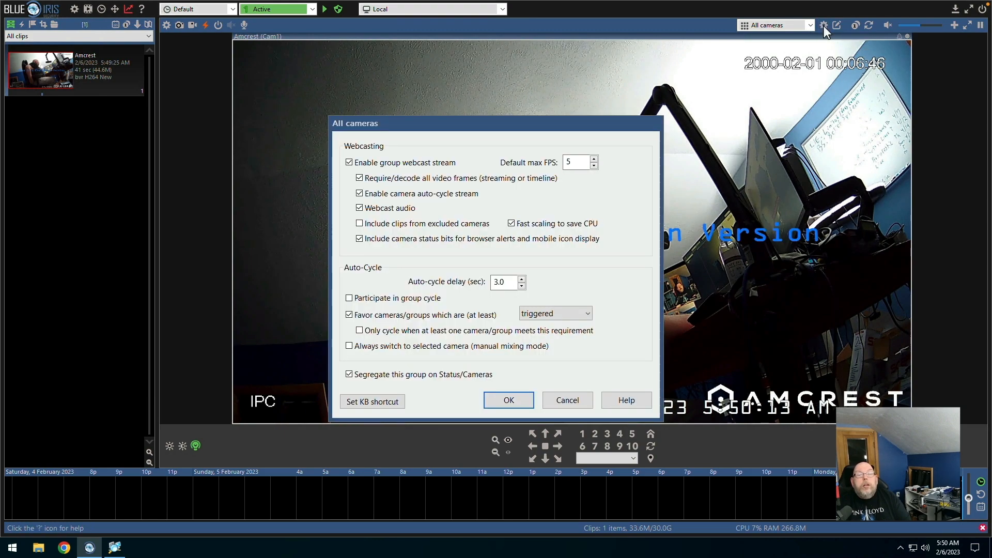
{"action": "left_click", "coordinate": [508, 400]}
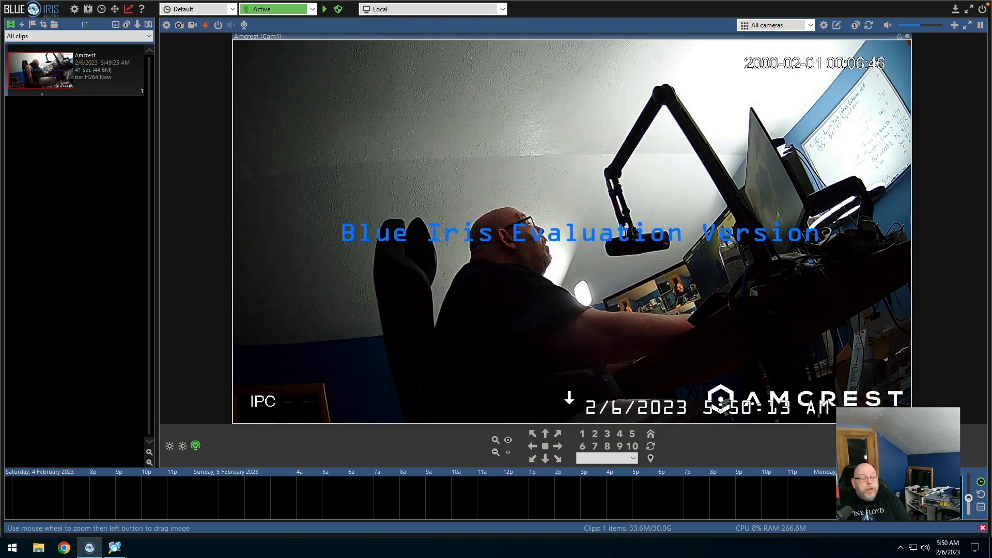
{"action": "mouse_move", "coordinate": [182, 445]}
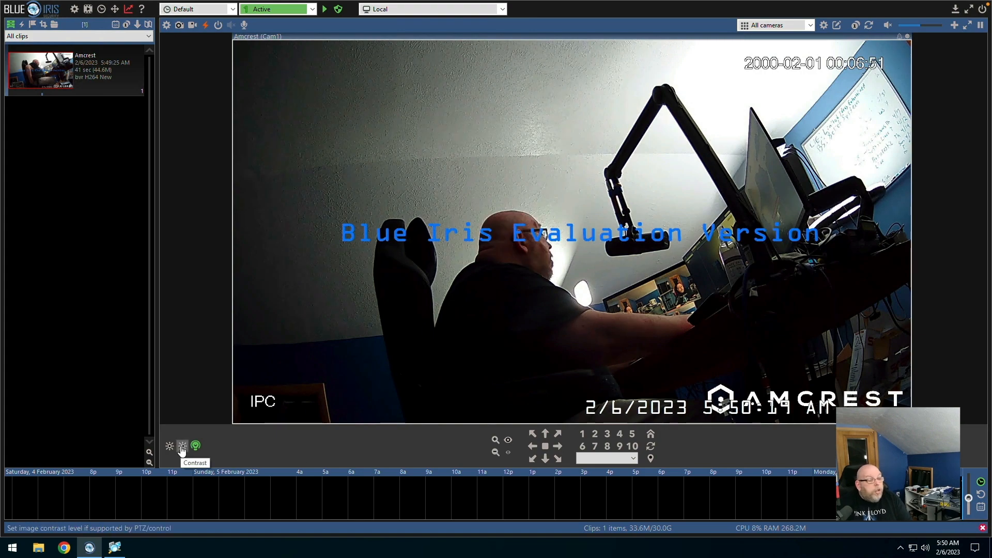
{"action": "left_click", "coordinate": [181, 446]}
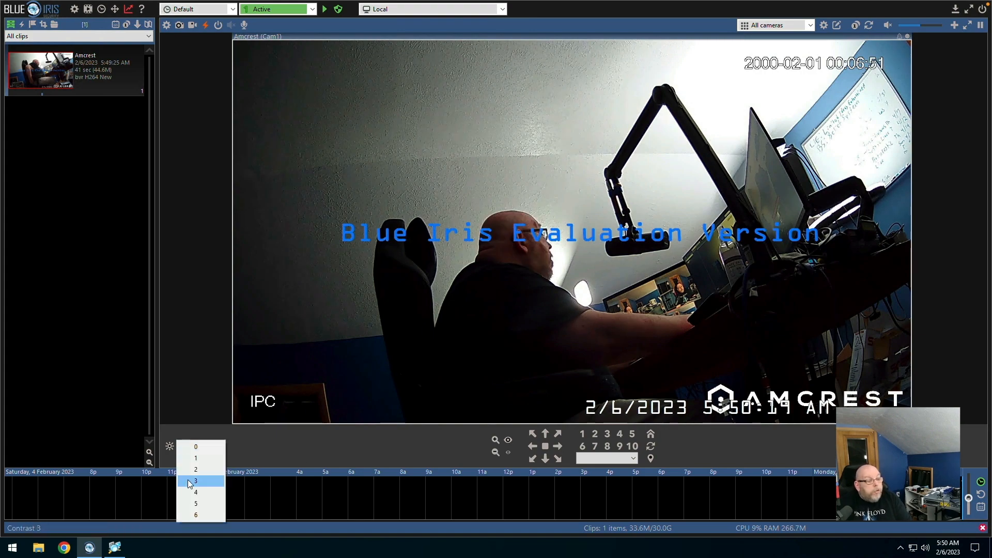
{"action": "left_click", "coordinate": [195, 480]}
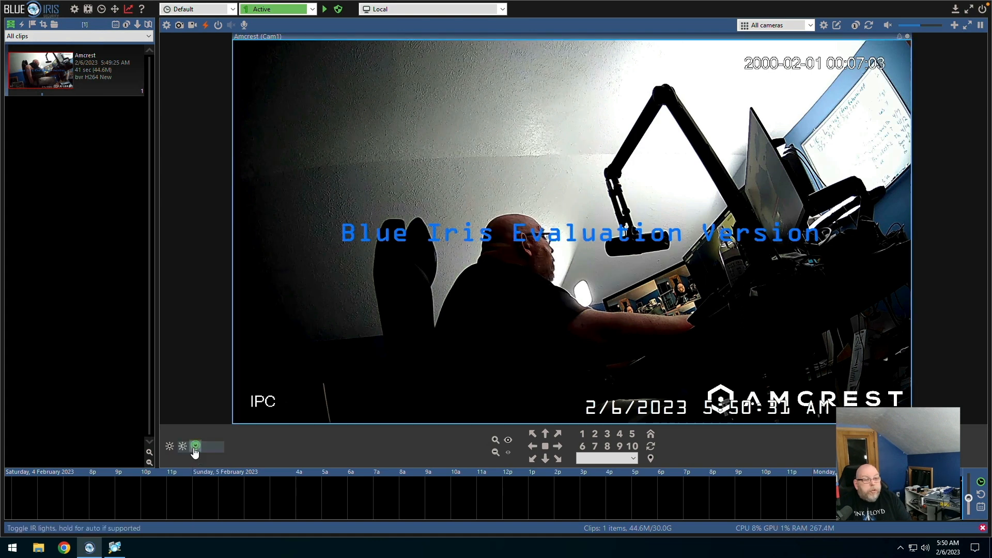
{"action": "left_click", "coordinate": [195, 445]}
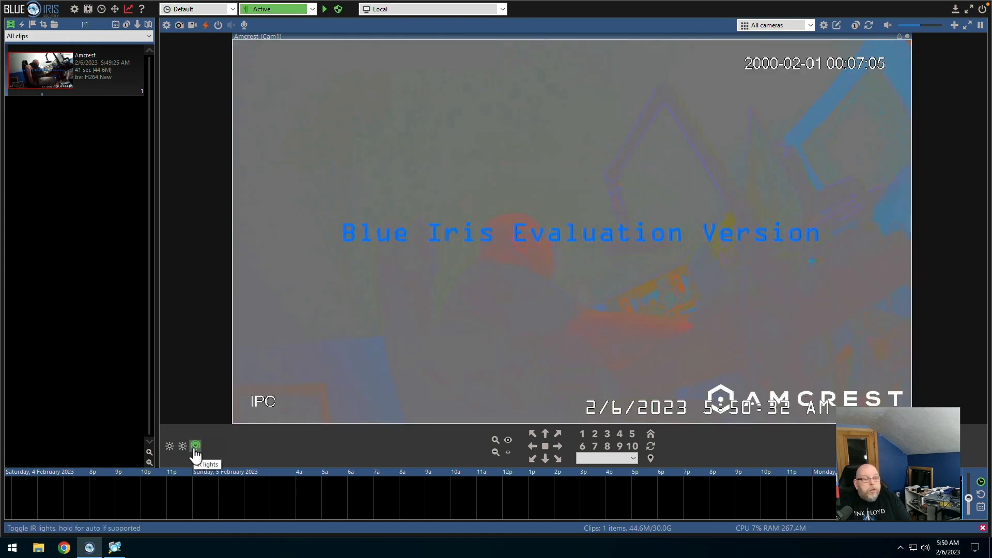
{"action": "left_click", "coordinate": [182, 446]}
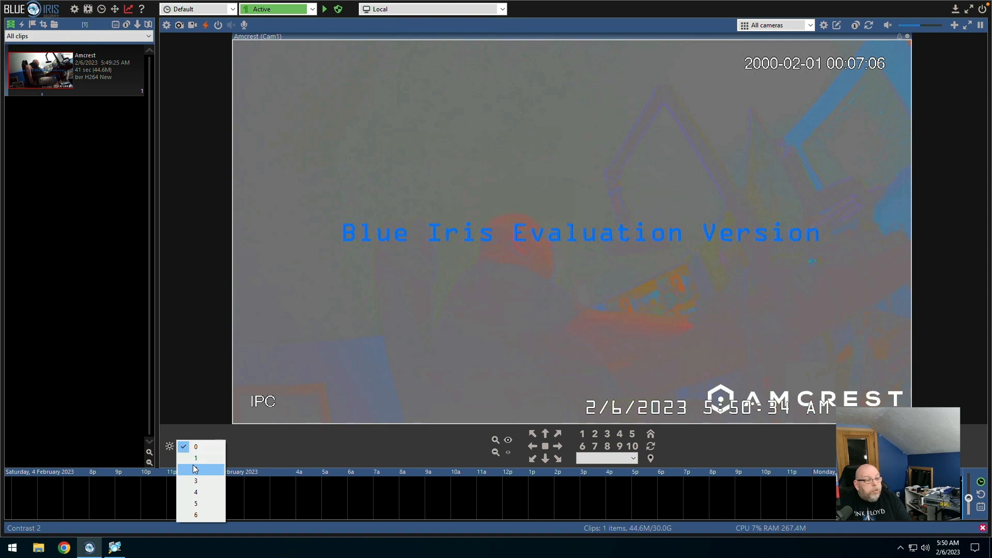
{"action": "left_click", "coordinate": [195, 445]}
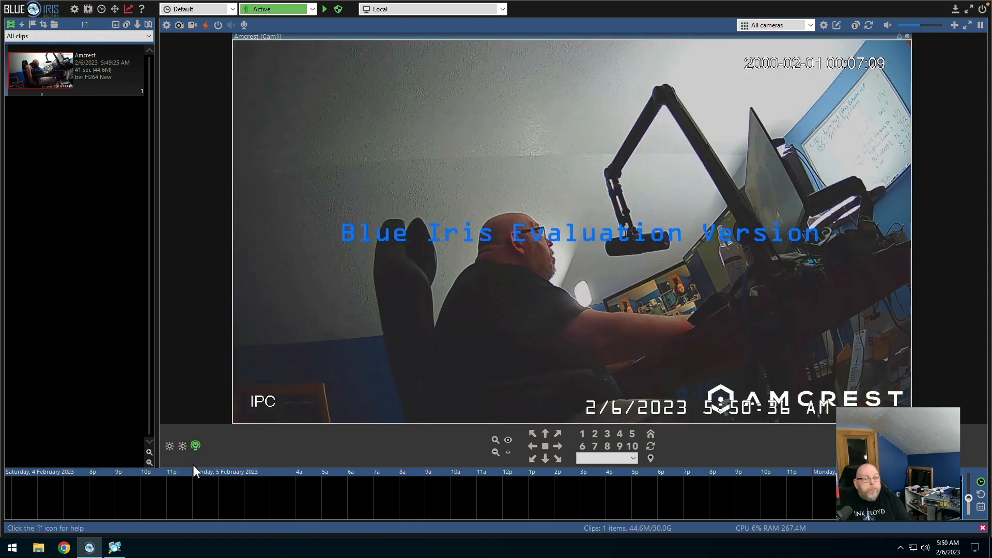
Step: Raise the Amcrest camera's brightness to level 9
{"action": "left_click", "coordinate": [169, 445]}
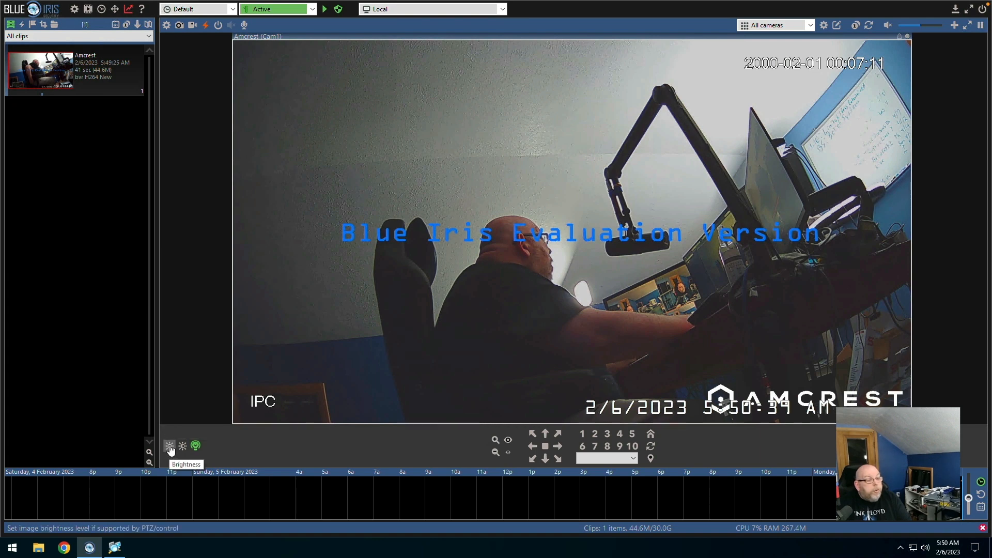
{"action": "left_click", "coordinate": [169, 446]}
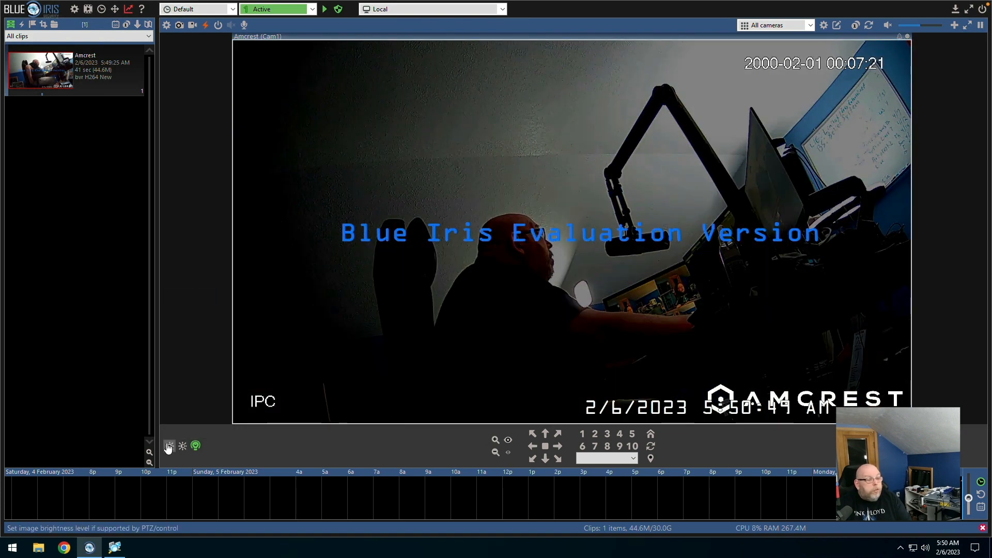
{"action": "left_click", "coordinate": [183, 445]}
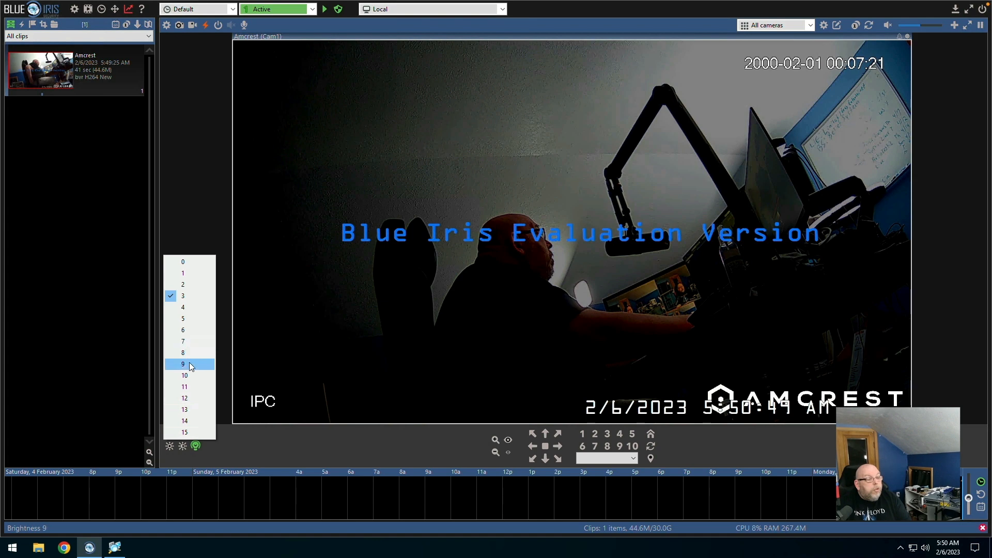
{"action": "left_click", "coordinate": [183, 363]}
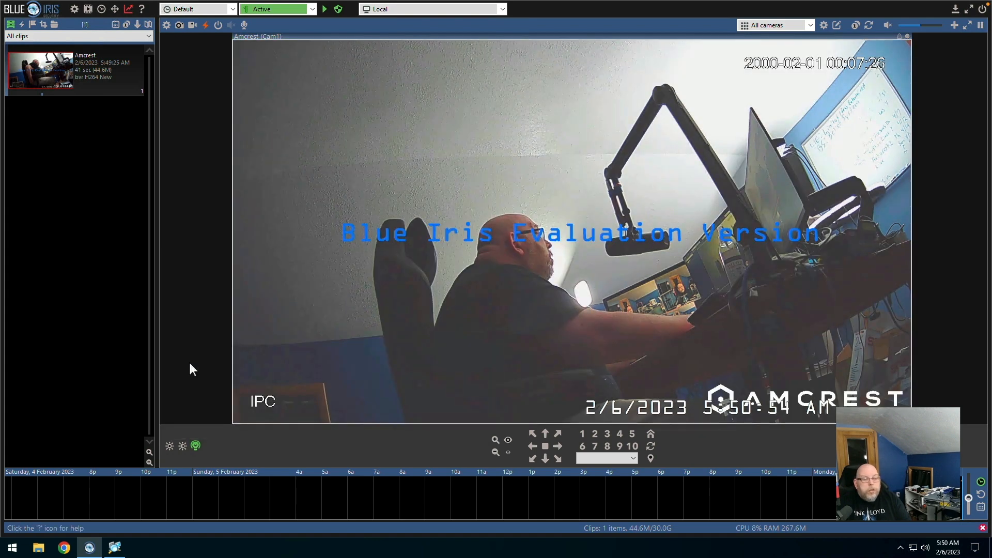
{"action": "mouse_move", "coordinate": [268, 361]}
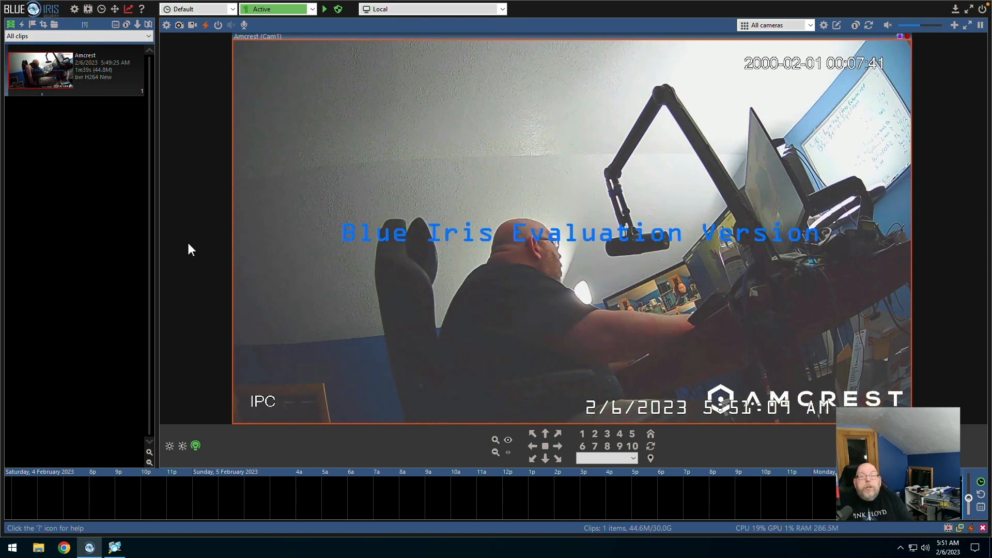
{"action": "mouse_move", "coordinate": [370, 92]}
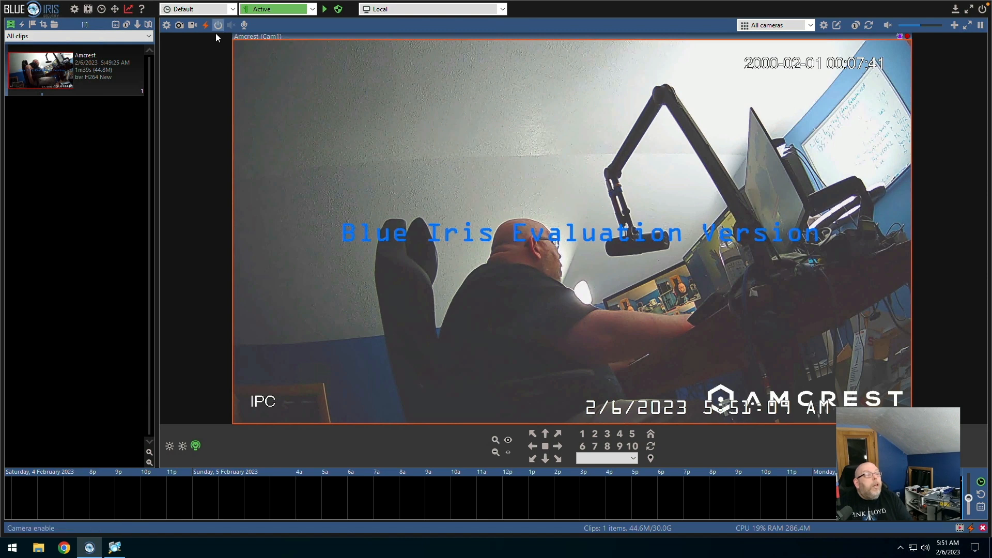
{"action": "mouse_move", "coordinate": [192, 25]}
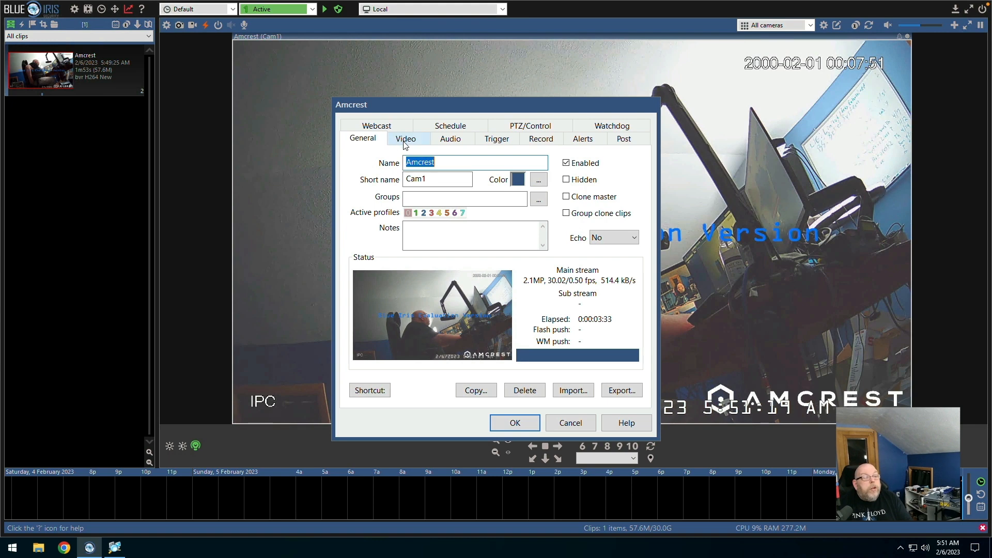
Step: Inspect the Network IP configuration for 172.16.74.38 from the Video tab, then close it
{"action": "left_click", "coordinate": [405, 138]}
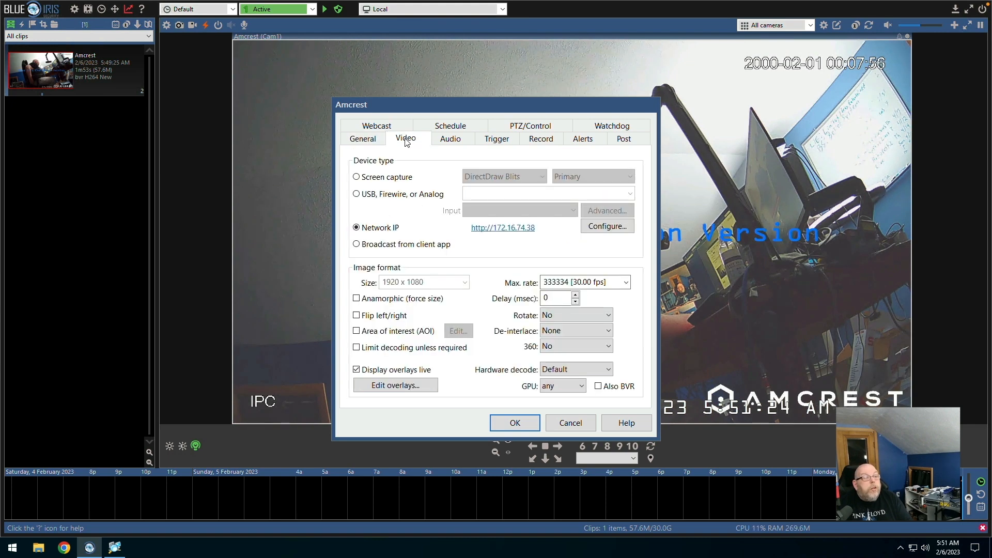
{"action": "mouse_move", "coordinate": [597, 237]}
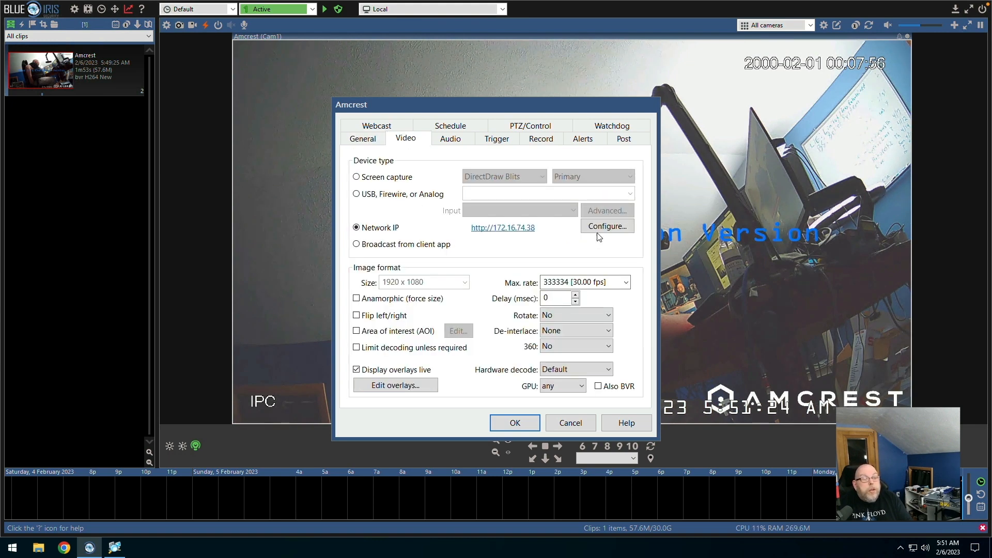
{"action": "left_click", "coordinate": [605, 225]}
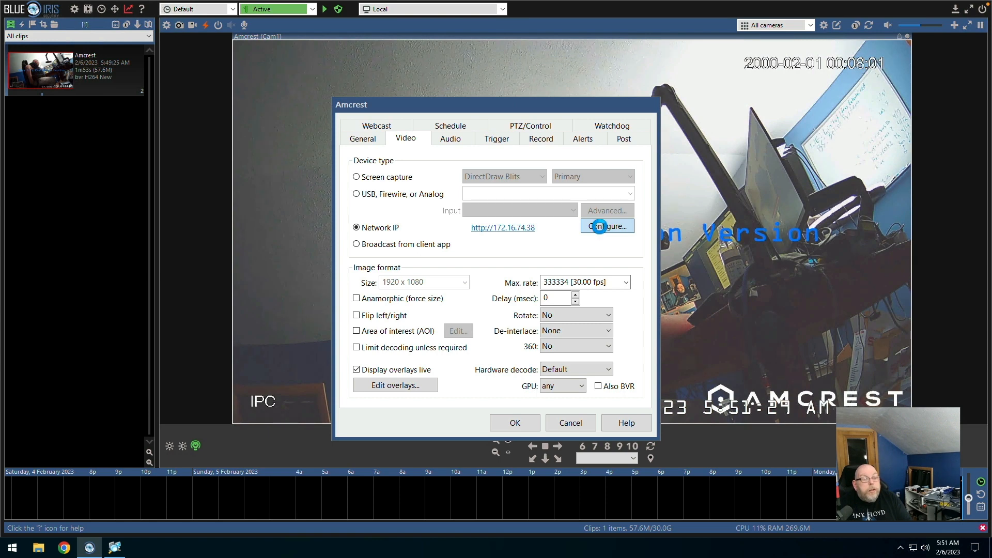
{"action": "left_click", "coordinate": [605, 226]}
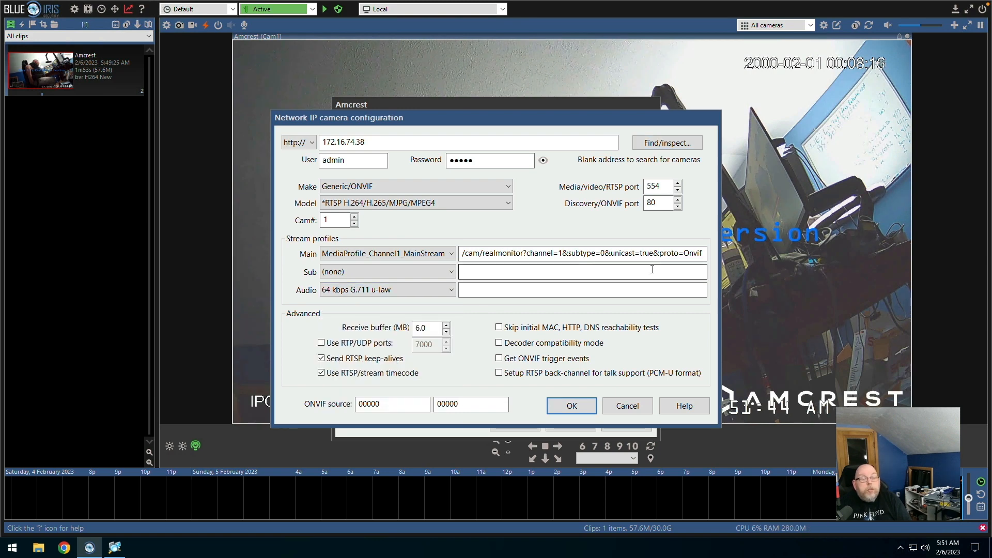
{"action": "mouse_move", "coordinate": [538, 418]}
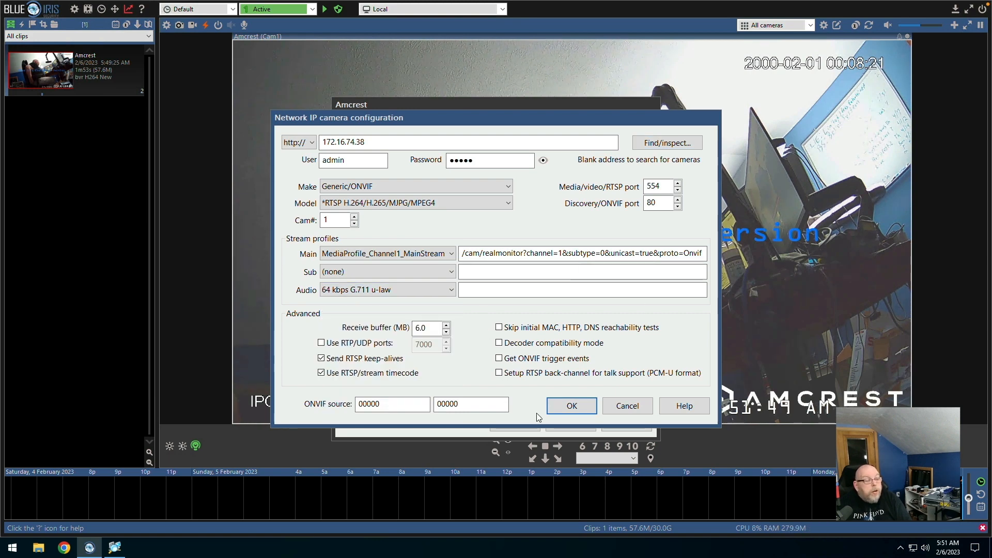
{"action": "left_click", "coordinate": [569, 406]}
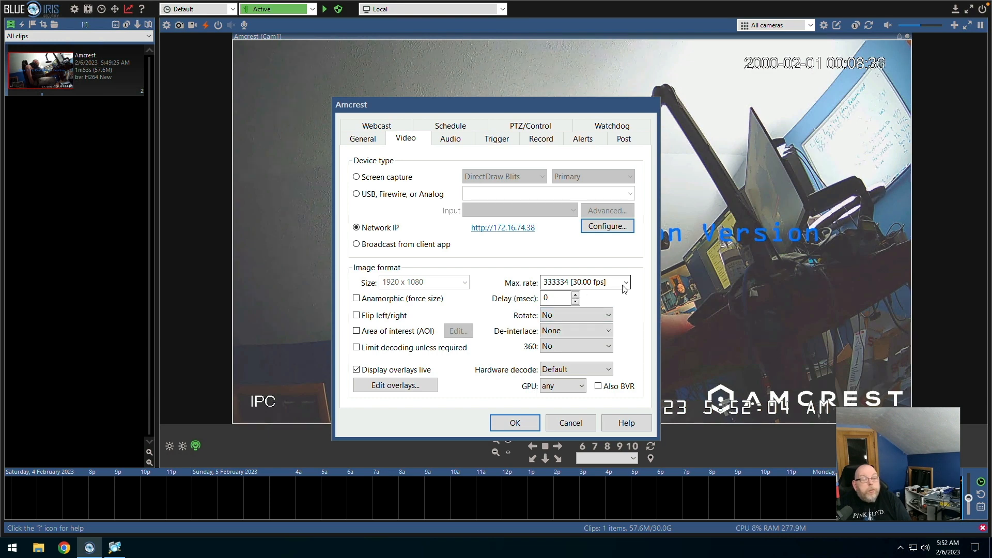
Step: Check Max. rate options and uncheck Display overlays live
{"action": "left_click", "coordinate": [626, 282]}
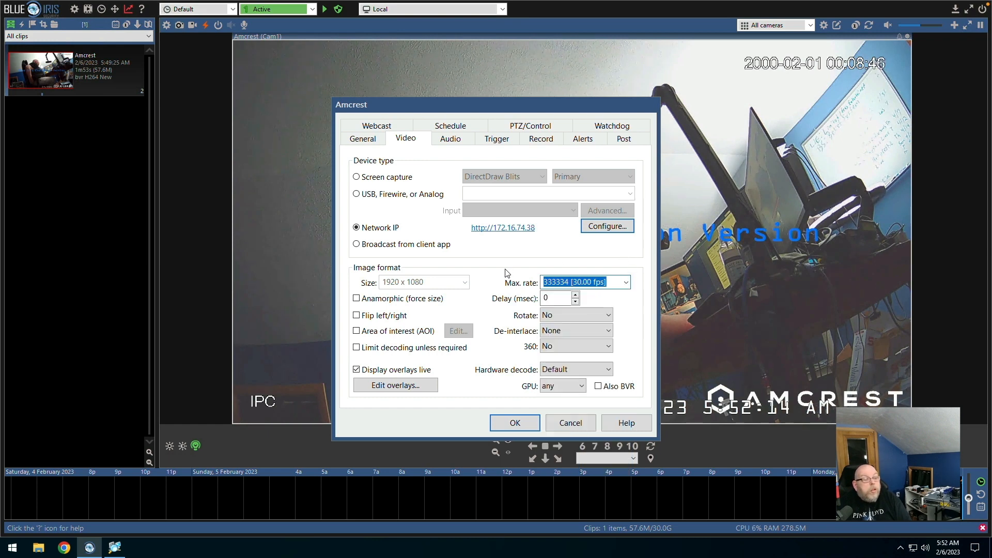
{"action": "mouse_move", "coordinate": [372, 307]}
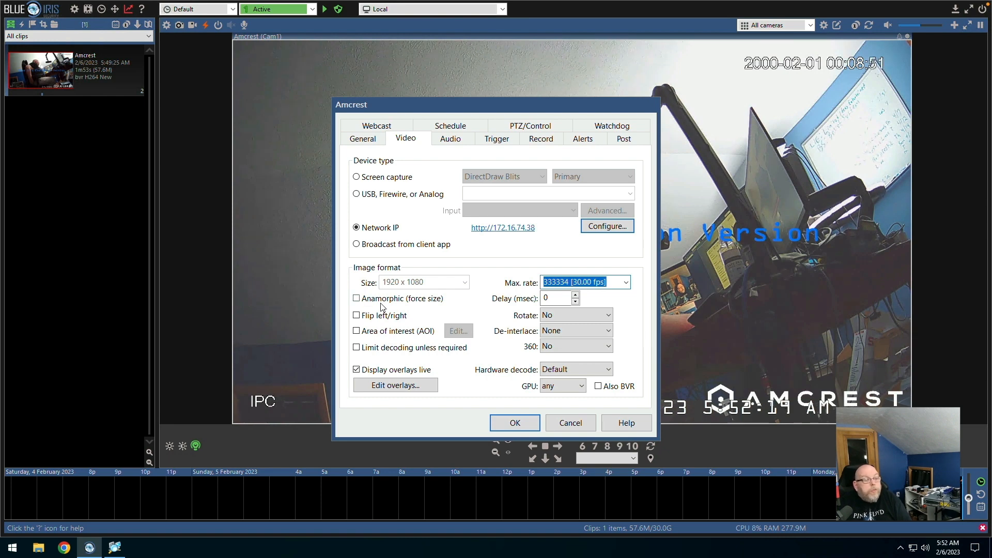
{"action": "mouse_move", "coordinate": [355, 358]}
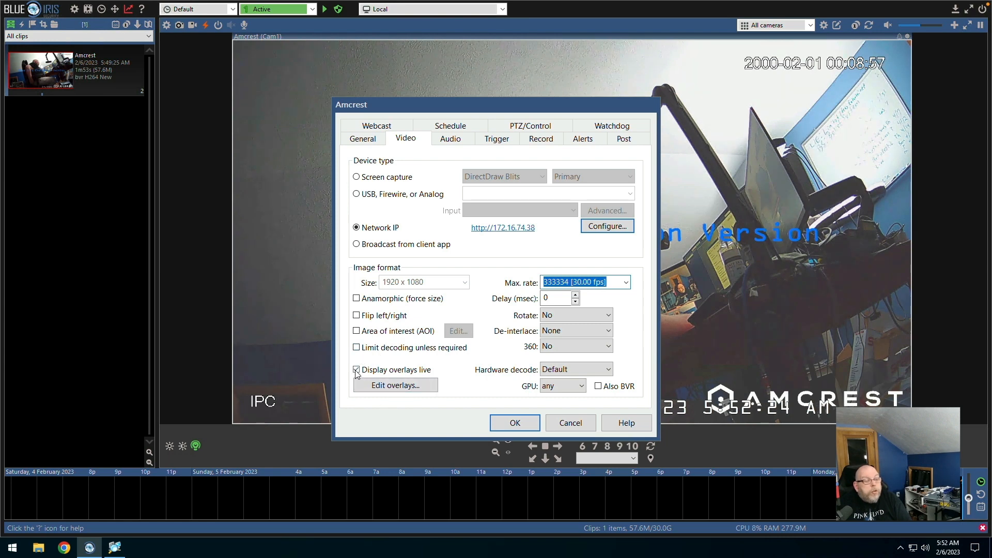
{"action": "left_click", "coordinate": [513, 422]}
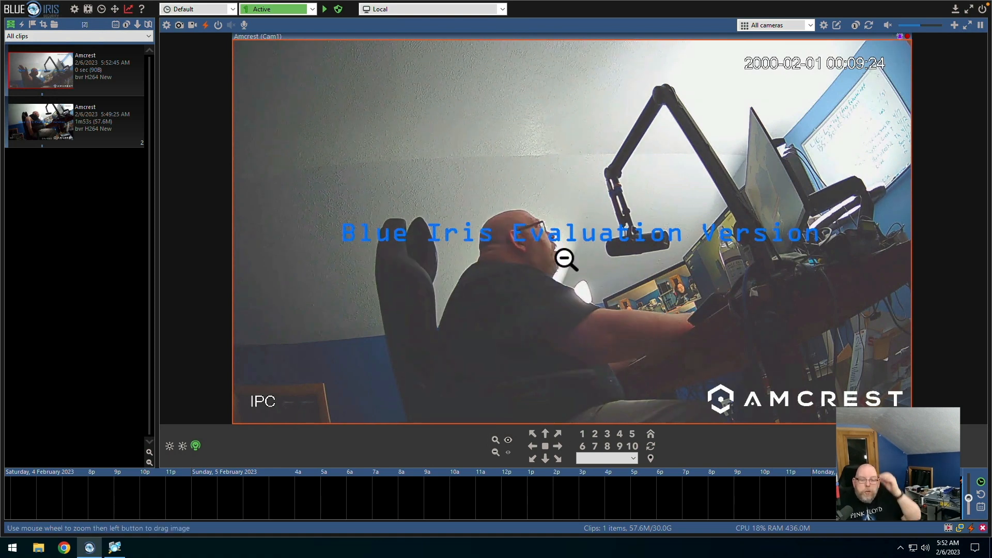
{"action": "mouse_move", "coordinate": [589, 225]}
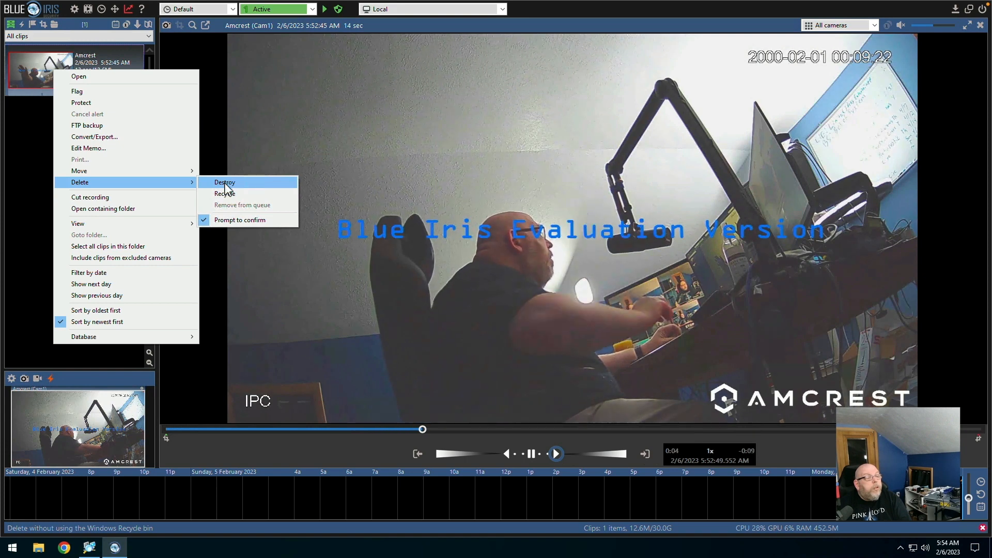
Step: Attempt to destroy the Amcrest clip and dismiss the 'Could not delete' error
{"action": "left_click", "coordinate": [223, 183]}
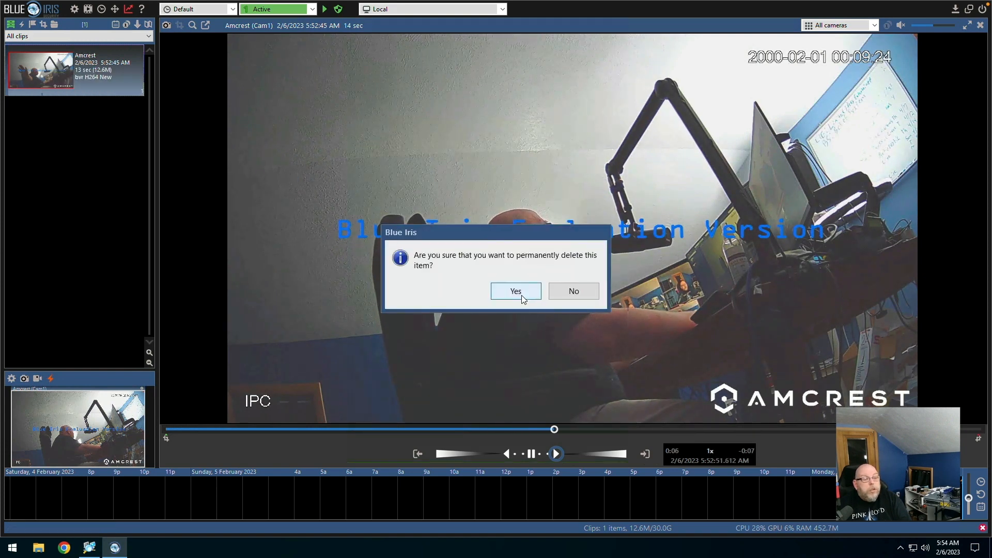
{"action": "left_click", "coordinate": [515, 291]}
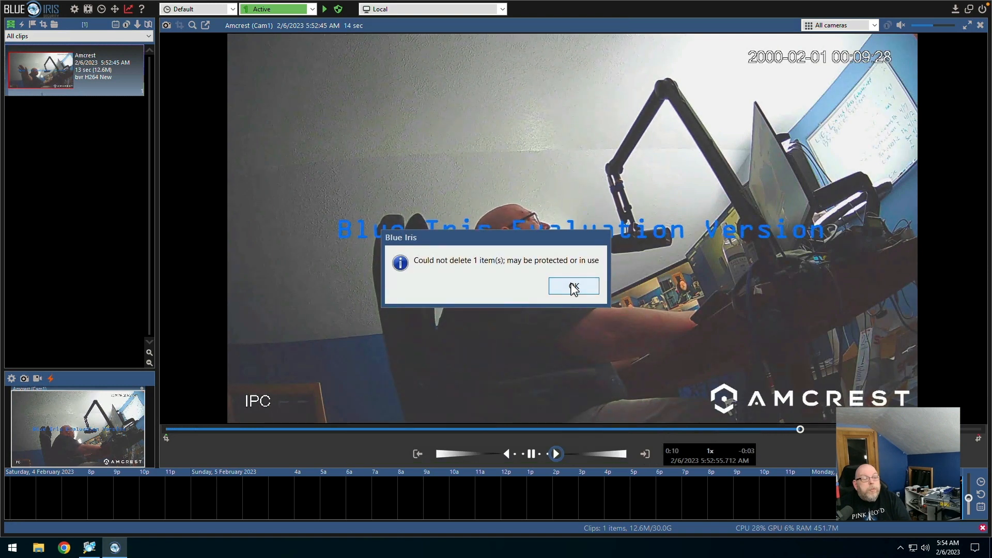
{"action": "left_click", "coordinate": [572, 285]}
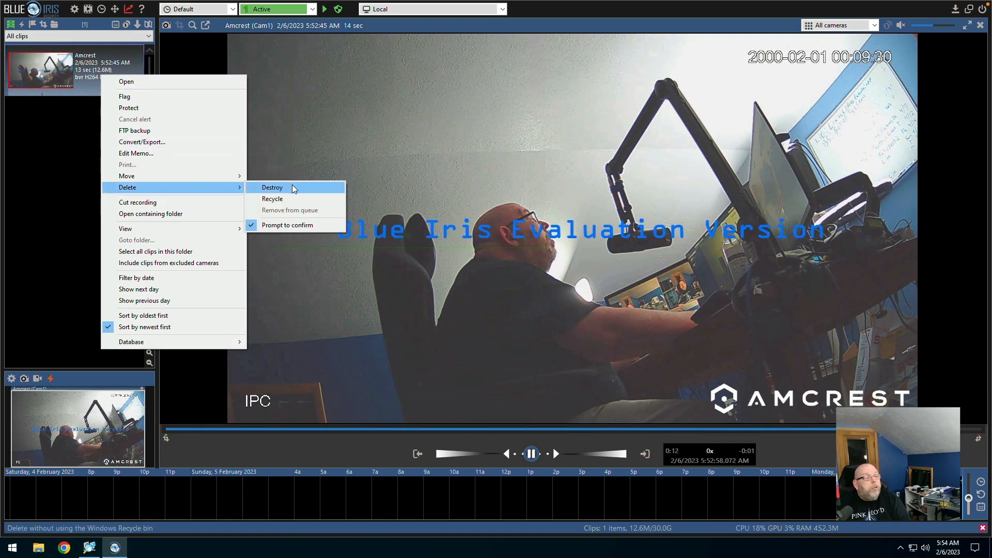
Step: Re-show clips, retry Destroy, then open the Amcrest clip for playback
{"action": "left_click", "coordinate": [272, 187]}
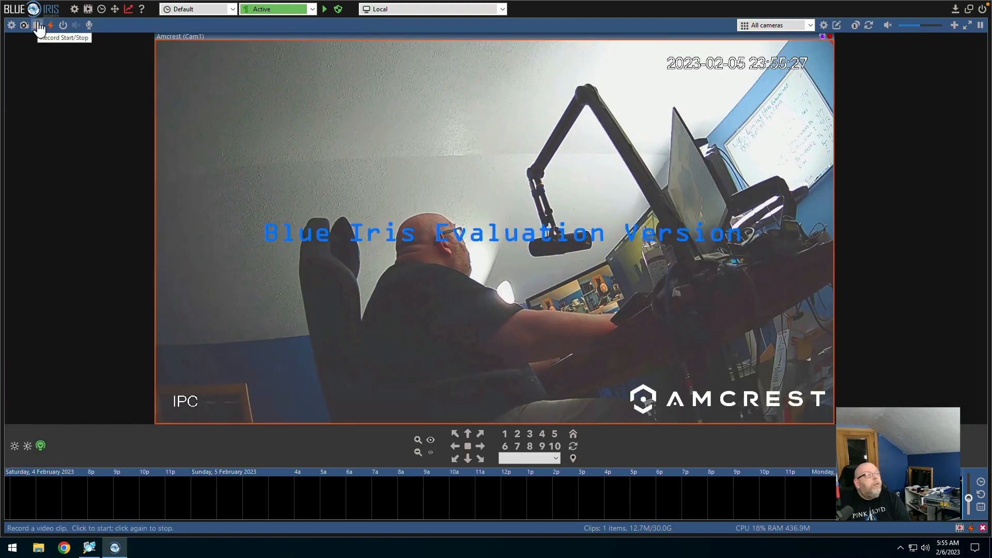
{"action": "mouse_move", "coordinate": [88, 8]}
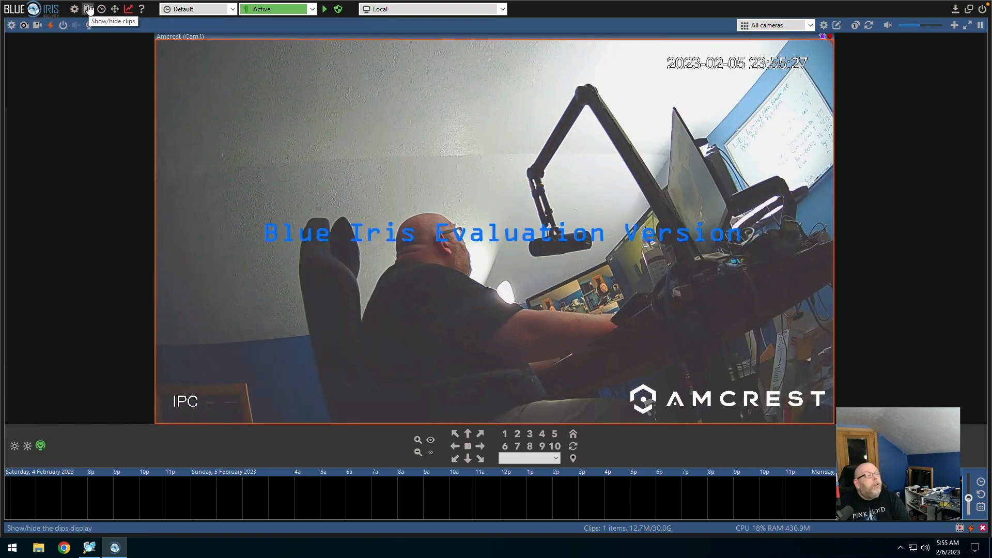
{"action": "left_click", "coordinate": [88, 9]}
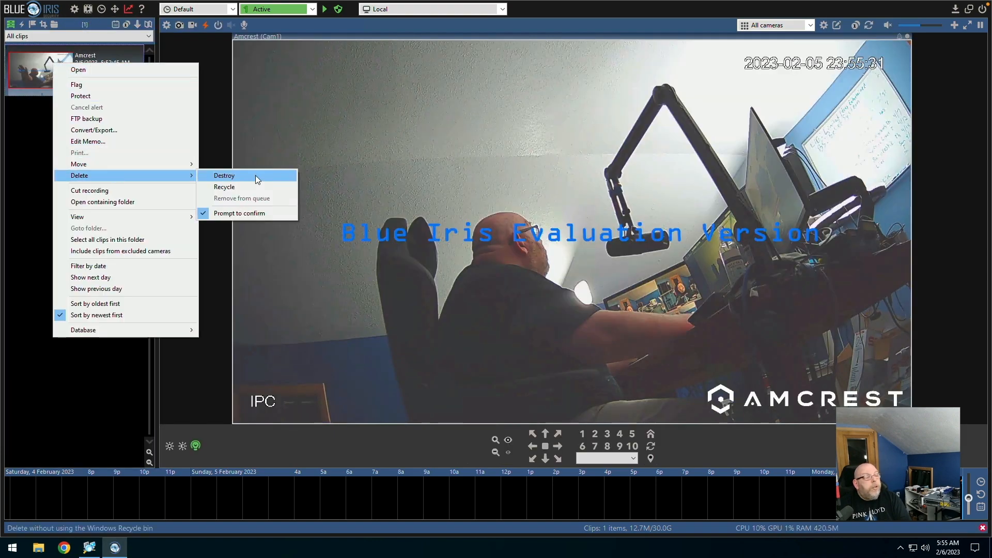
{"action": "left_click", "coordinate": [223, 175]}
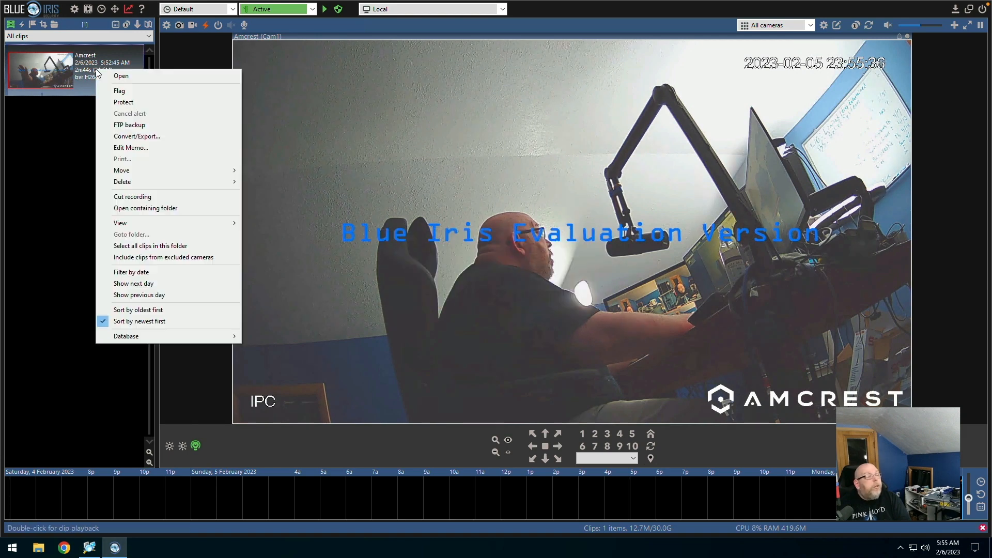
{"action": "mouse_move", "coordinate": [136, 351]}
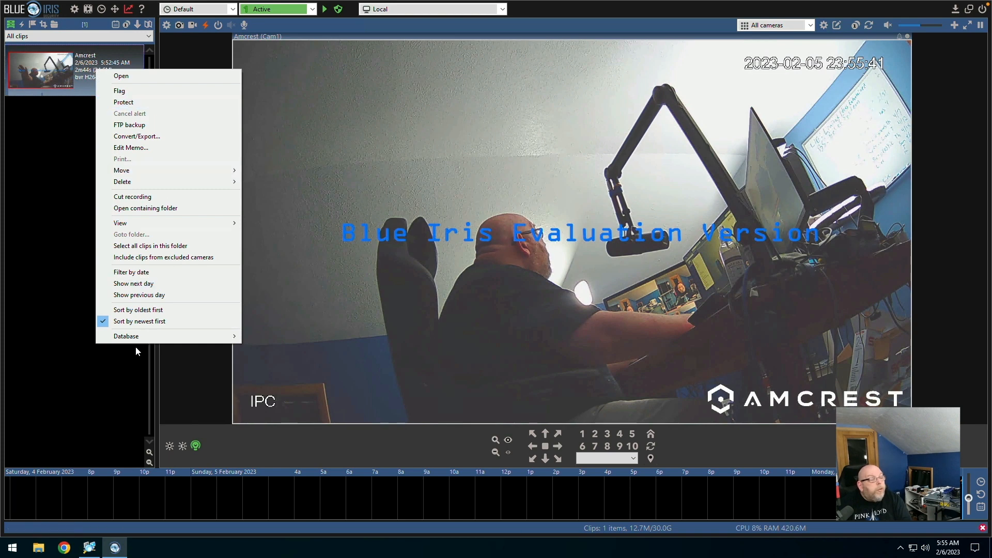
{"action": "left_click", "coordinate": [126, 336]}
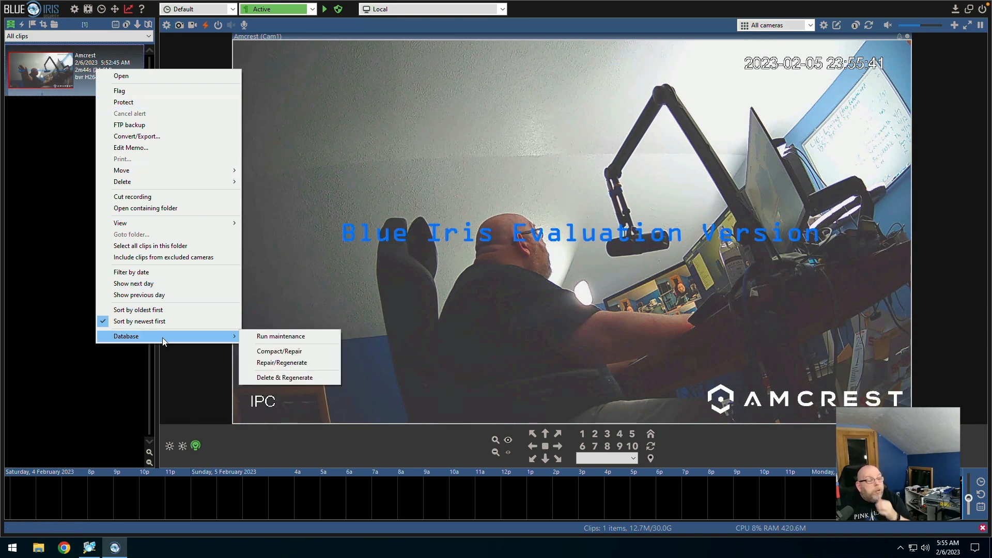
{"action": "mouse_move", "coordinate": [164, 339]}
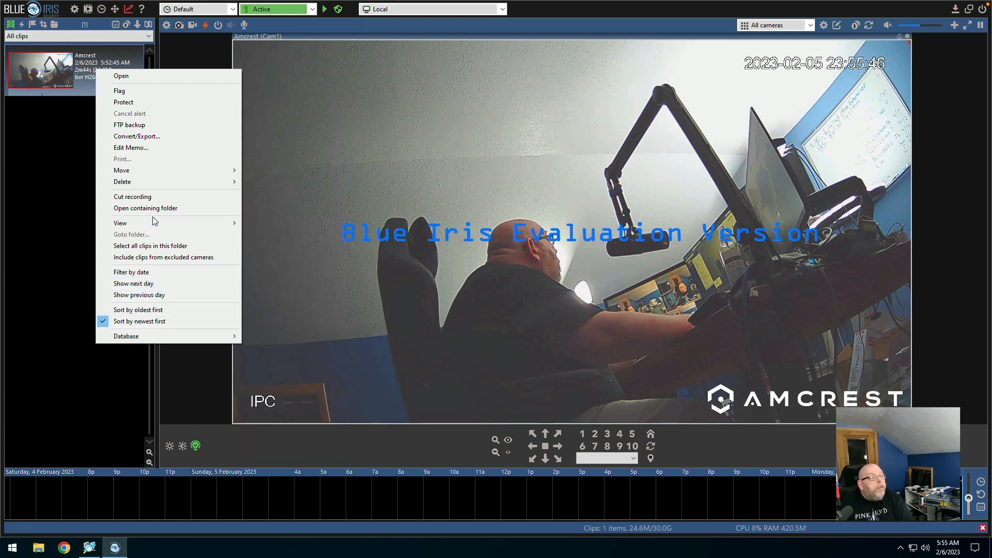
{"action": "mouse_move", "coordinate": [137, 136]}
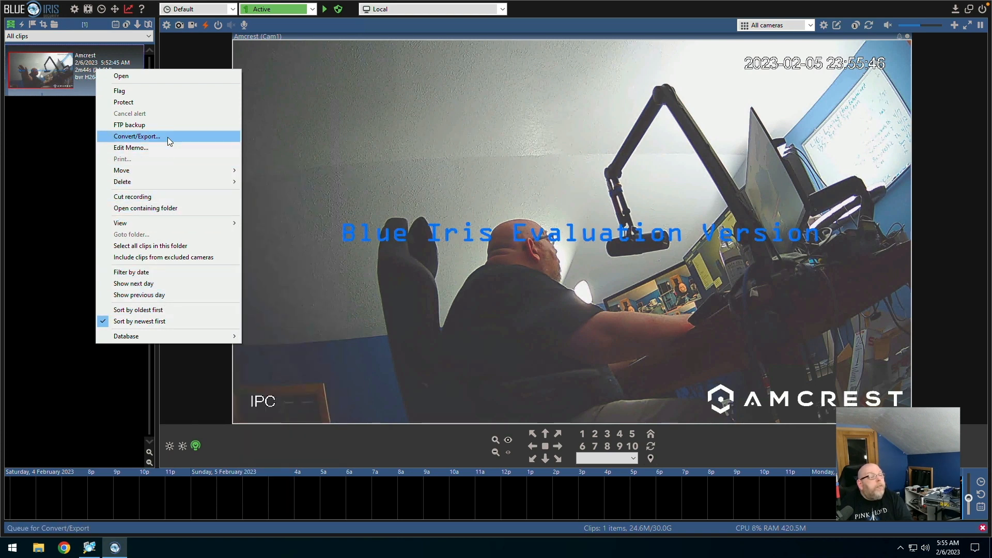
{"action": "mouse_move", "coordinate": [163, 91]}
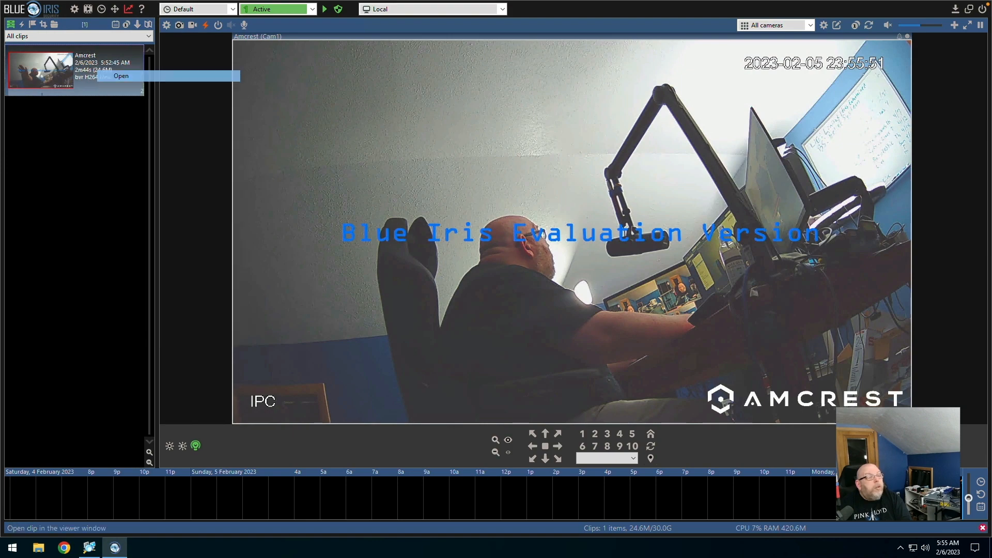
{"action": "left_click", "coordinate": [121, 76]}
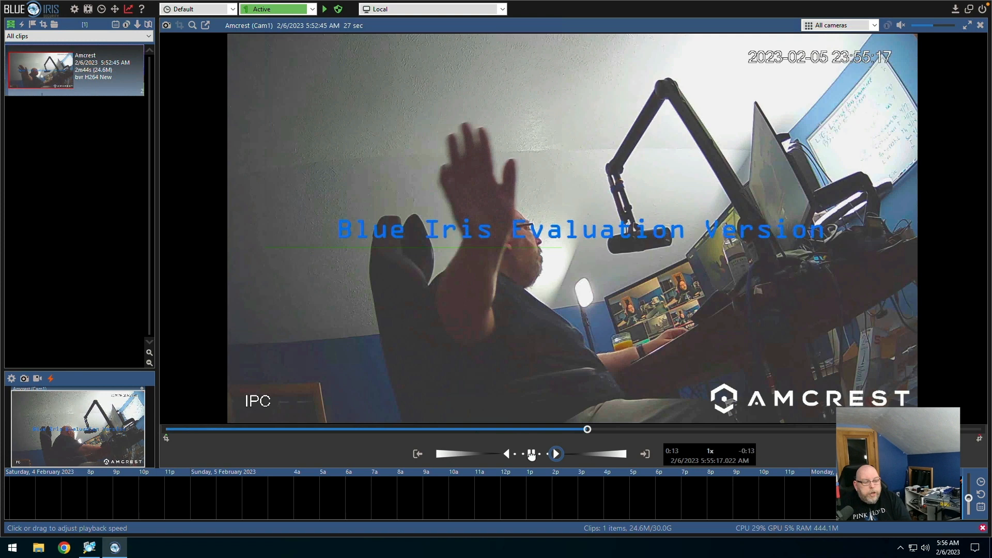
Step: Exit Blue Iris and confirm the close prompt
{"action": "left_click", "coordinate": [555, 453]}
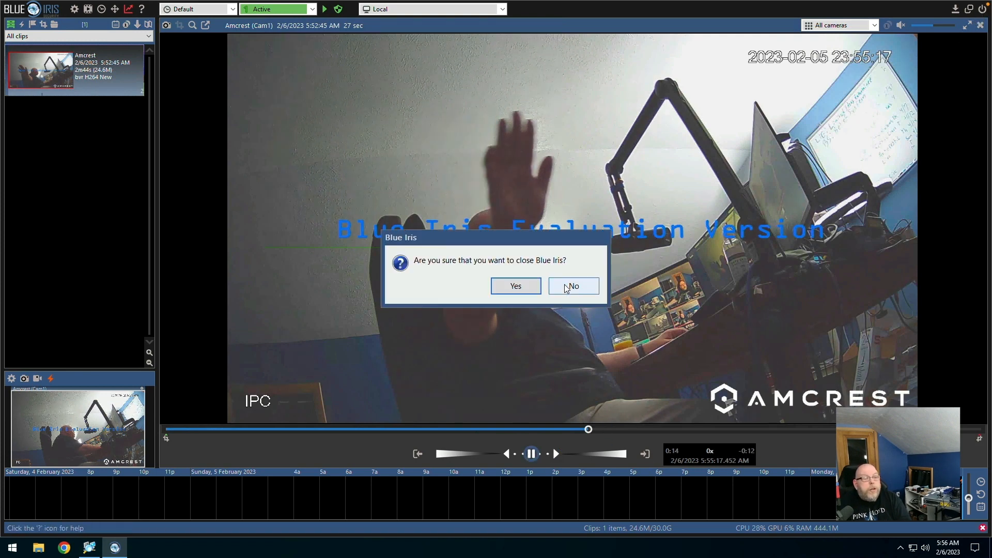
{"action": "left_click", "coordinate": [515, 285]}
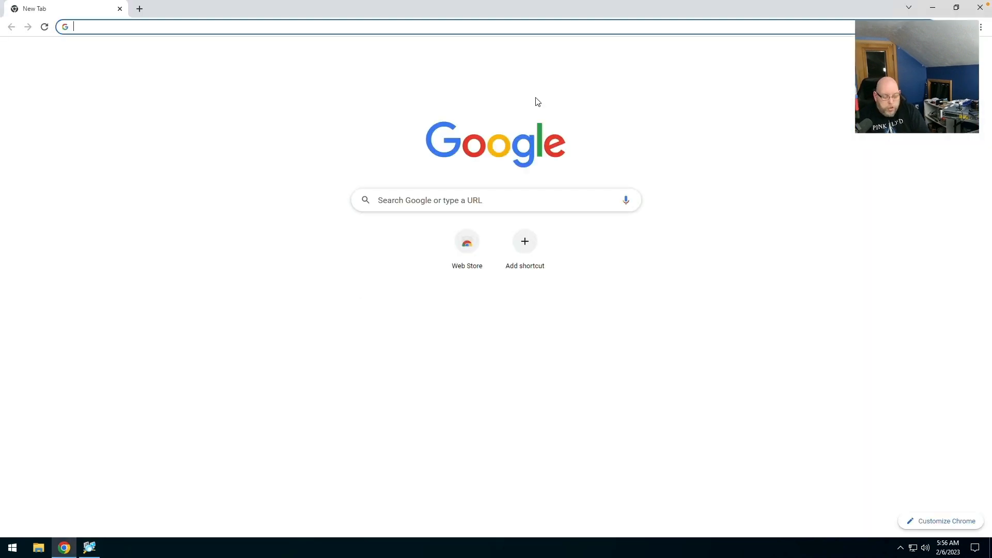
Step: Load the camera's 172.16 web login page in Chrome
{"action": "type", "text": "192."}
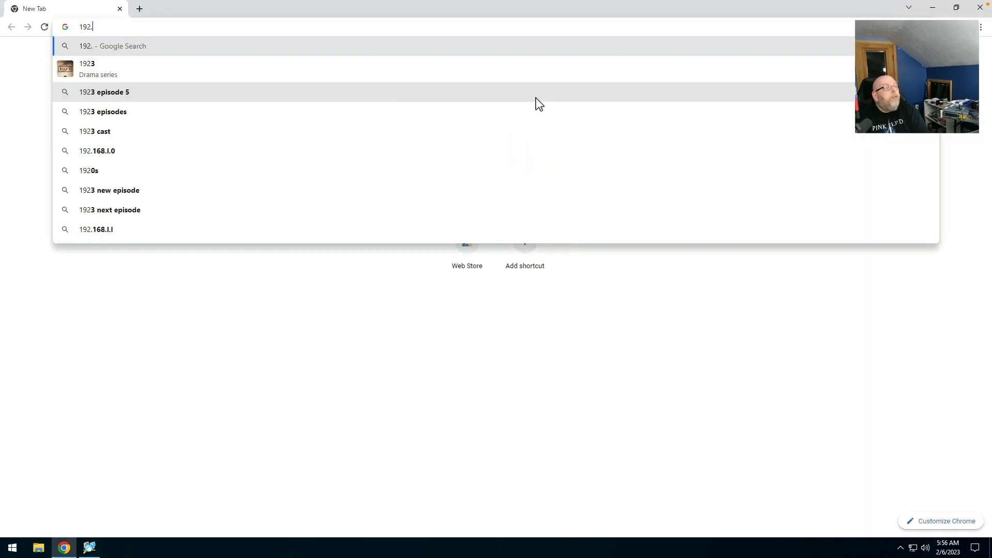
{"action": "key", "text": "Backspace"}
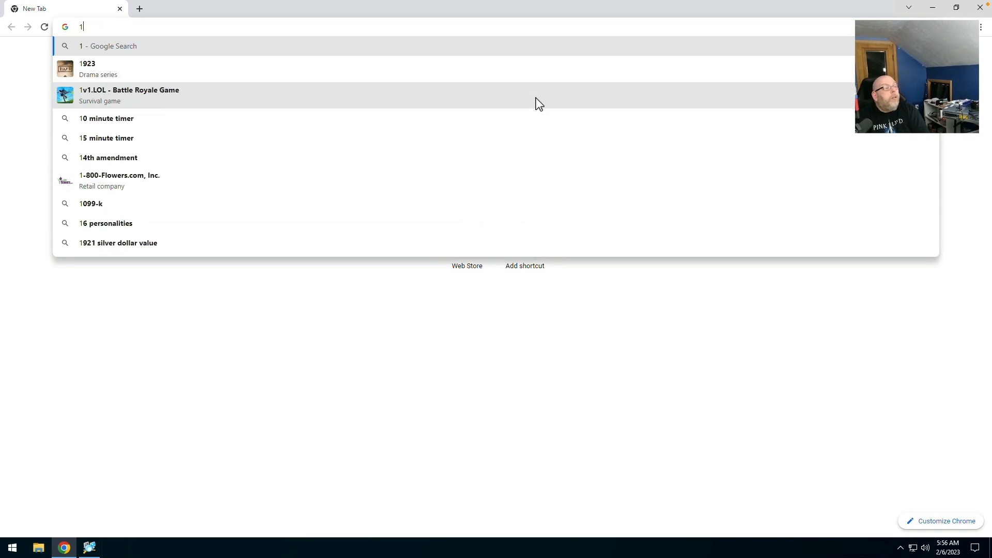
{"action": "type", "text": "72.16."}
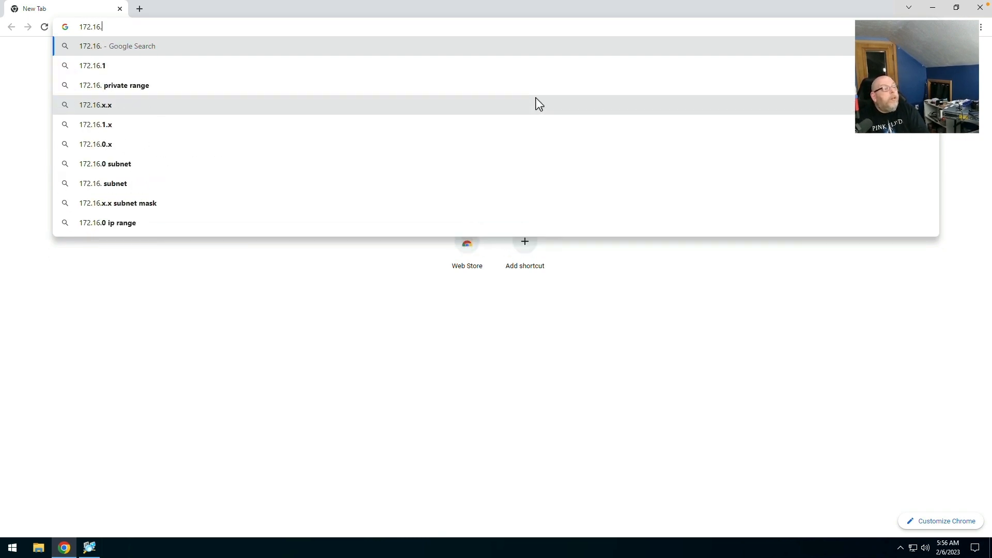
{"action": "key", "text": "Return"}
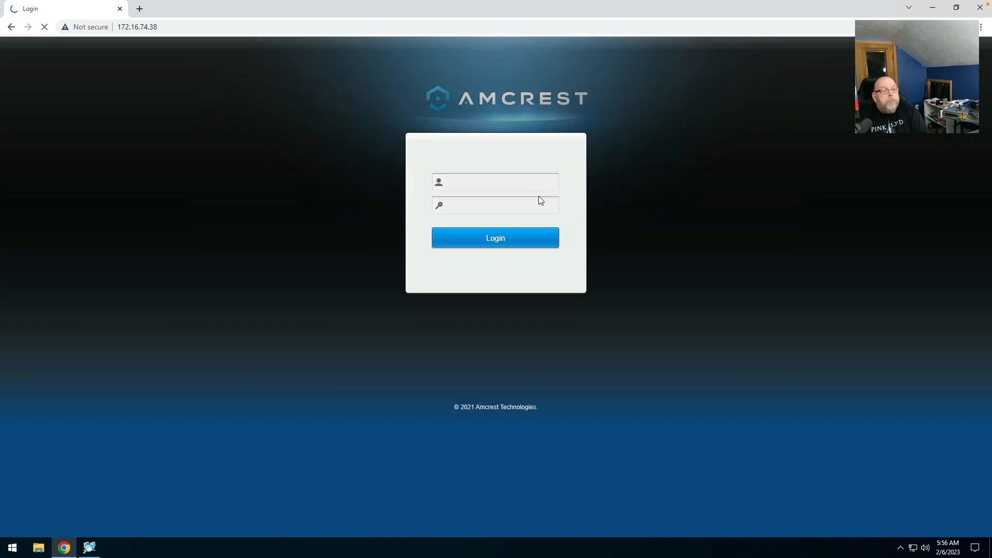
Step: Log in to the camera and set and confirm a new password
{"action": "left_click", "coordinate": [495, 192]}
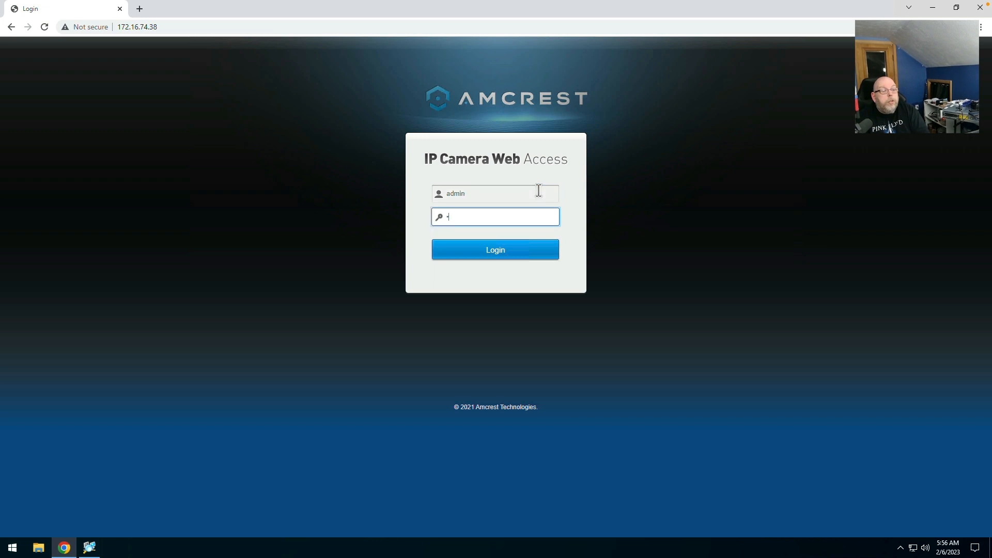
{"action": "left_click", "coordinate": [495, 249]}
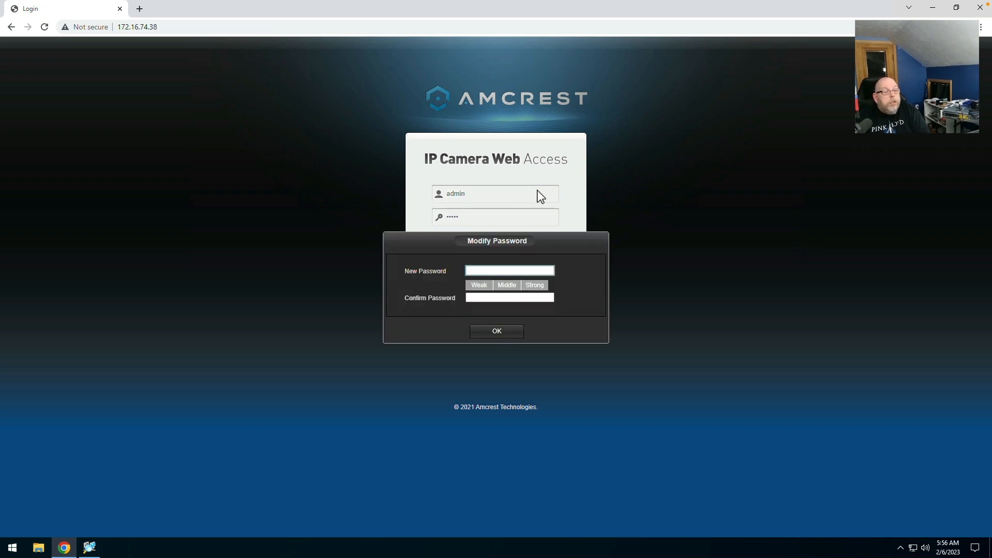
{"action": "mouse_move", "coordinate": [588, 276]}
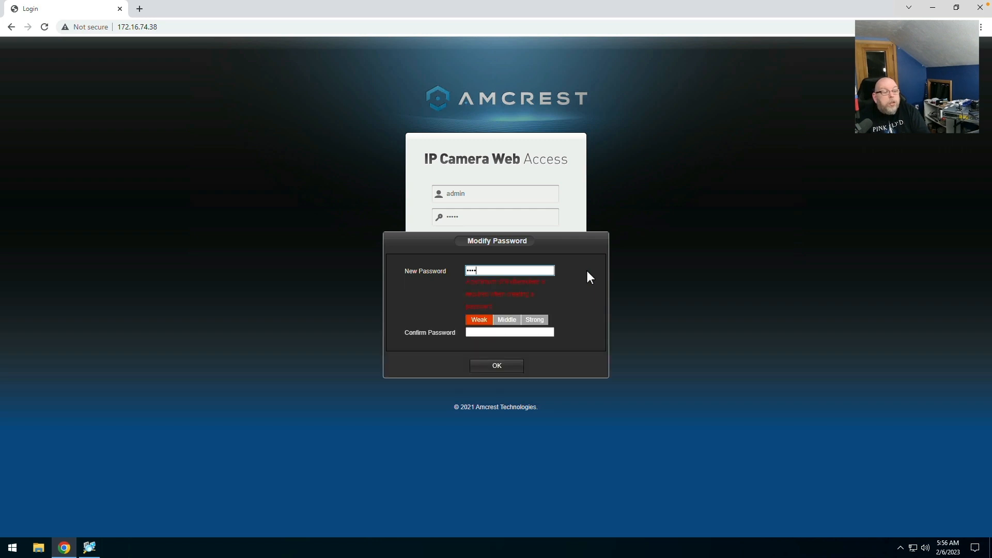
{"action": "type", "text": "password"}
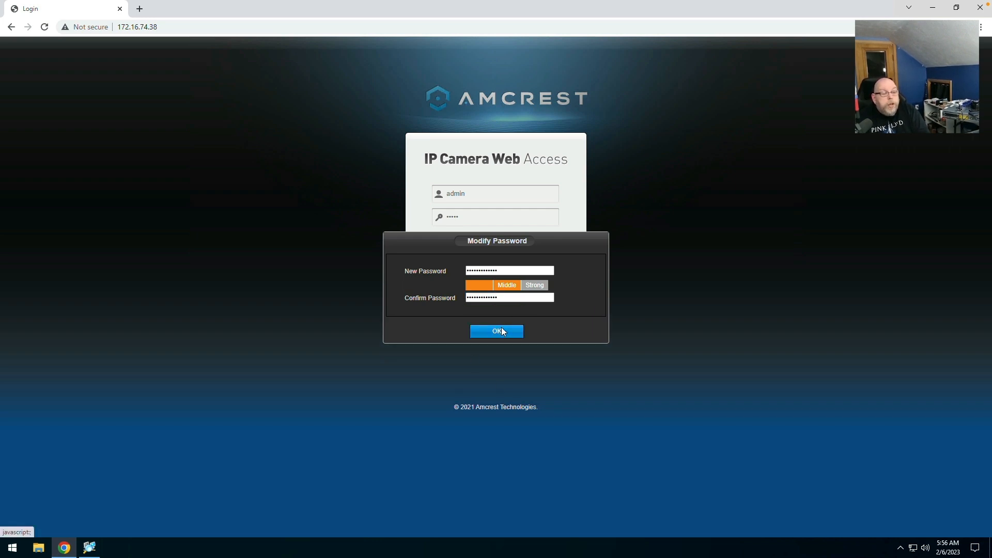
{"action": "left_click", "coordinate": [496, 331]}
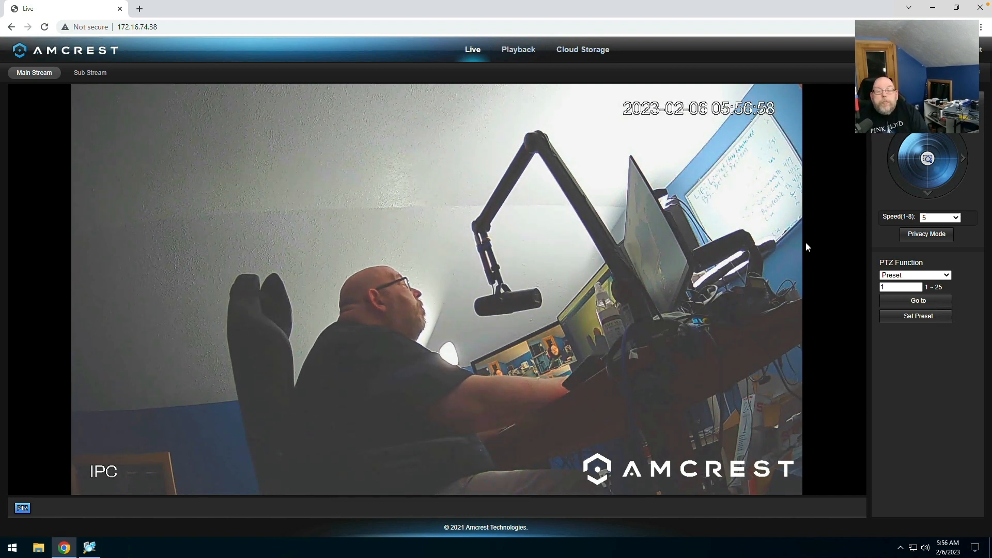
{"action": "left_click", "coordinate": [114, 547]}
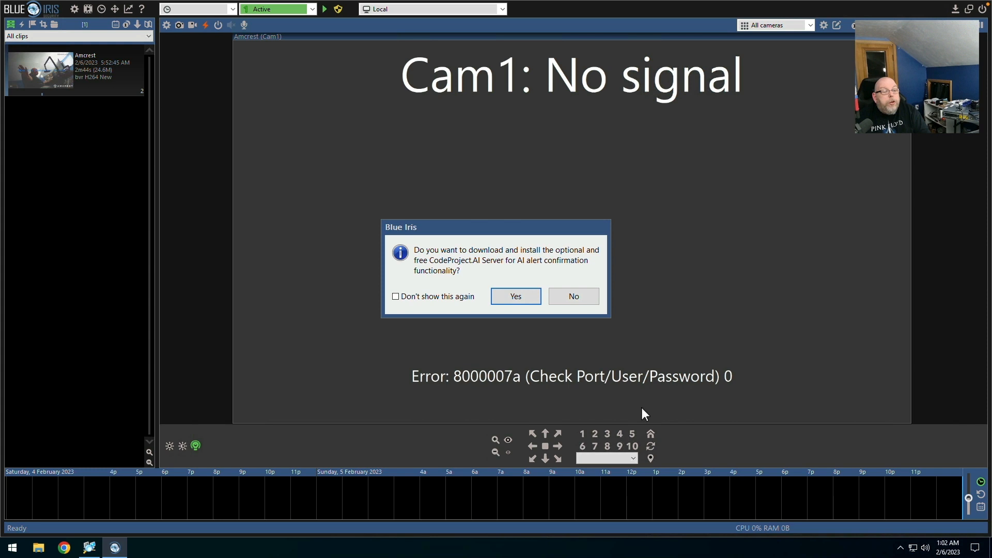
{"action": "mouse_move", "coordinate": [439, 268]}
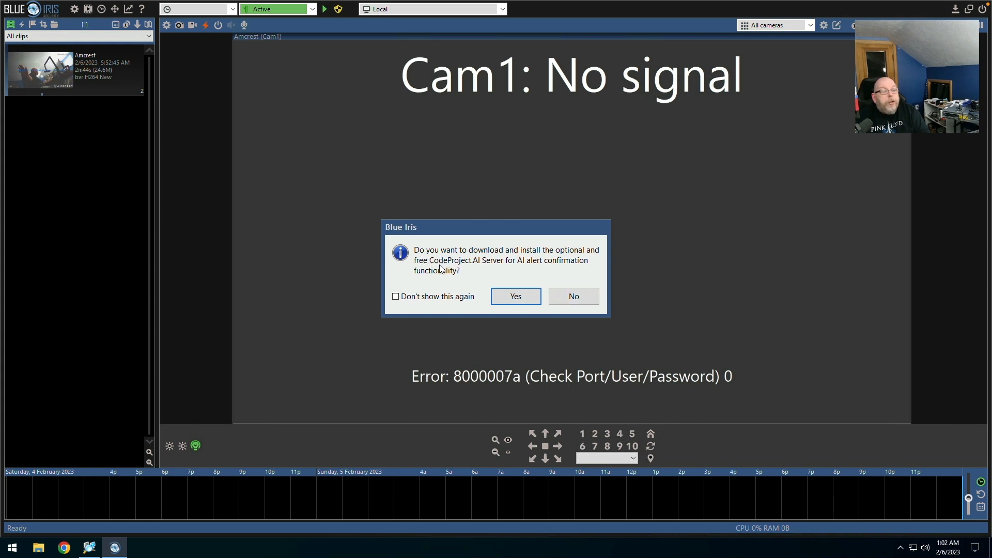
{"action": "mouse_move", "coordinate": [416, 280]}
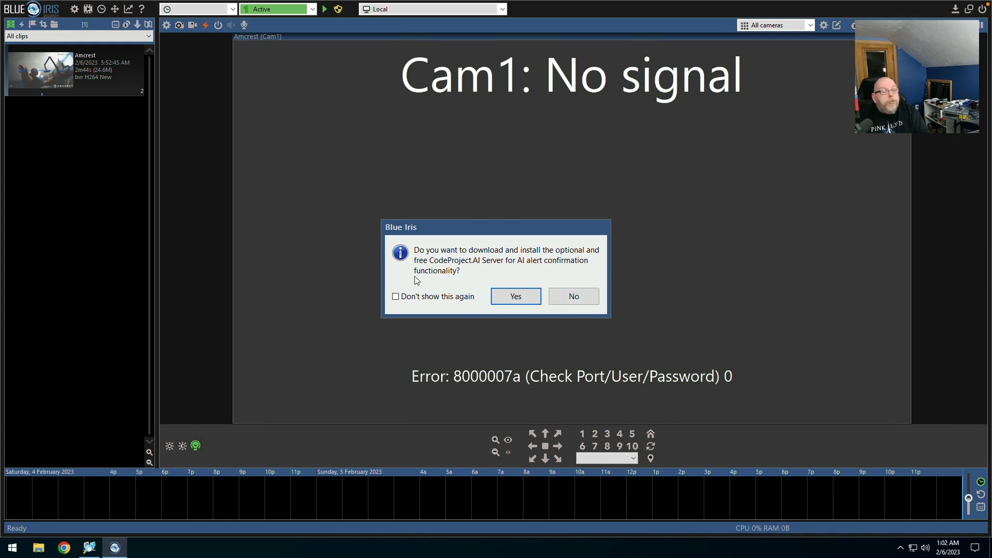
{"action": "mouse_move", "coordinate": [496, 272]}
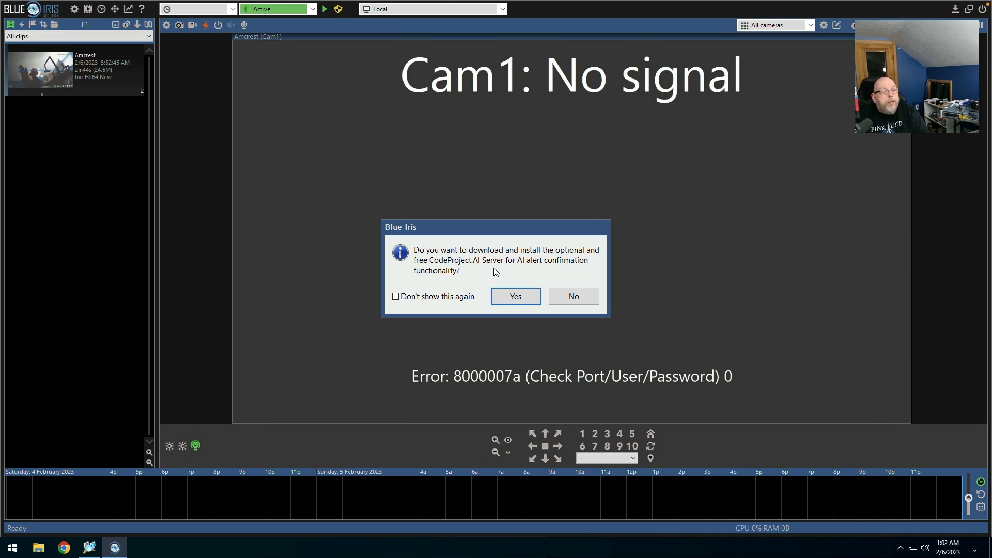
{"action": "mouse_move", "coordinate": [563, 271]}
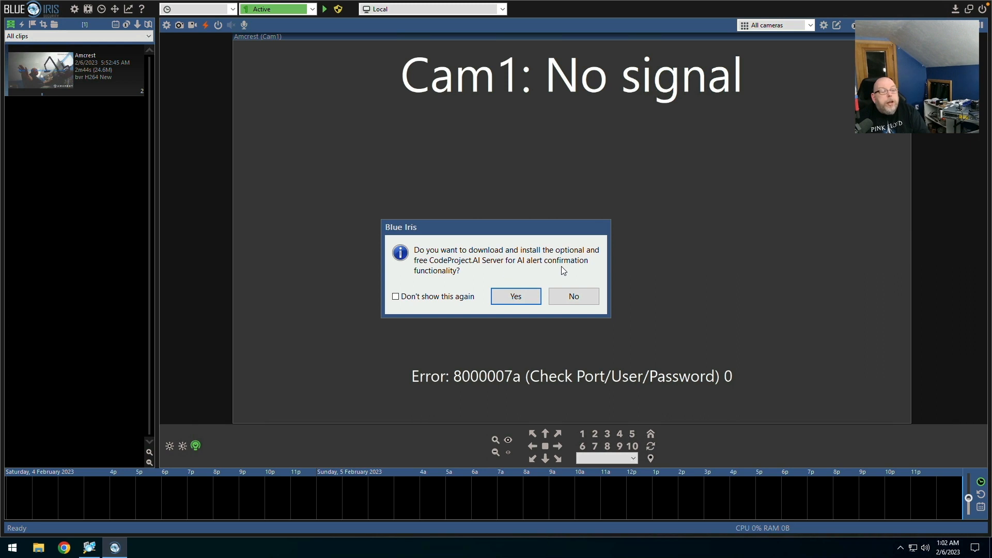
Step: Decline the CodeProject.AI install, then delete the non-connecting Amcrest camera and confirm
{"action": "left_click", "coordinate": [572, 296]}
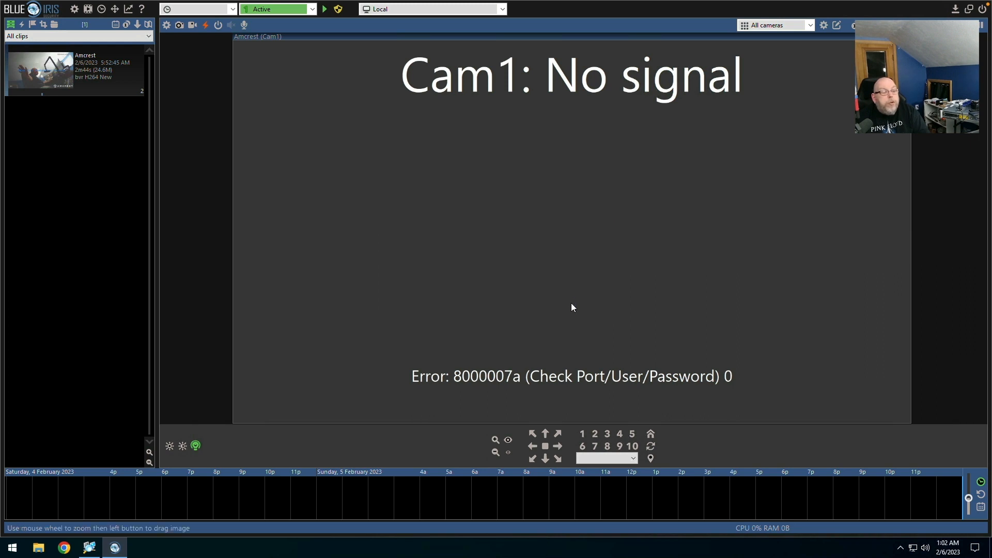
{"action": "left_click", "coordinate": [532, 504]}
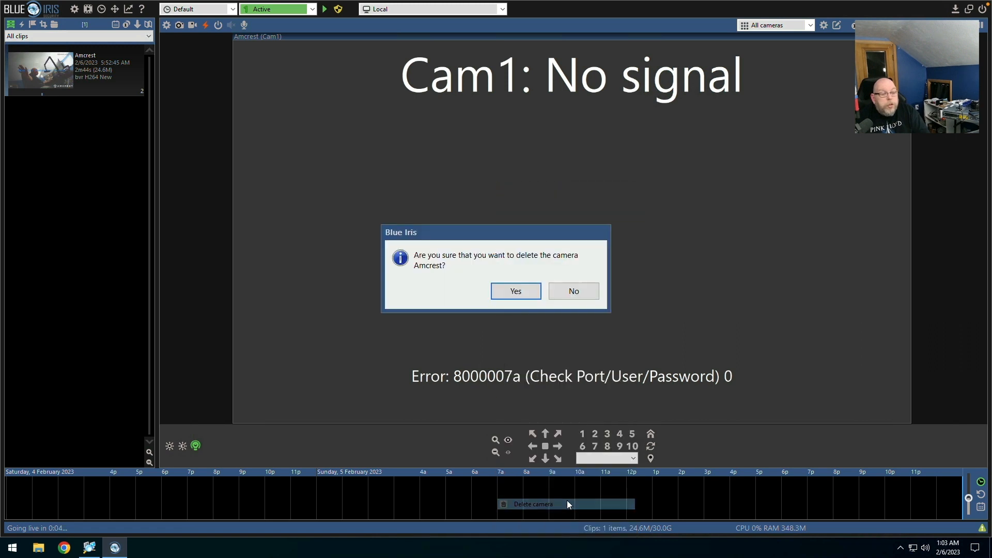
{"action": "left_click", "coordinate": [572, 291]}
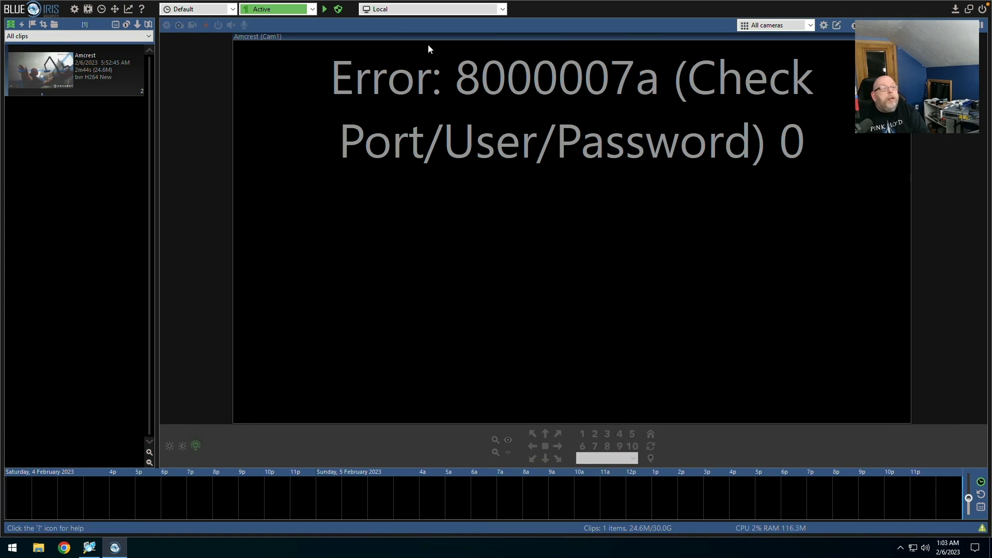
{"action": "mouse_move", "coordinate": [304, 237]}
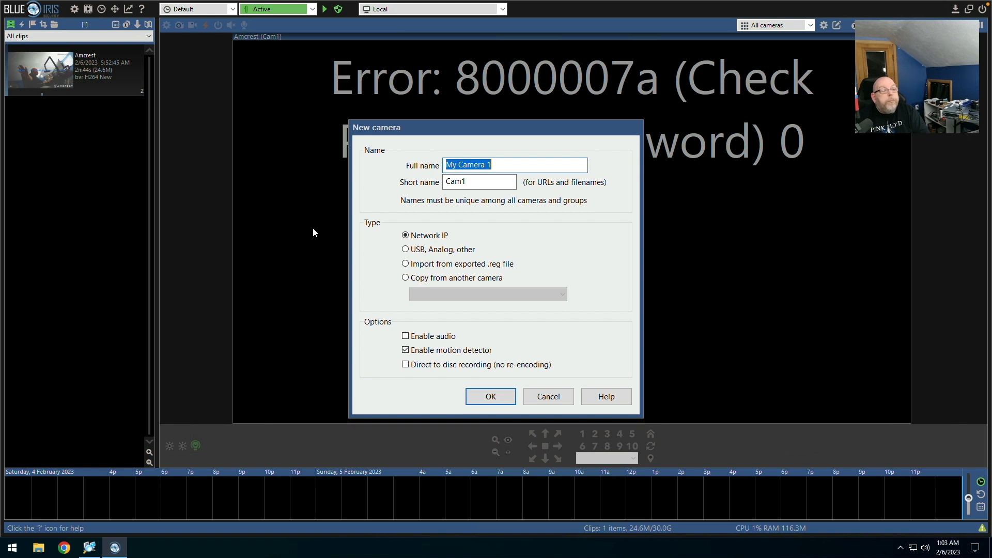
{"action": "mouse_move", "coordinate": [554, 164]}
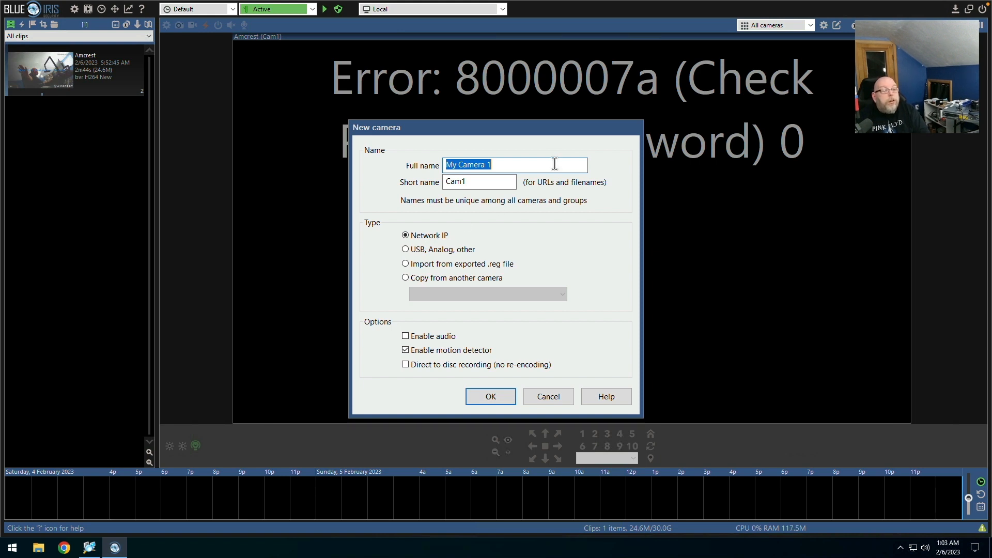
Step: Name the new camera Amcrest1 with direct-to-disc recording enabled
{"action": "type", "text": "Amcrest1"}
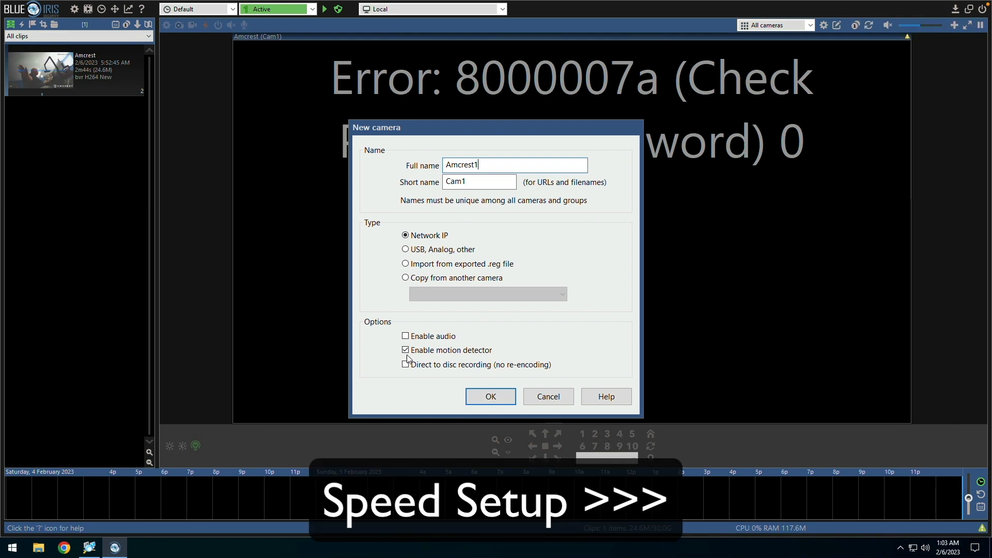
{"action": "left_click", "coordinate": [405, 364]}
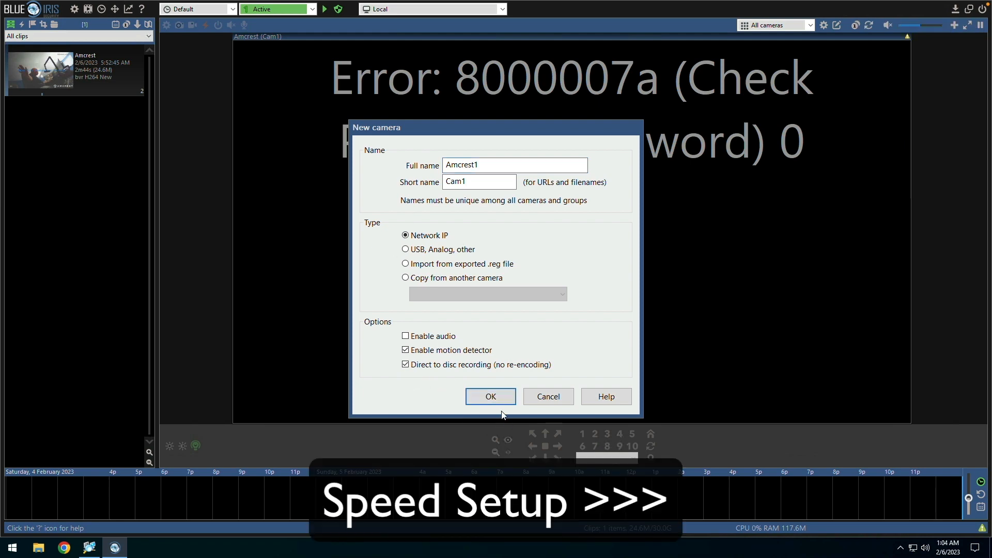
{"action": "left_click", "coordinate": [490, 396]}
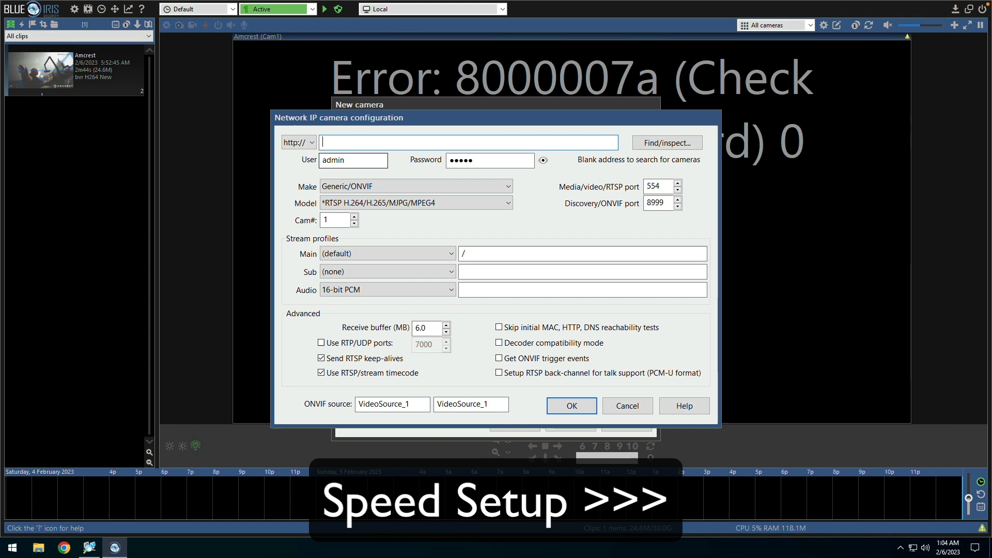
Step: Set the camera make to Amcrest at 172.16.74.38, probe its streams, and finish adding it
{"action": "left_click", "coordinate": [504, 186]}
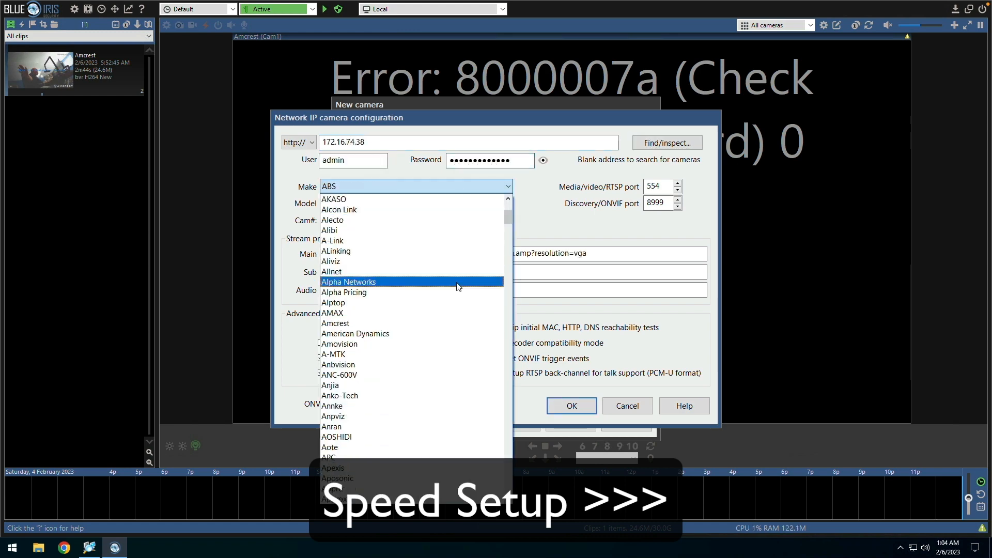
{"action": "left_click", "coordinate": [335, 324]}
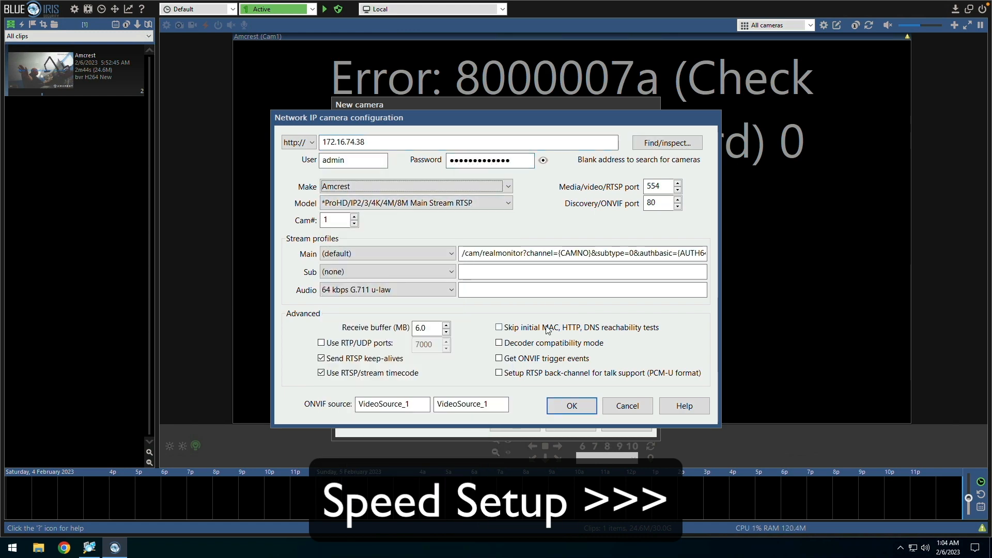
{"action": "left_click", "coordinate": [666, 141]}
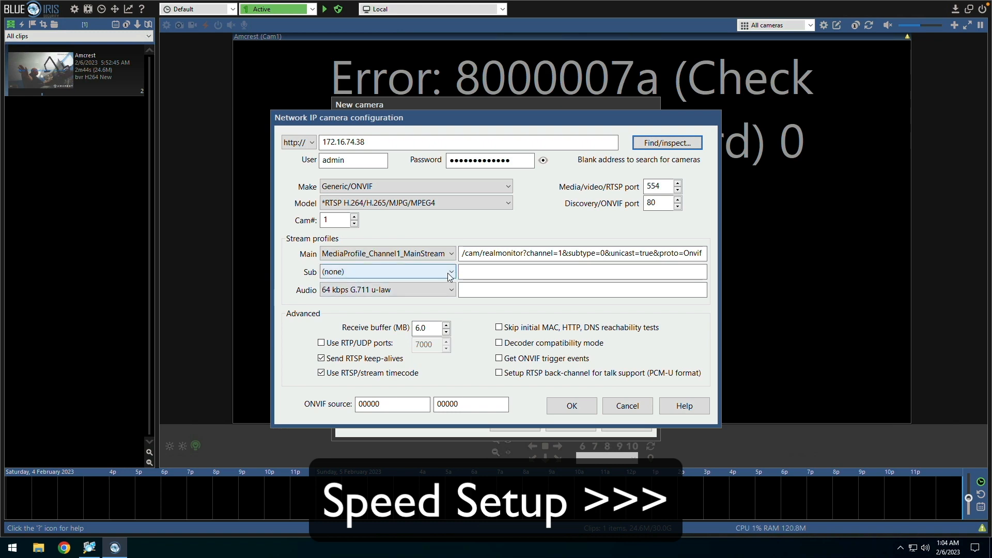
{"action": "left_click", "coordinate": [571, 406]}
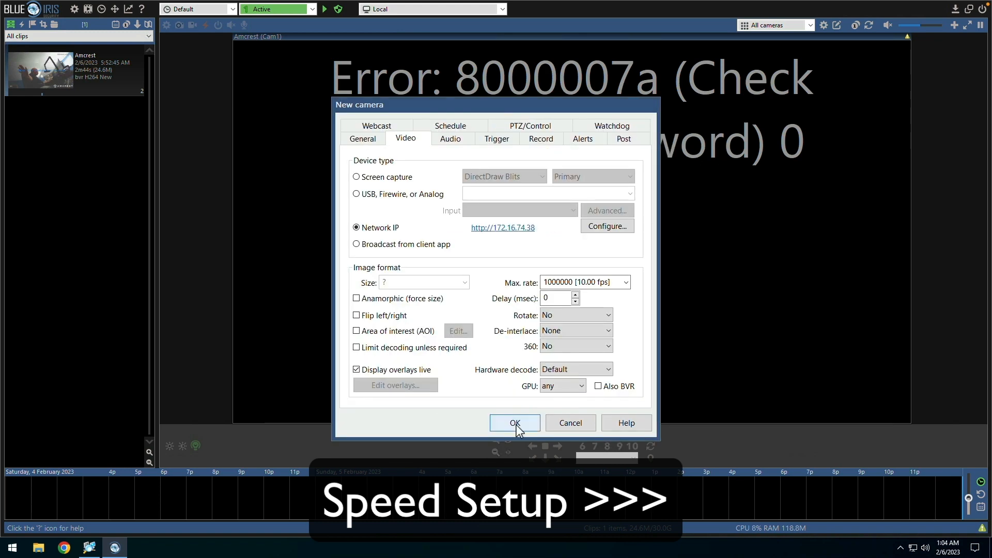
{"action": "left_click", "coordinate": [514, 423]}
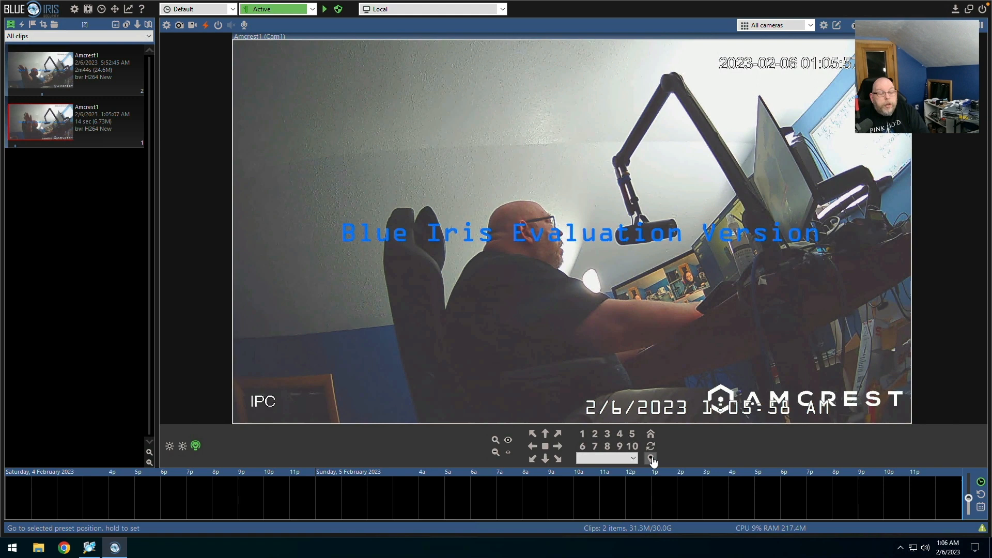
{"action": "mouse_move", "coordinate": [650, 458]}
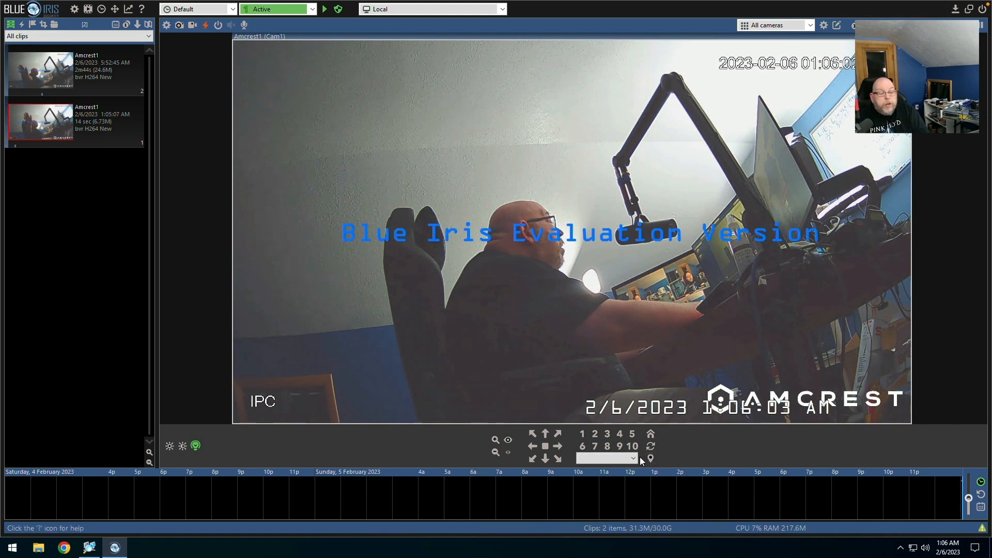
{"action": "mouse_move", "coordinate": [737, 439]}
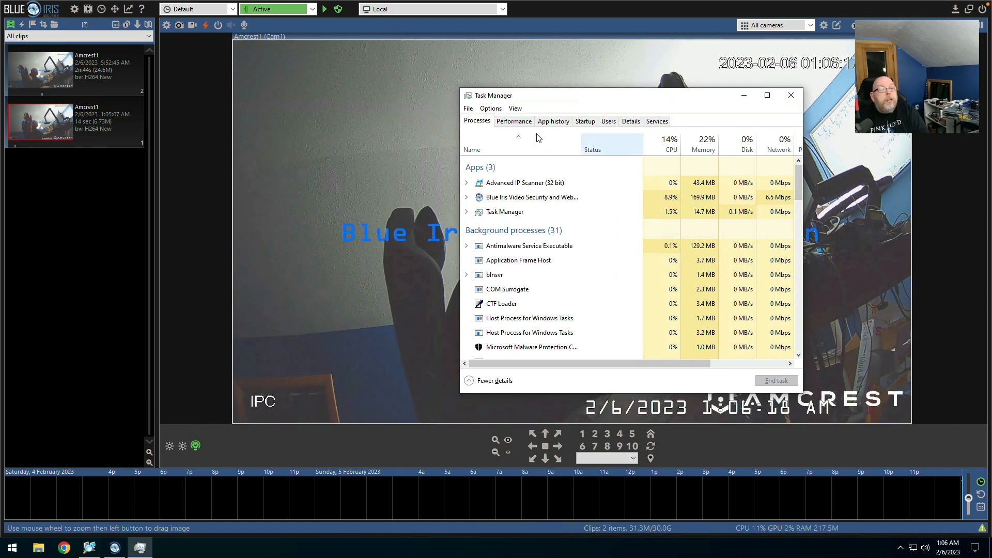
Step: Review CPU, disk and Ethernet load and the process list, ending on the CPU graph (~9%)
{"action": "left_click", "coordinate": [513, 121]}
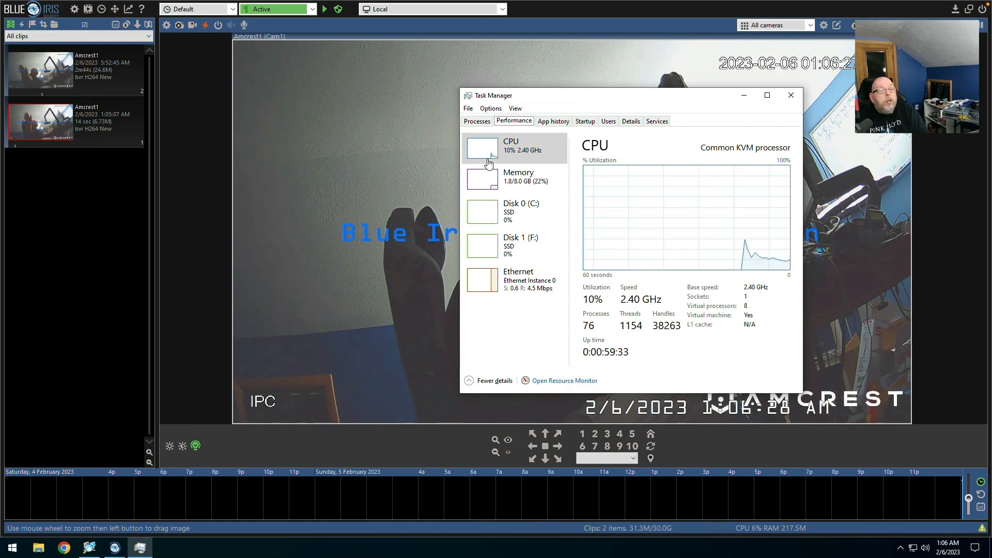
{"action": "mouse_move", "coordinate": [762, 348]}
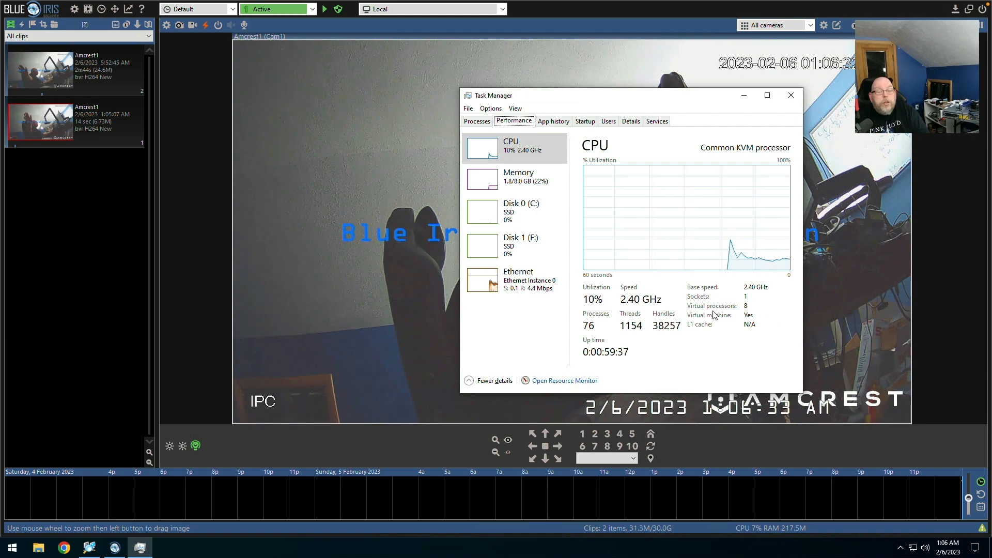
{"action": "mouse_move", "coordinate": [767, 309]}
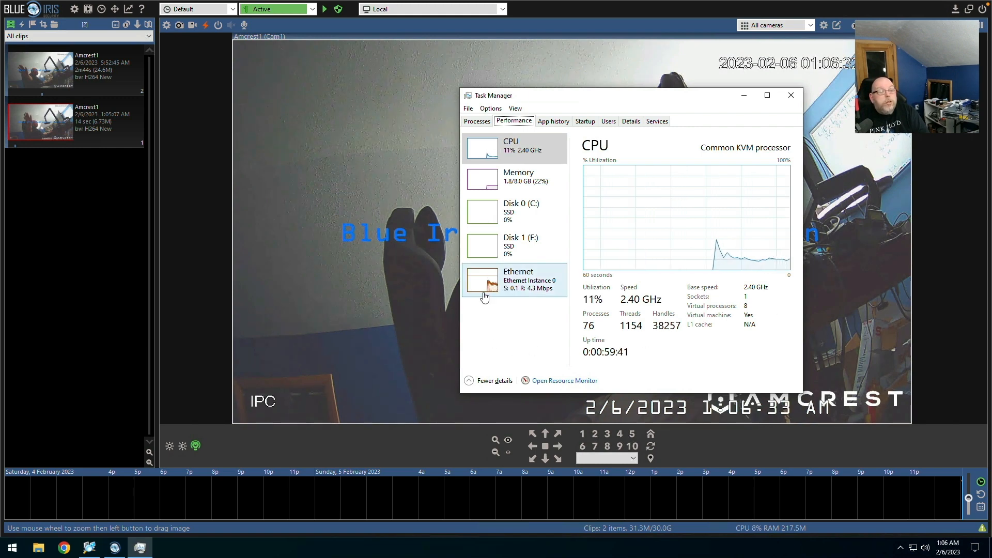
{"action": "mouse_move", "coordinate": [521, 301]}
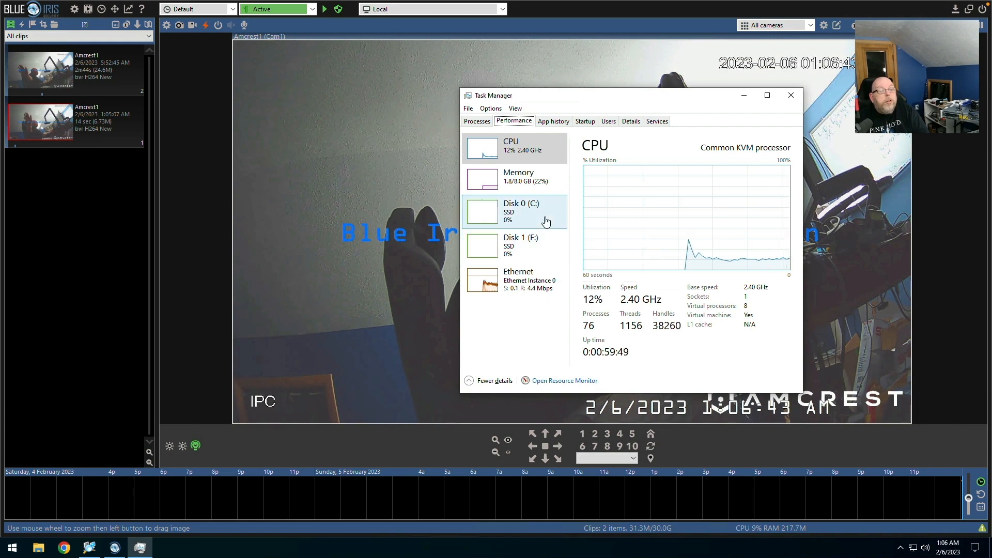
{"action": "mouse_move", "coordinate": [554, 240]}
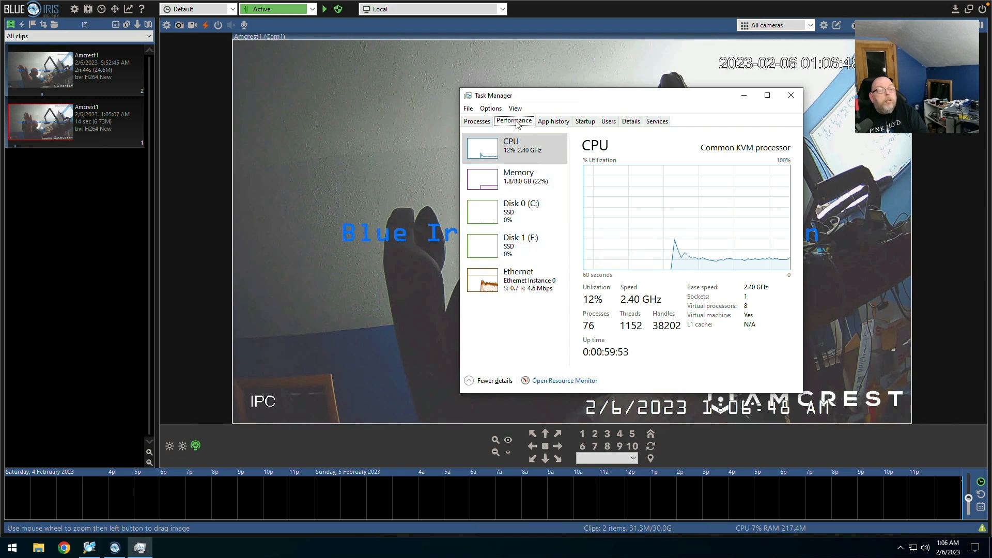
{"action": "left_click", "coordinate": [476, 121]}
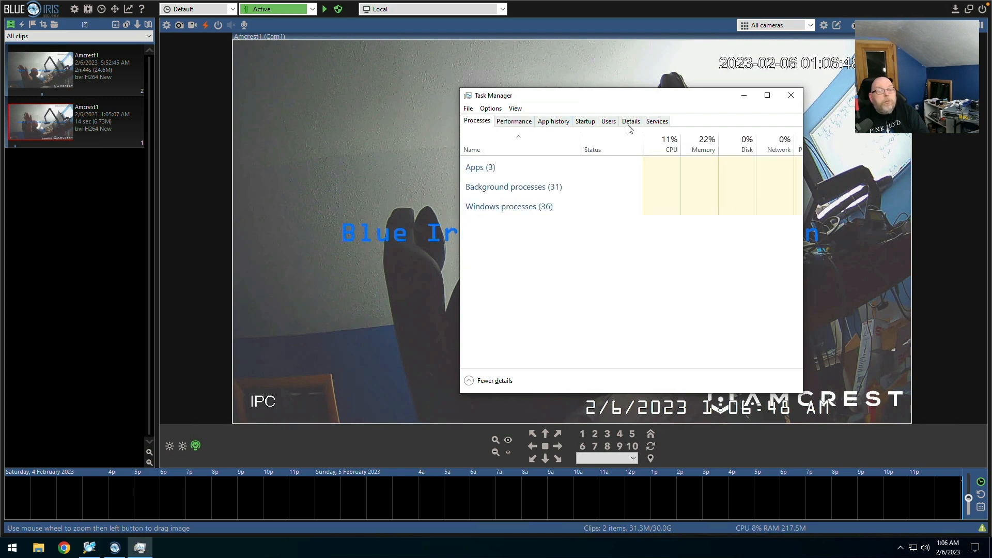
{"action": "left_click", "coordinate": [479, 167]}
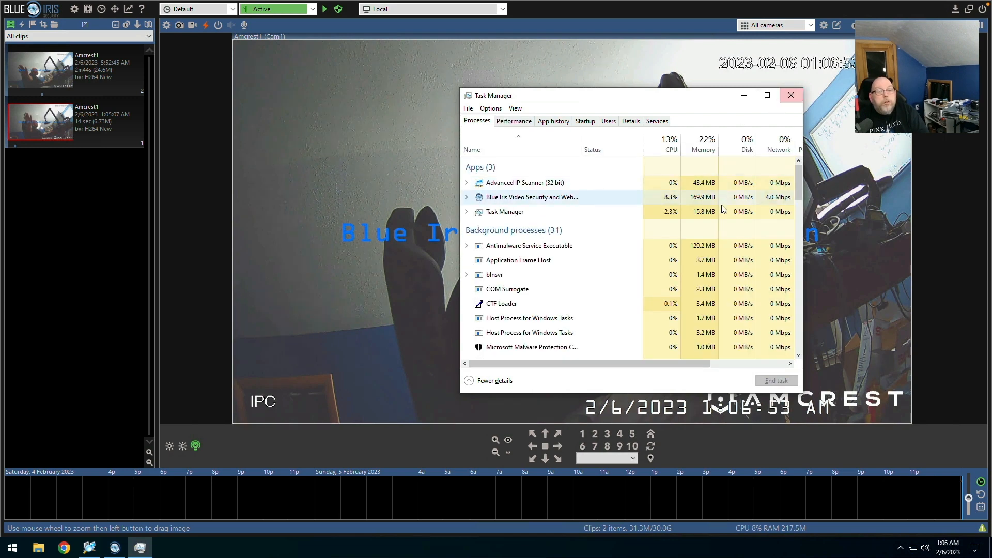
{"action": "scroll", "scroll_direction": "down", "scroll_amount": 3}
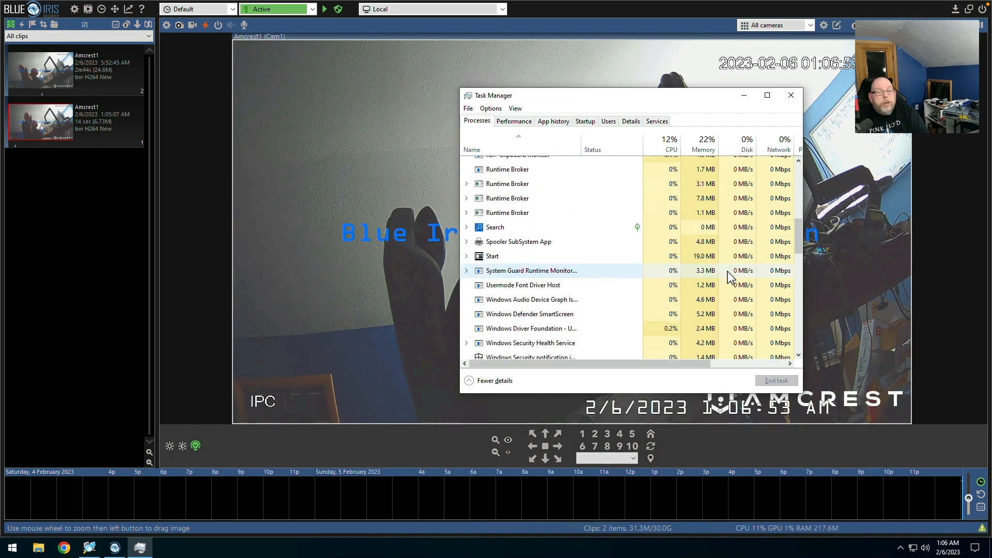
{"action": "scroll", "scroll_direction": "up", "scroll_amount": 3}
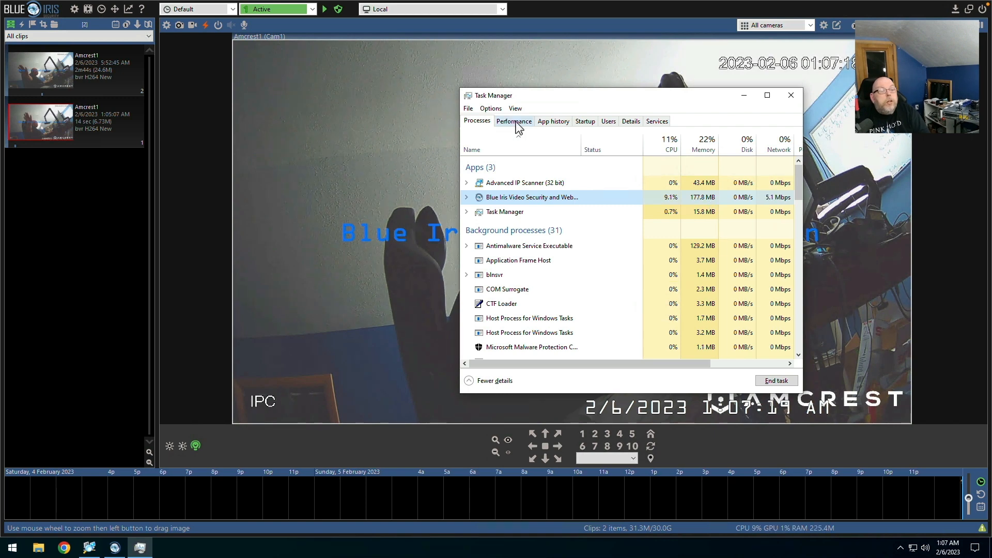
{"action": "left_click", "coordinate": [513, 121]}
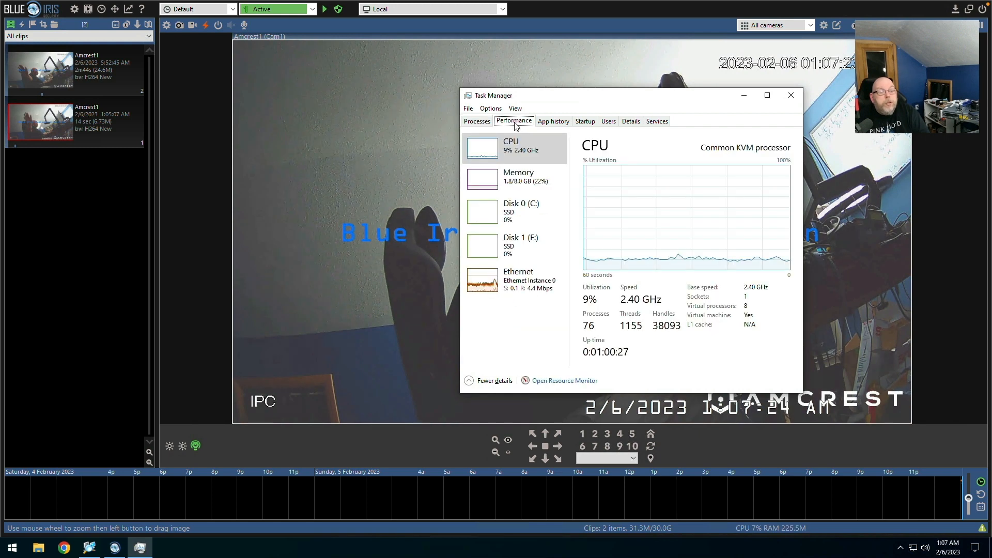
Step: Close Task Manager and view Blue Iris Clips and archiving settings (db at c:\BlueIris\db)
{"action": "left_click", "coordinate": [790, 95]}
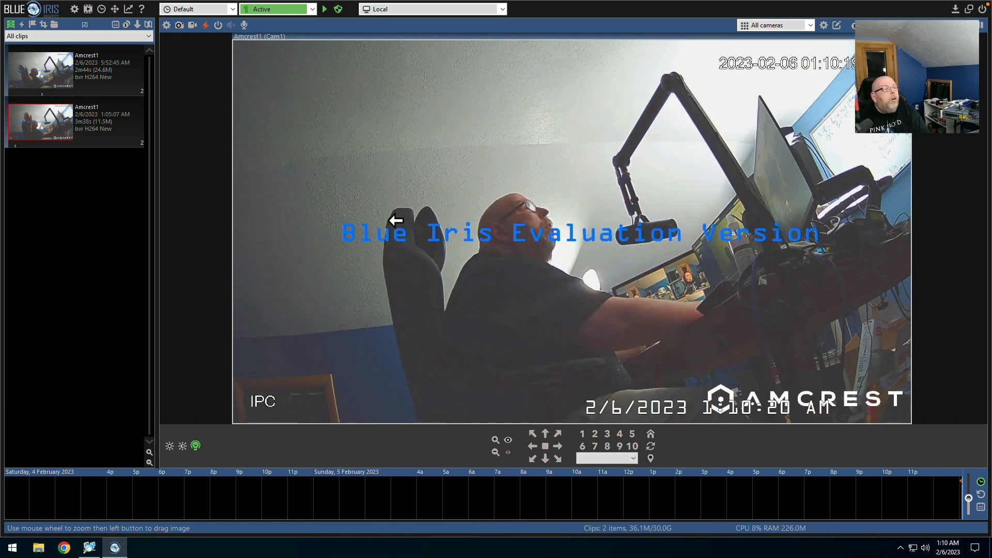
{"action": "mouse_move", "coordinate": [246, 163]}
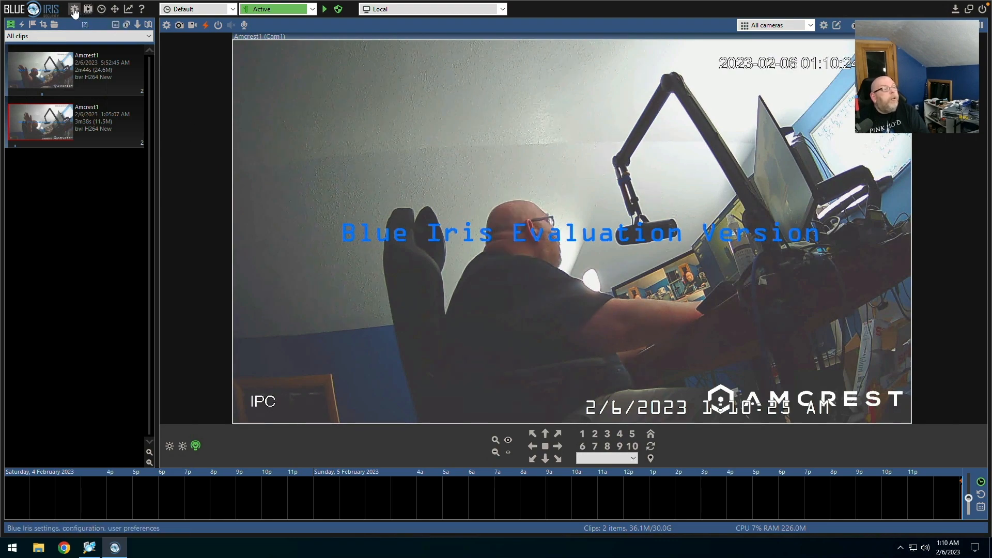
{"action": "left_click", "coordinate": [74, 9]}
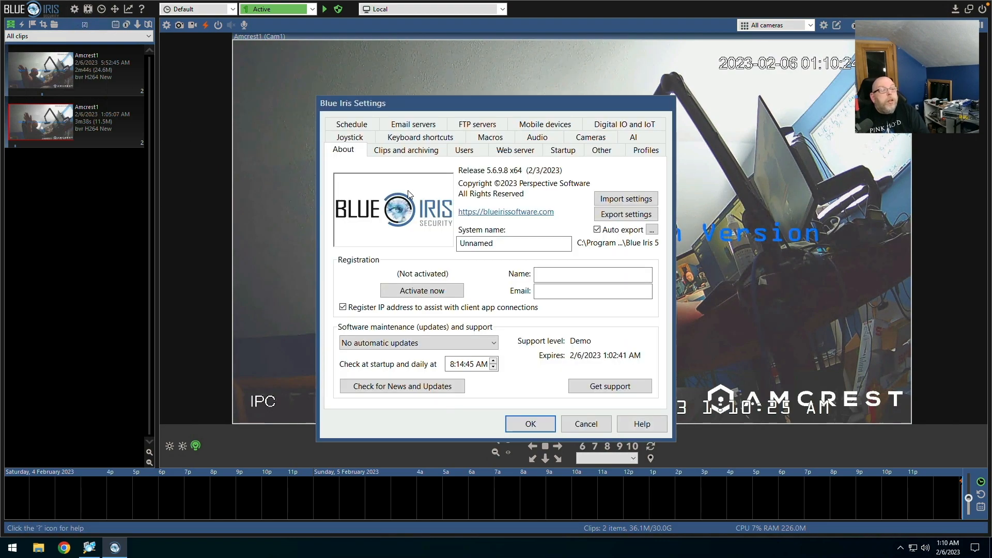
{"action": "left_click", "coordinate": [406, 149]}
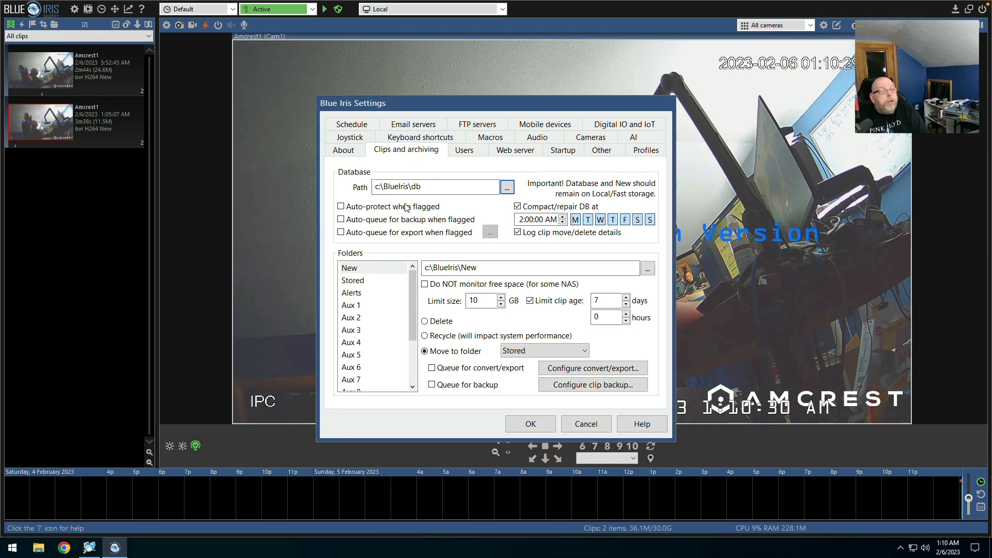
{"action": "mouse_move", "coordinate": [473, 208]}
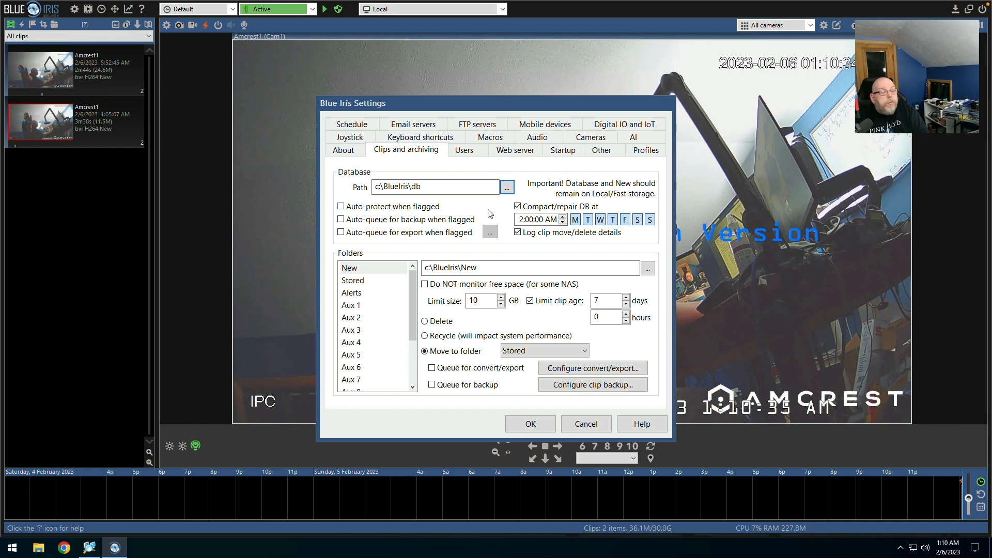
{"action": "left_click", "coordinate": [530, 268]}
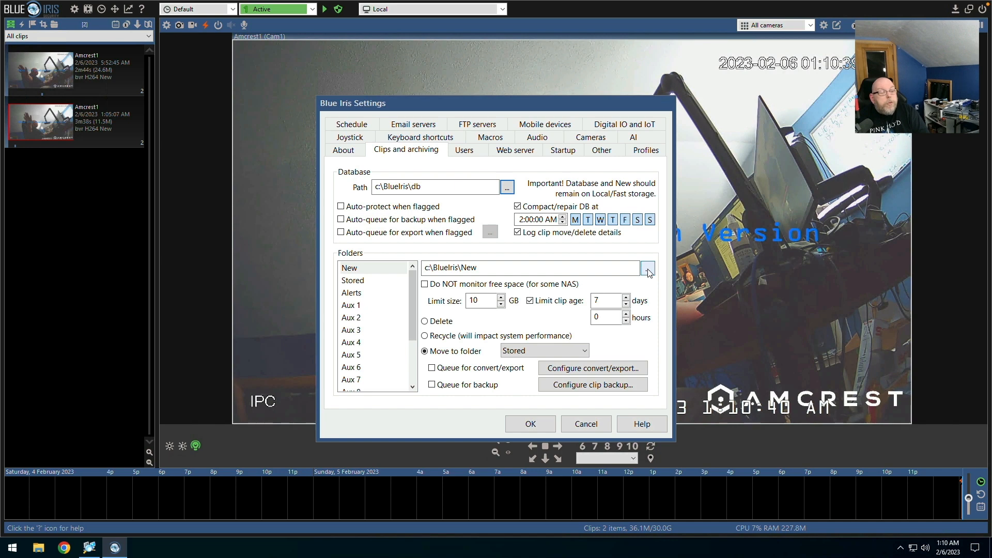
Step: Move the New clips folder to F:\BlueIris\New, moving old clips to Stored
{"action": "left_click", "coordinate": [646, 267]}
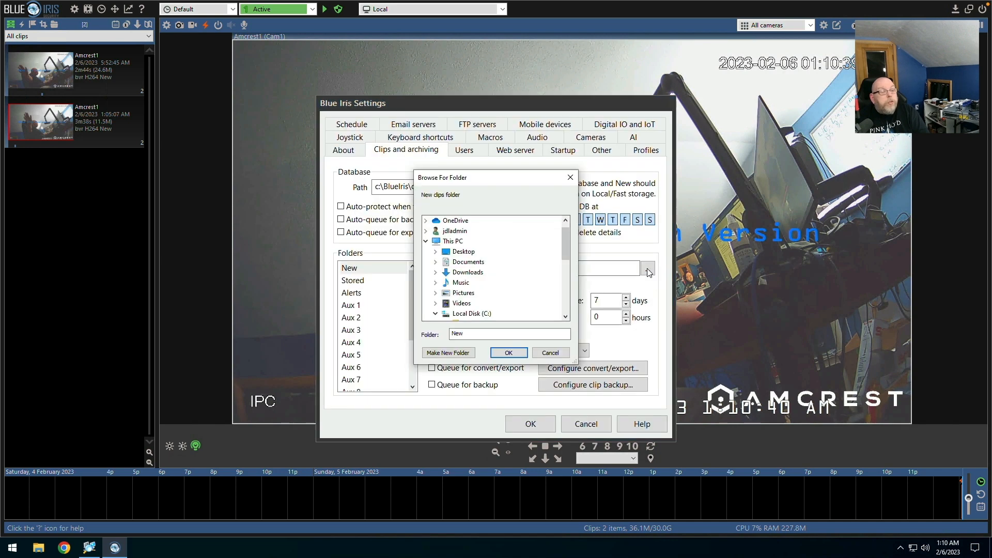
{"action": "left_click", "coordinate": [462, 303]}
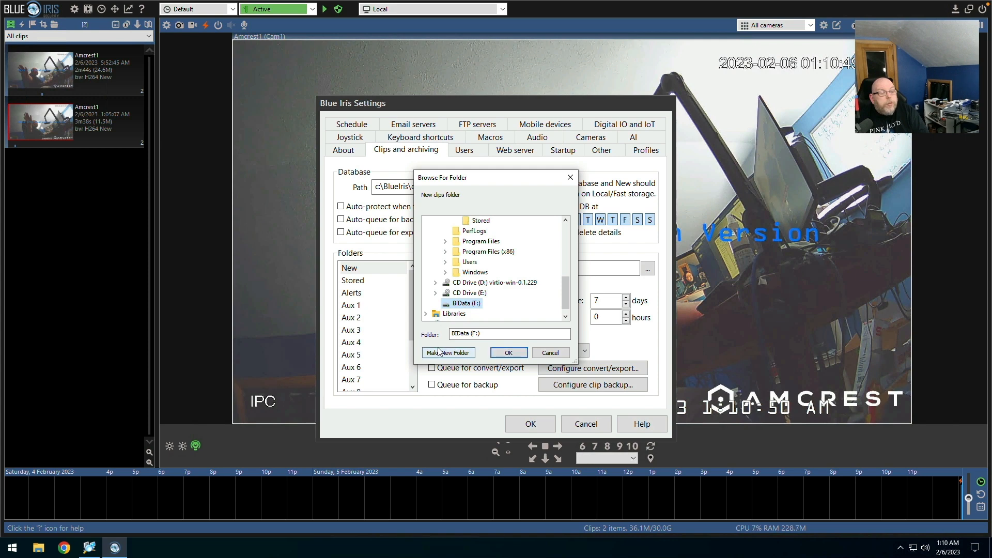
{"action": "left_click", "coordinate": [447, 353]}
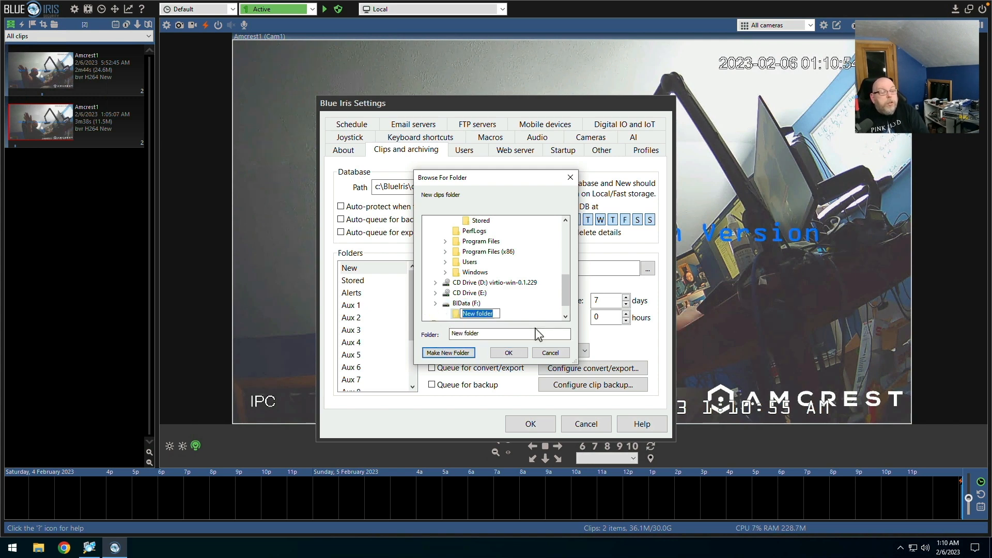
{"action": "type", "text": "BlueIris"}
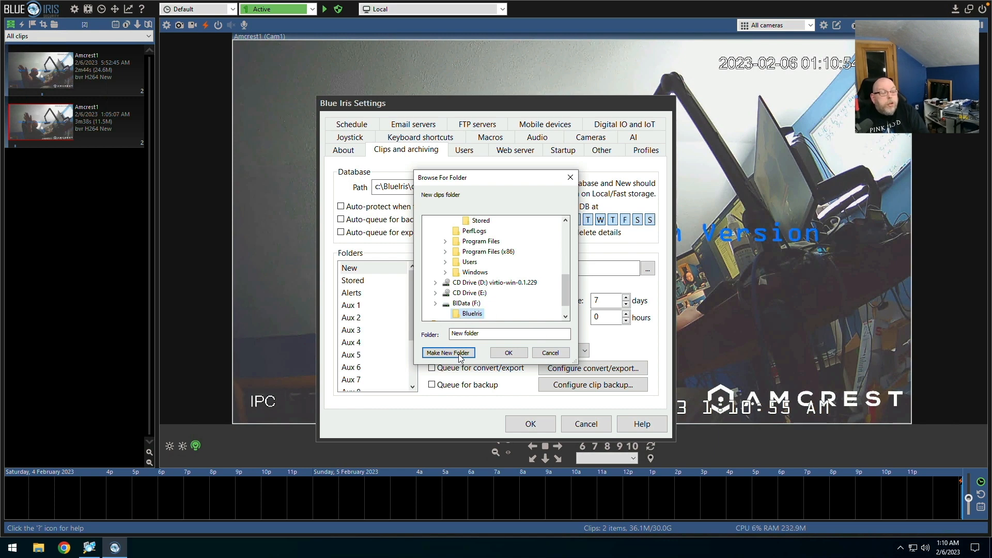
{"action": "left_click", "coordinate": [448, 353]}
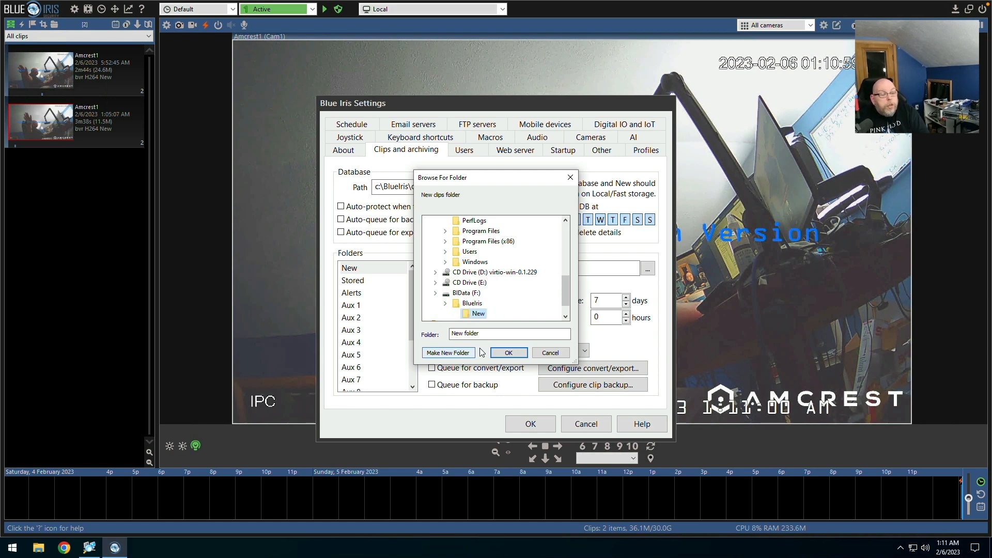
{"action": "left_click", "coordinate": [508, 352]}
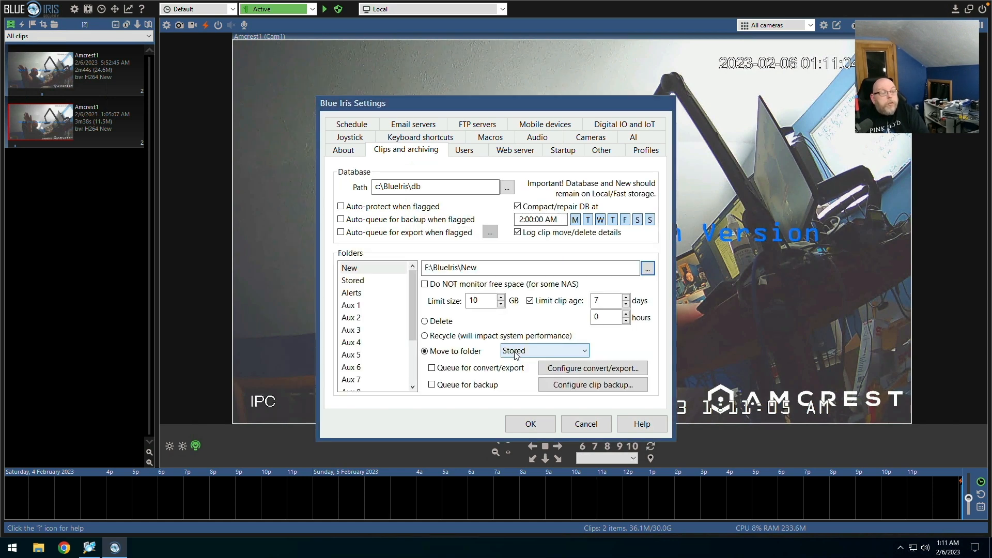
Step: Point the Stored folder to F:\BlueIris\Stored, then select the Alerts and Aux 1 folders
{"action": "left_click", "coordinate": [352, 280]}
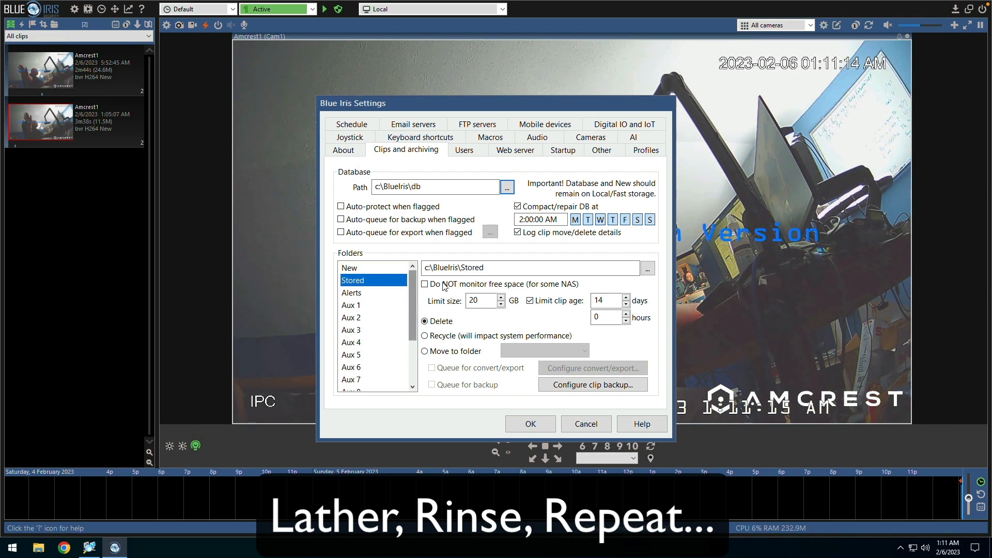
{"action": "left_click", "coordinate": [646, 267]}
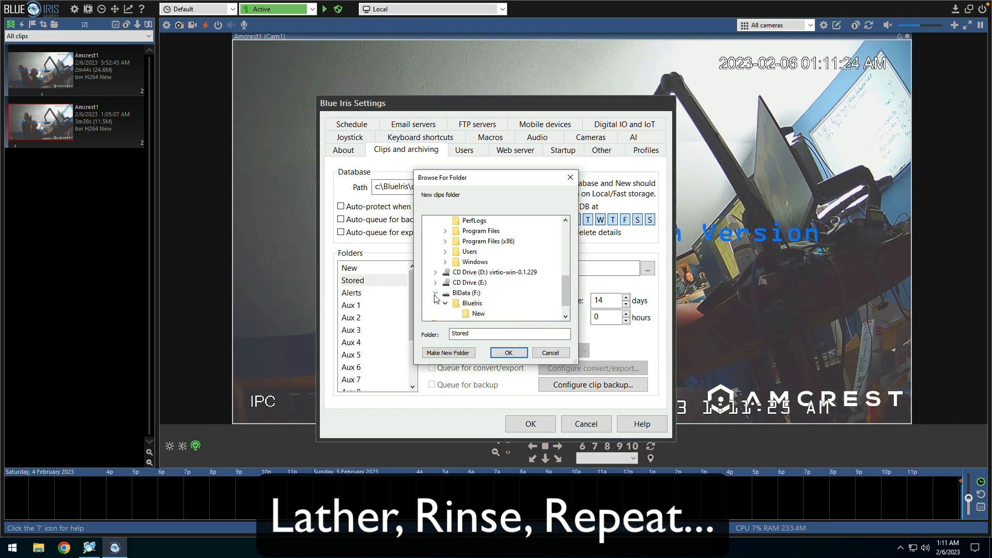
{"action": "left_click", "coordinate": [508, 352]}
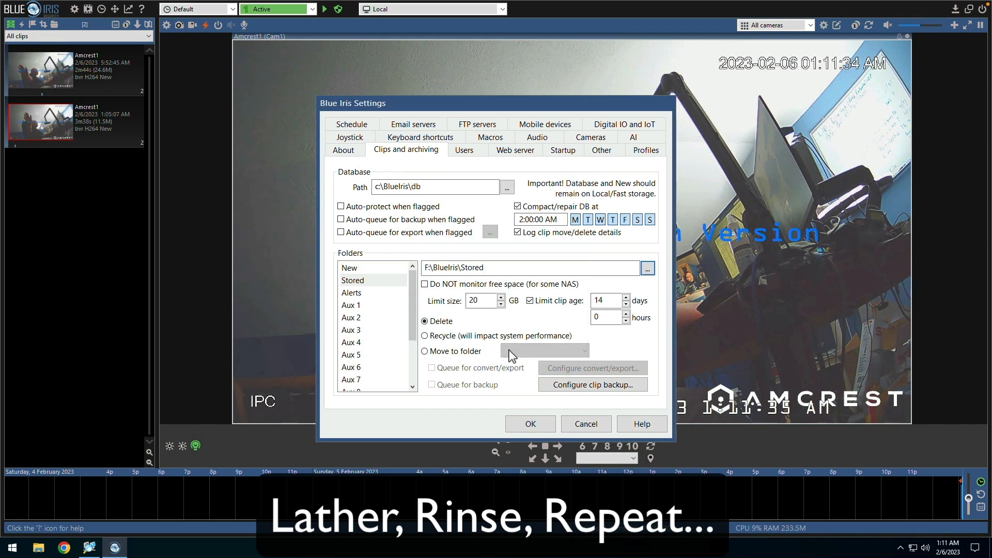
{"action": "left_click", "coordinate": [352, 292]}
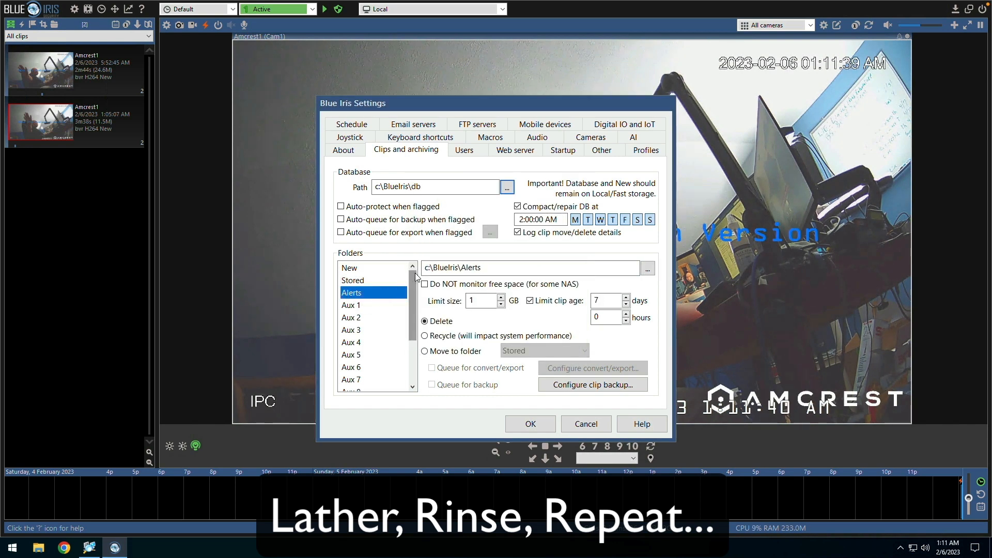
{"action": "left_click", "coordinate": [351, 304]}
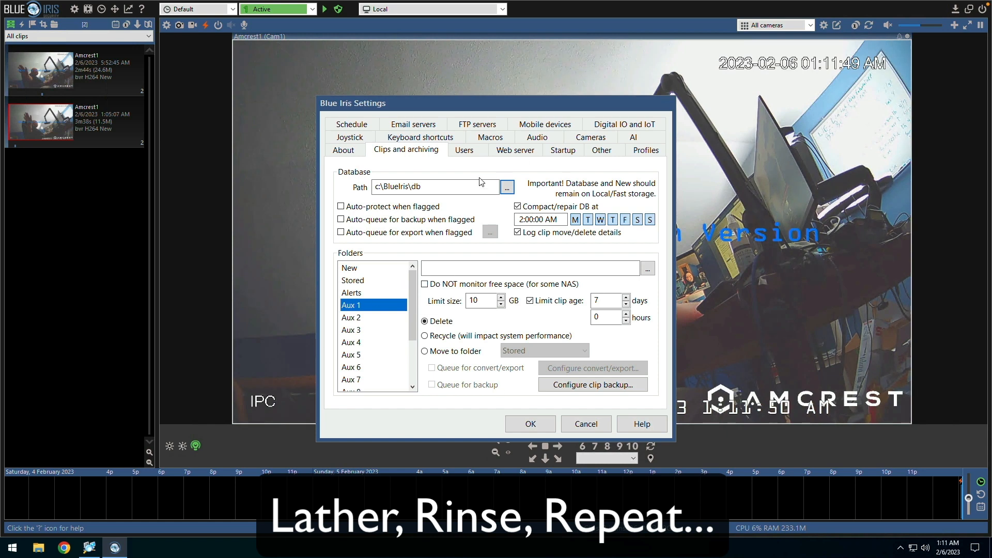
{"action": "left_click", "coordinate": [464, 150]}
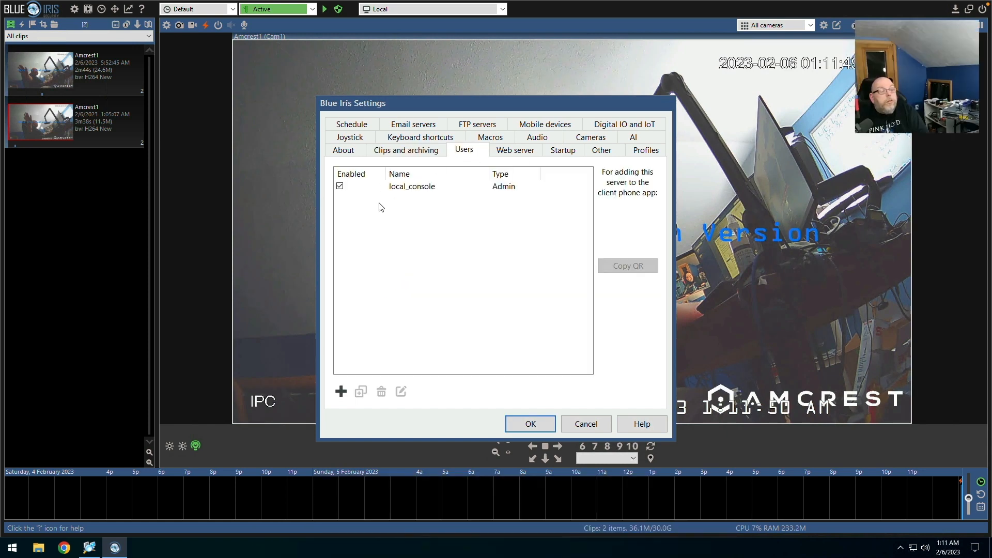
{"action": "mouse_move", "coordinate": [520, 166]}
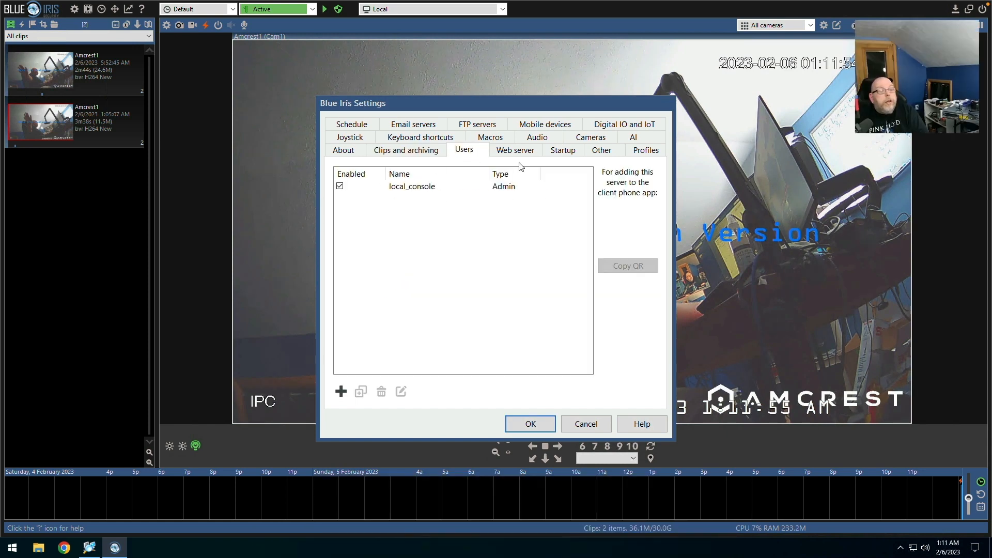
{"action": "left_click", "coordinate": [514, 149]}
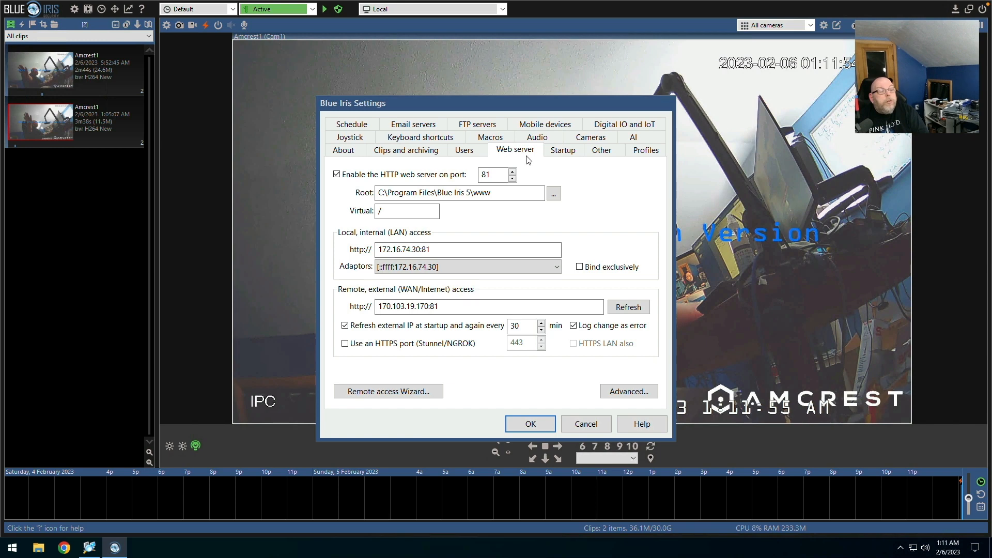
{"action": "left_click", "coordinate": [561, 150]}
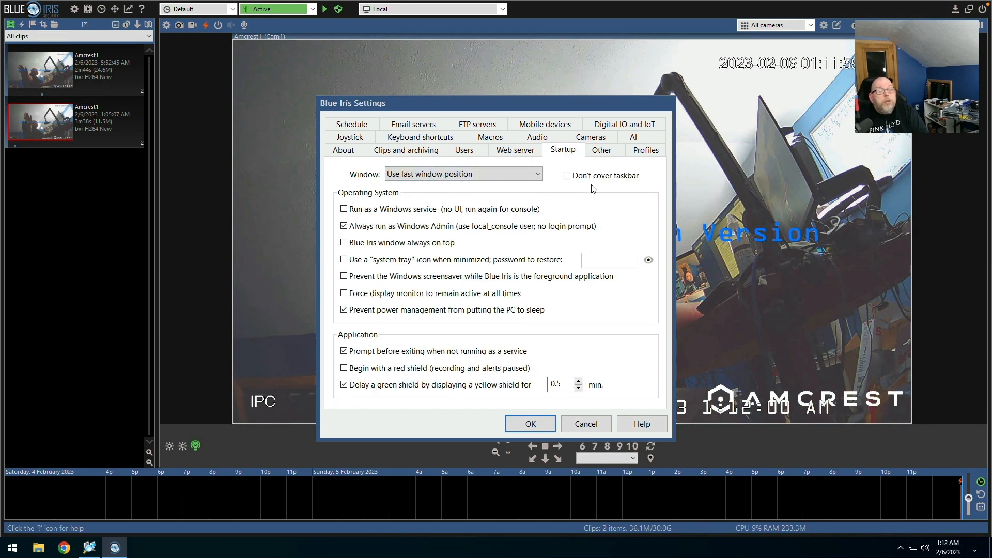
{"action": "left_click", "coordinate": [600, 150]}
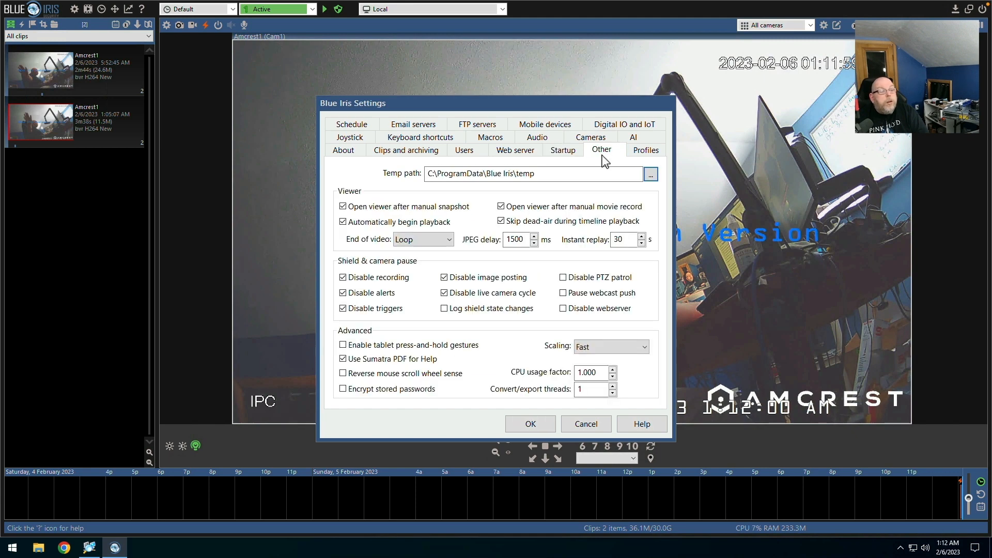
{"action": "left_click", "coordinate": [644, 150]}
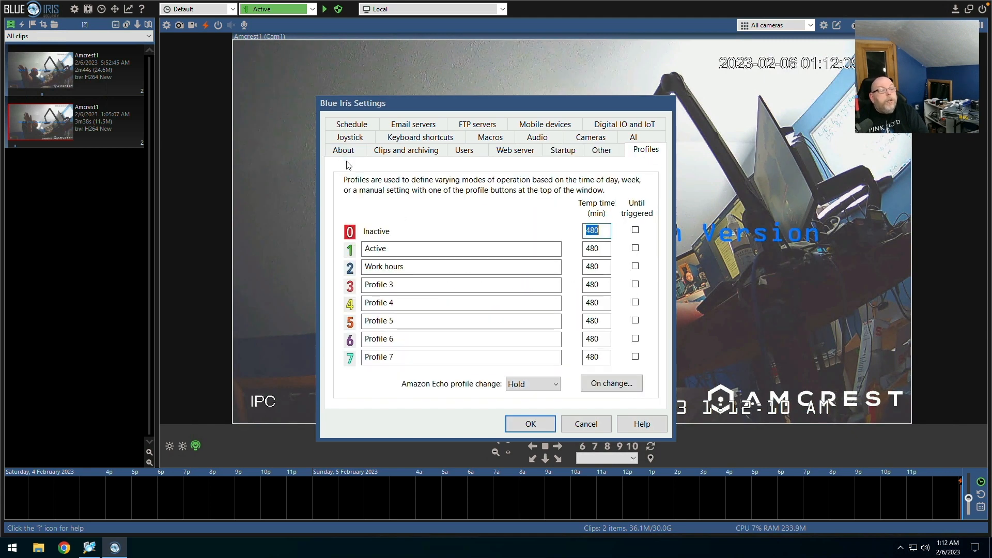
{"action": "left_click", "coordinate": [343, 150]}
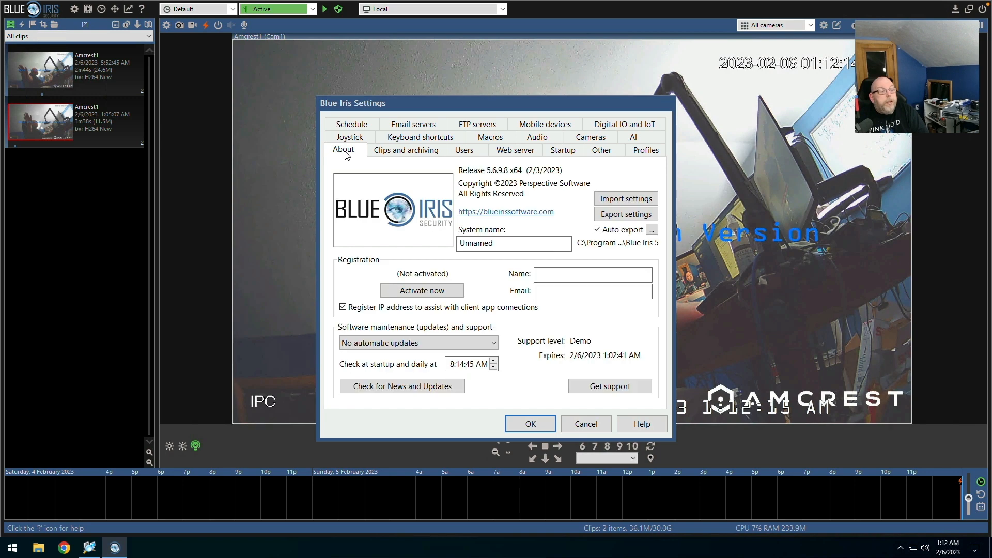
{"action": "mouse_move", "coordinate": [370, 274]}
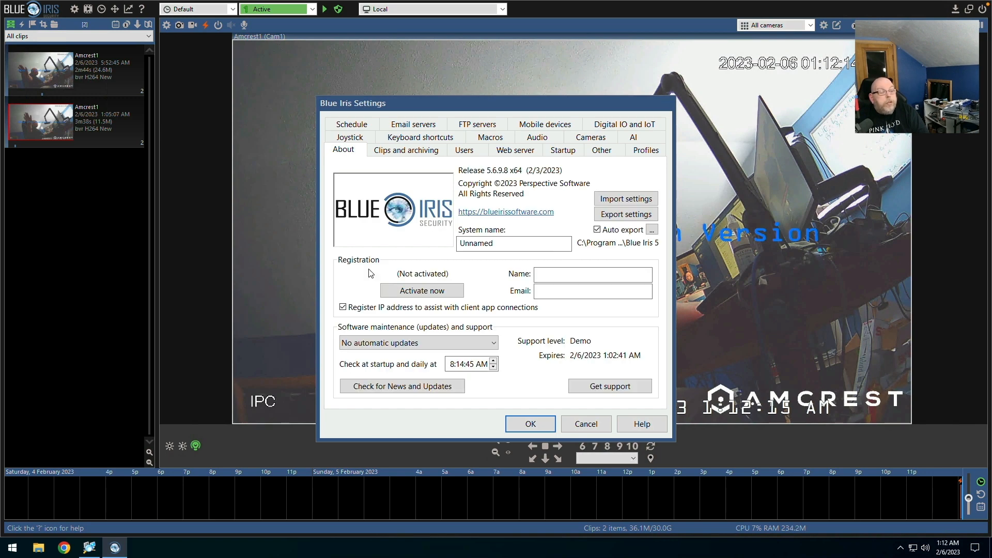
{"action": "mouse_move", "coordinate": [328, 278]}
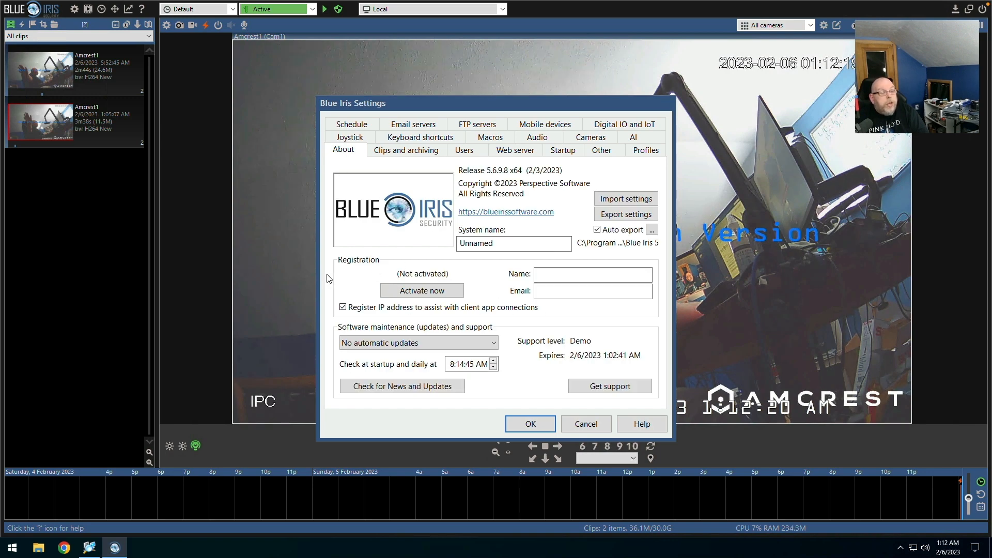
{"action": "mouse_move", "coordinate": [511, 298]}
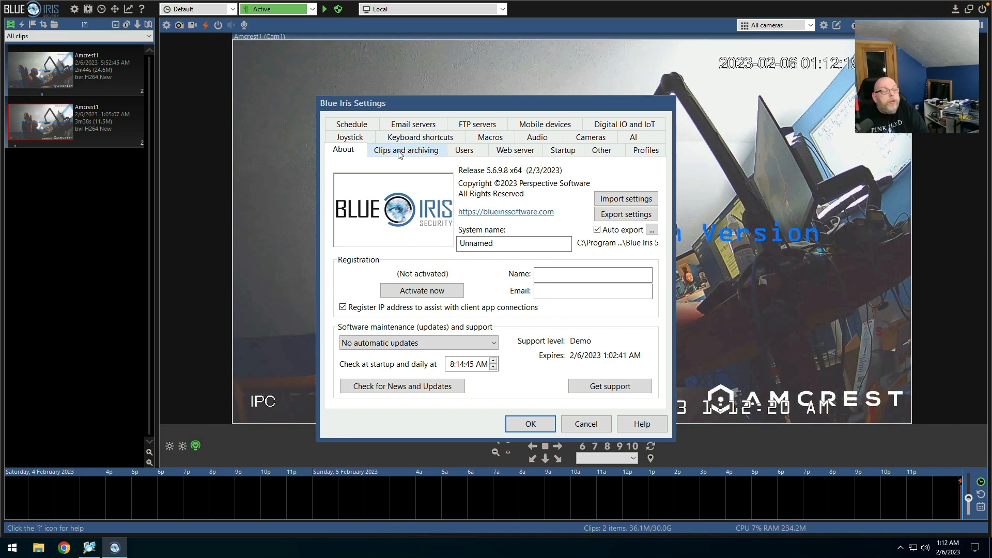
{"action": "left_click", "coordinate": [406, 149]}
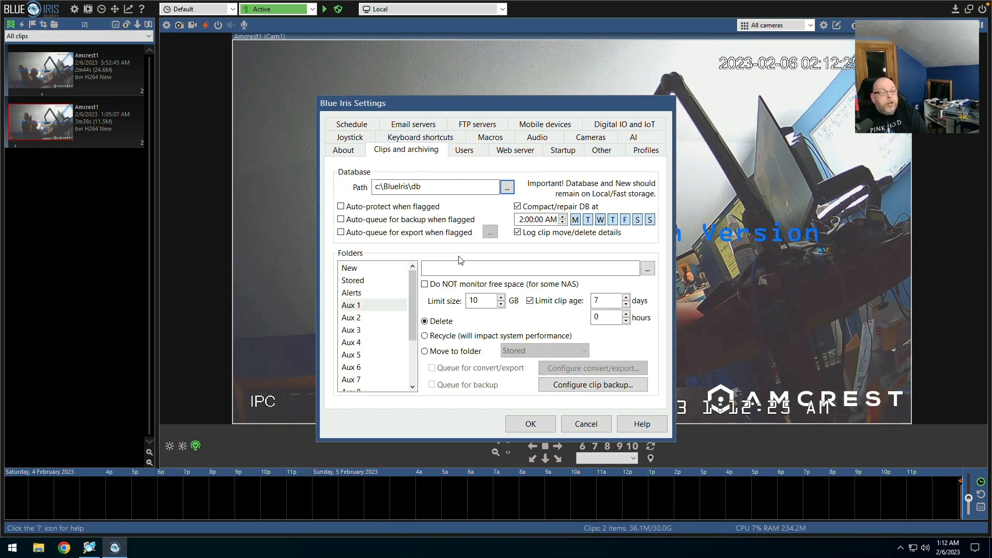
{"action": "left_click", "coordinate": [530, 423]}
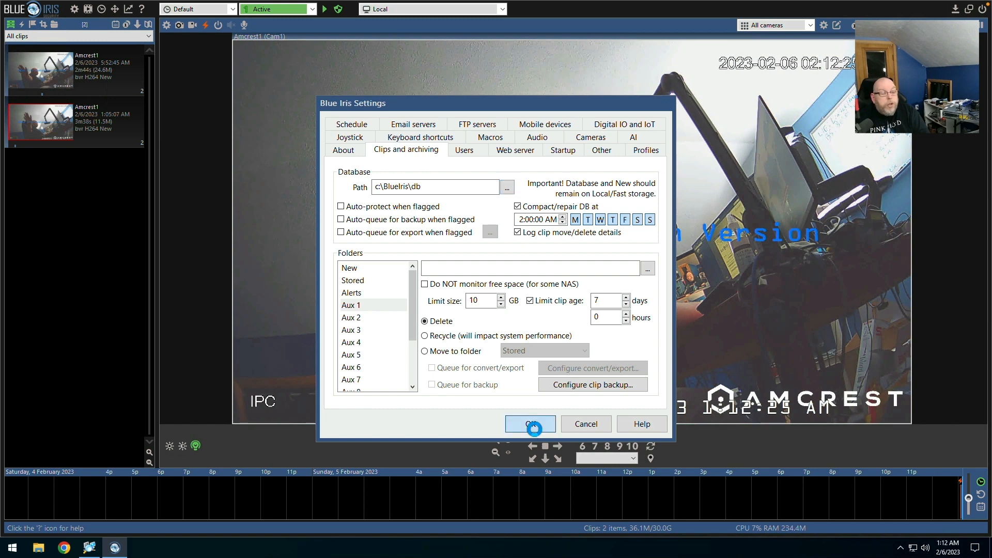
Step: Save the clip folder settings and answer the CodeProject.AI server download prompt
{"action": "left_click", "coordinate": [530, 423]}
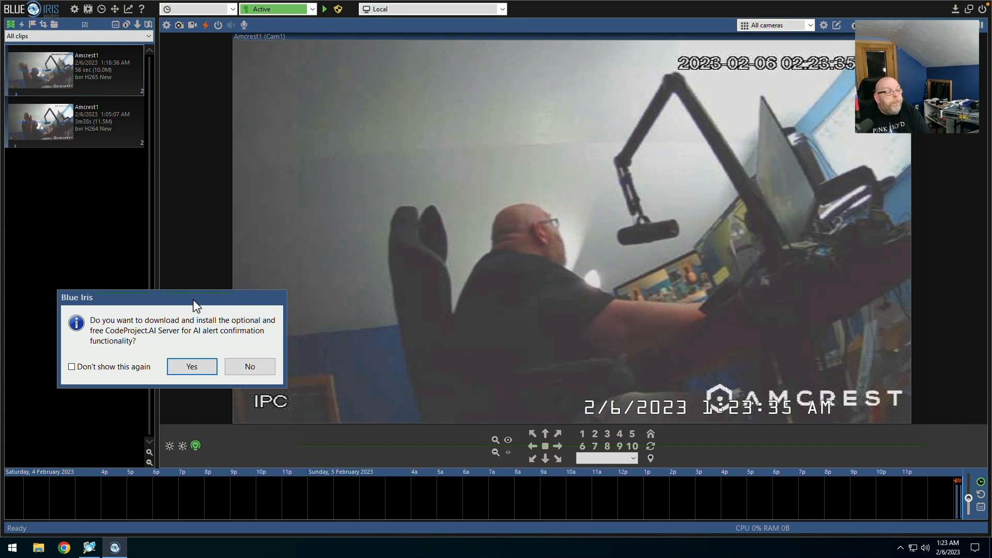
{"action": "left_click", "coordinate": [249, 366]}
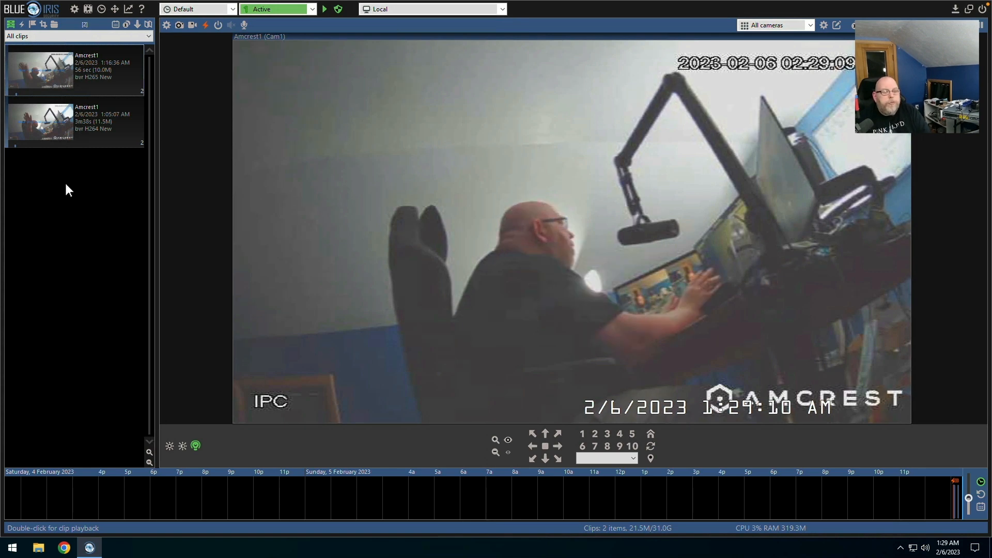
{"action": "mouse_move", "coordinate": [53, 281]}
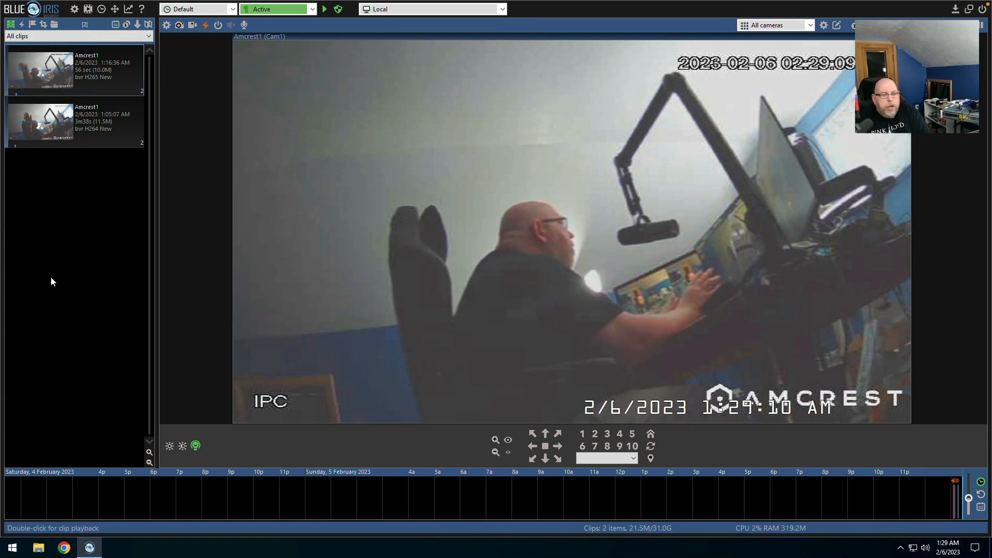
{"action": "mouse_move", "coordinate": [63, 547]}
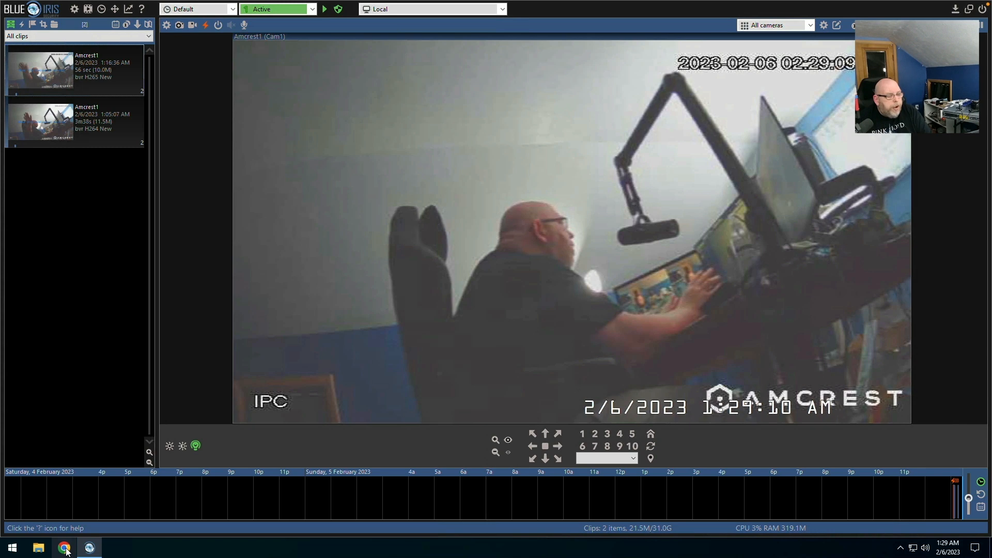
Step: Load blueirissoftware.com in Chrome and go to its Support section
{"action": "left_click", "coordinate": [64, 547]}
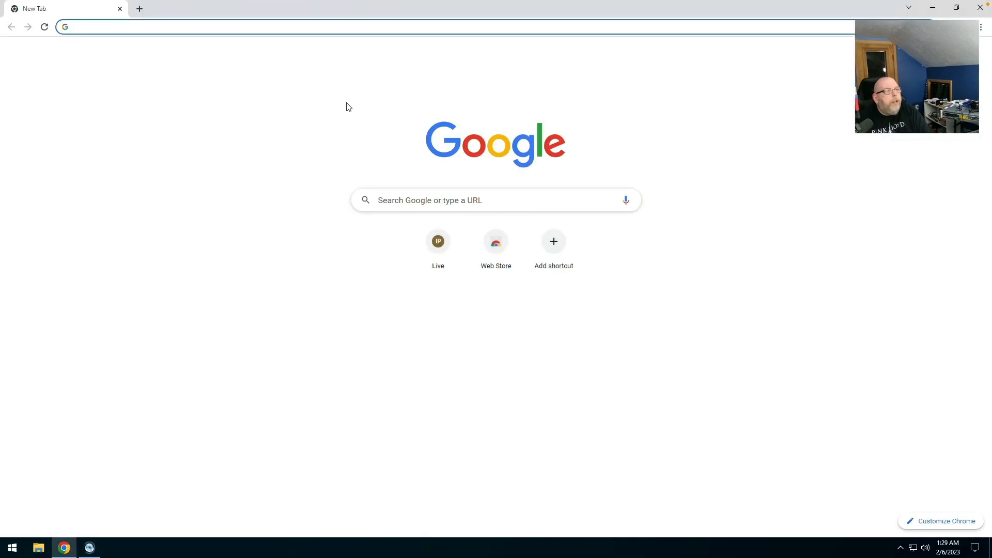
{"action": "type", "text": "blueirissoftware.com"}
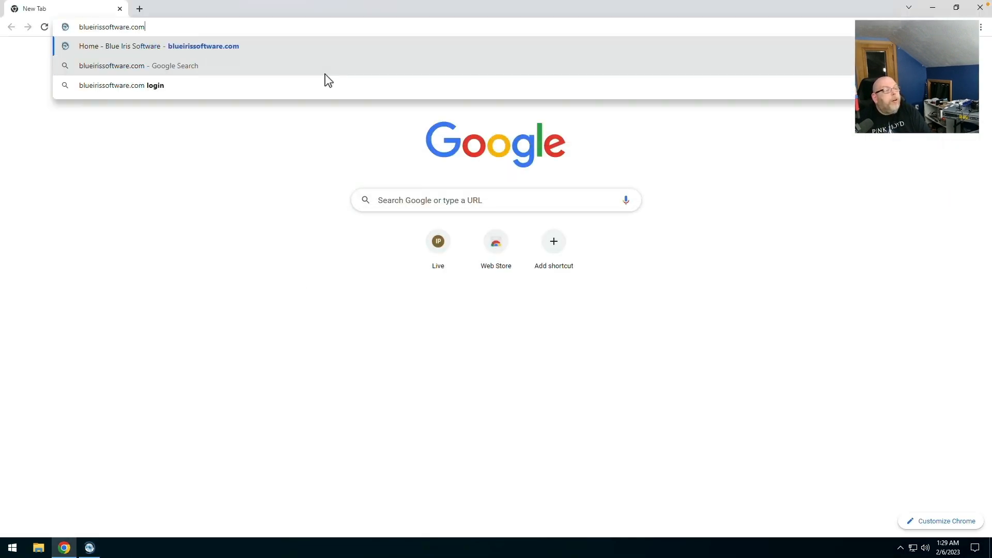
{"action": "left_click", "coordinate": [158, 45]}
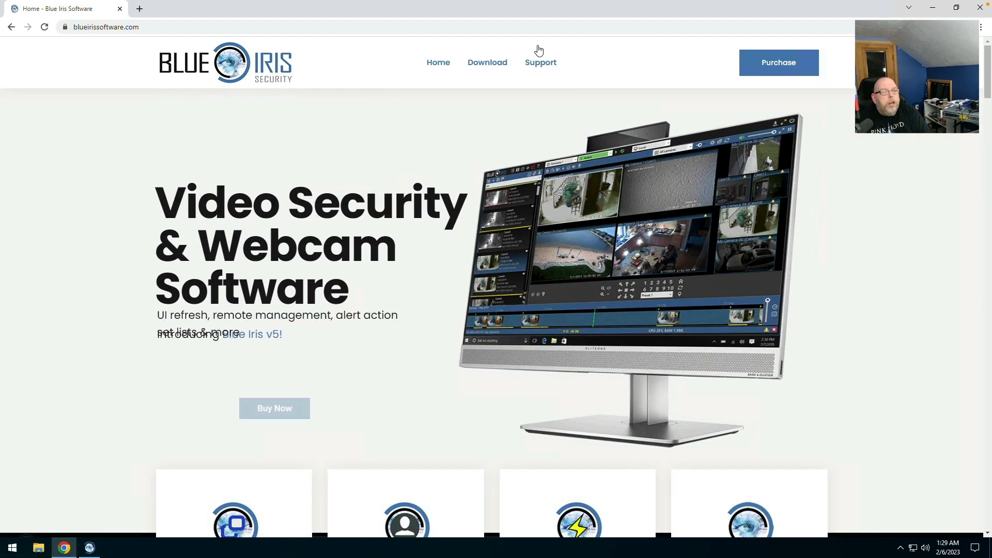
{"action": "left_click", "coordinate": [540, 62]}
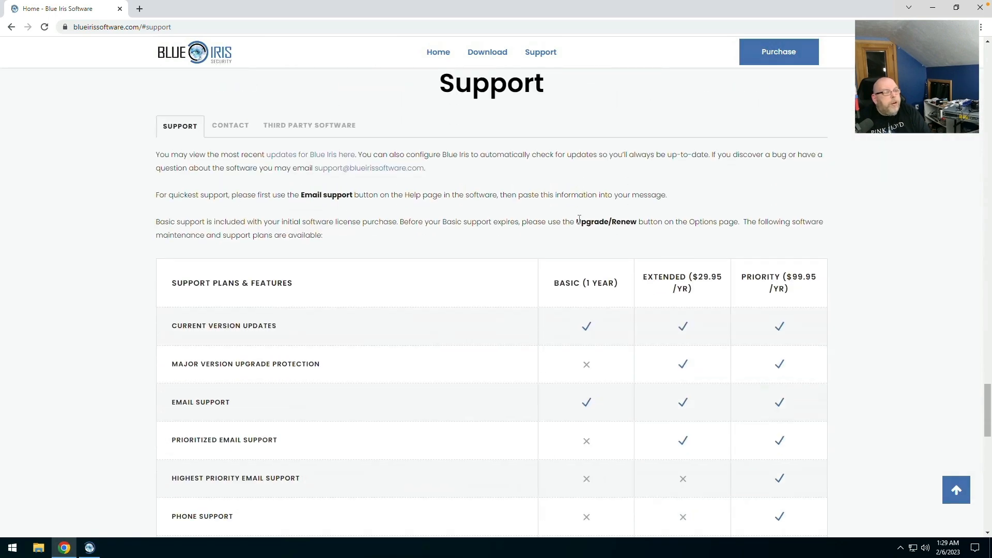
{"action": "mouse_move", "coordinate": [309, 124]}
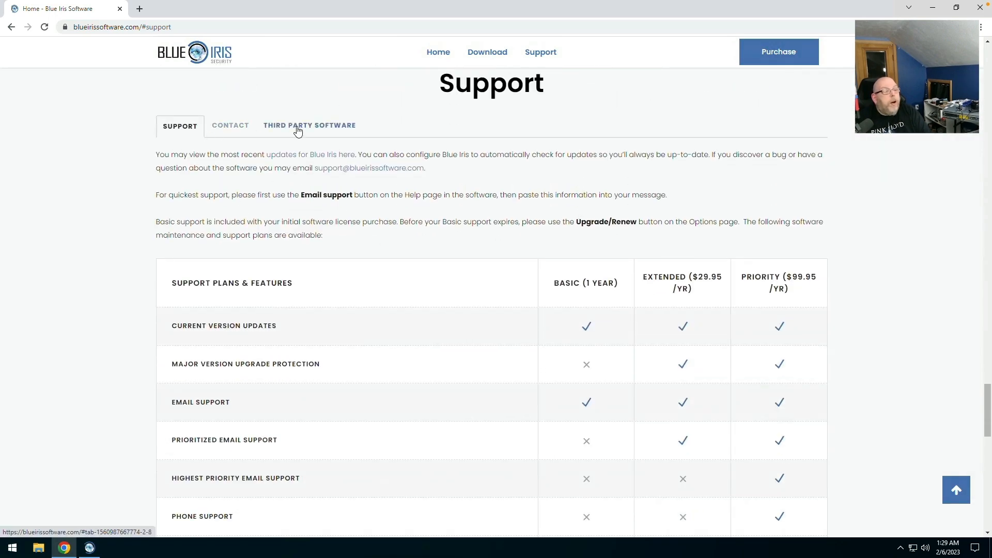